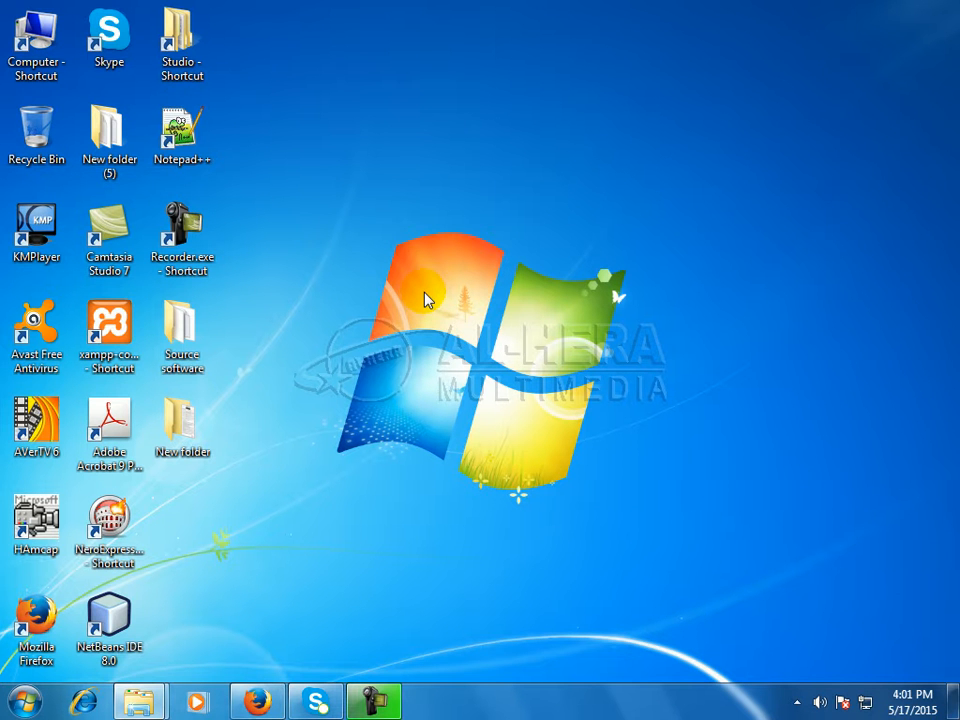
mouse_move(400, 318)
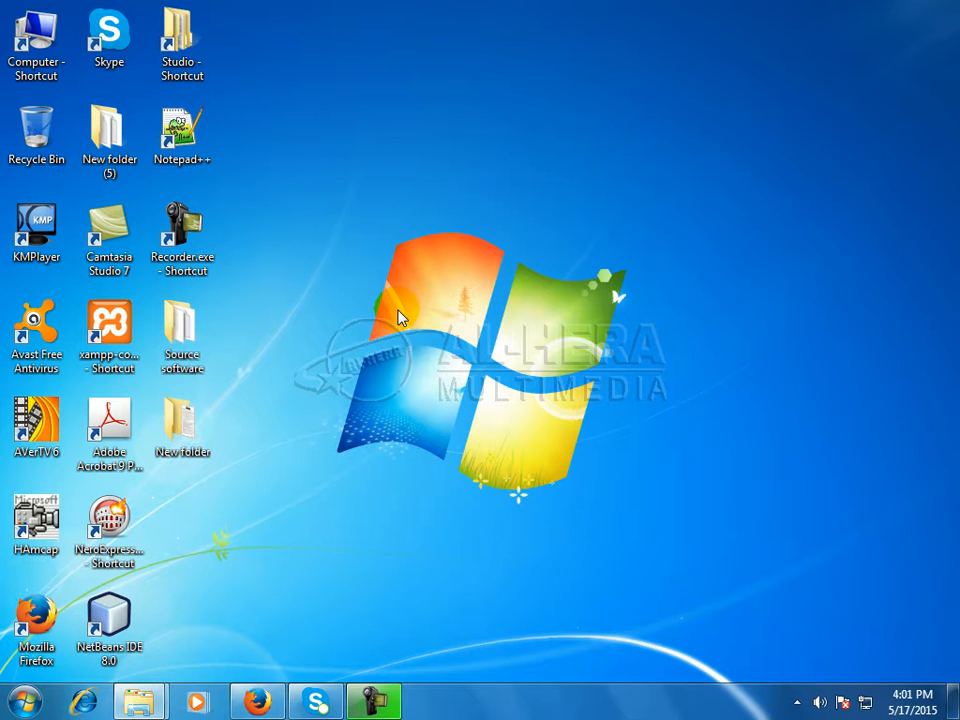
mouse_move(388, 288)
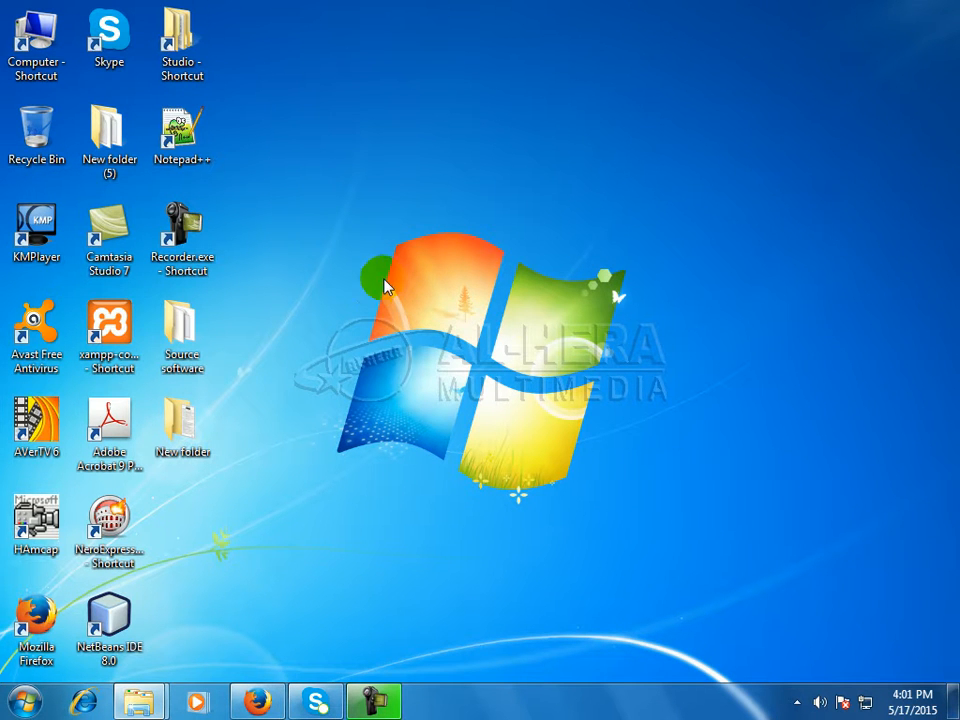
mouse_move(360, 264)
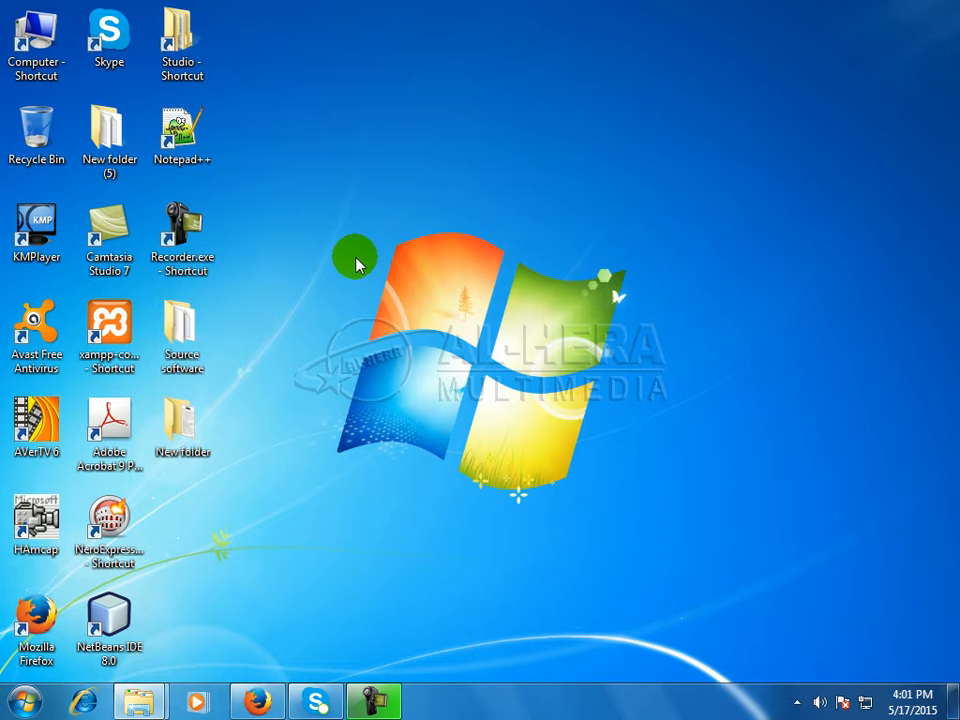
mouse_move(412, 270)
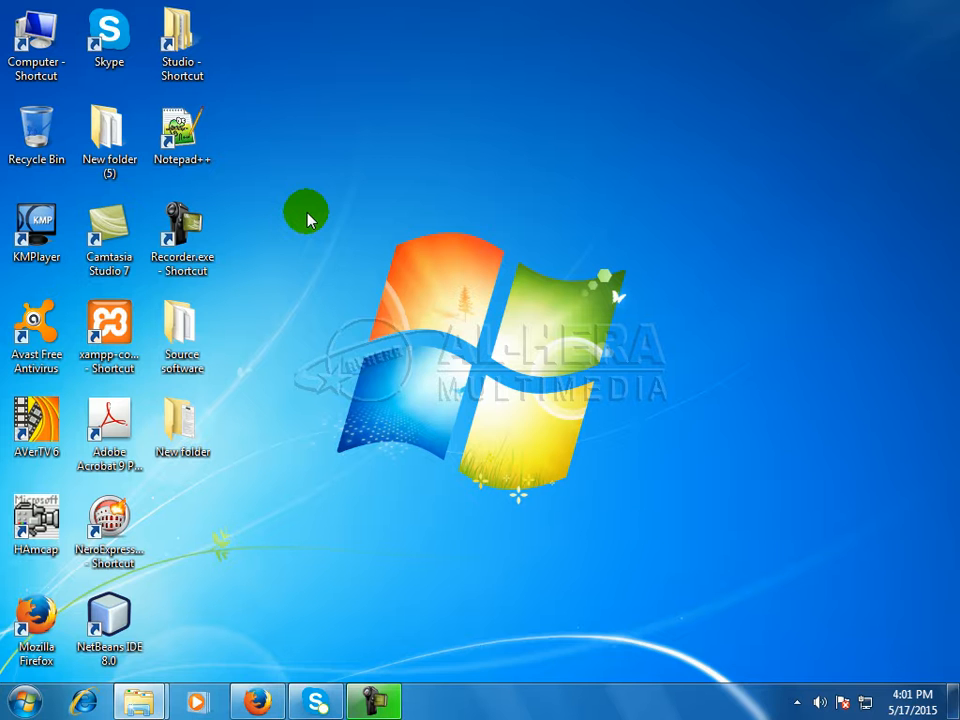
mouse_move(404, 258)
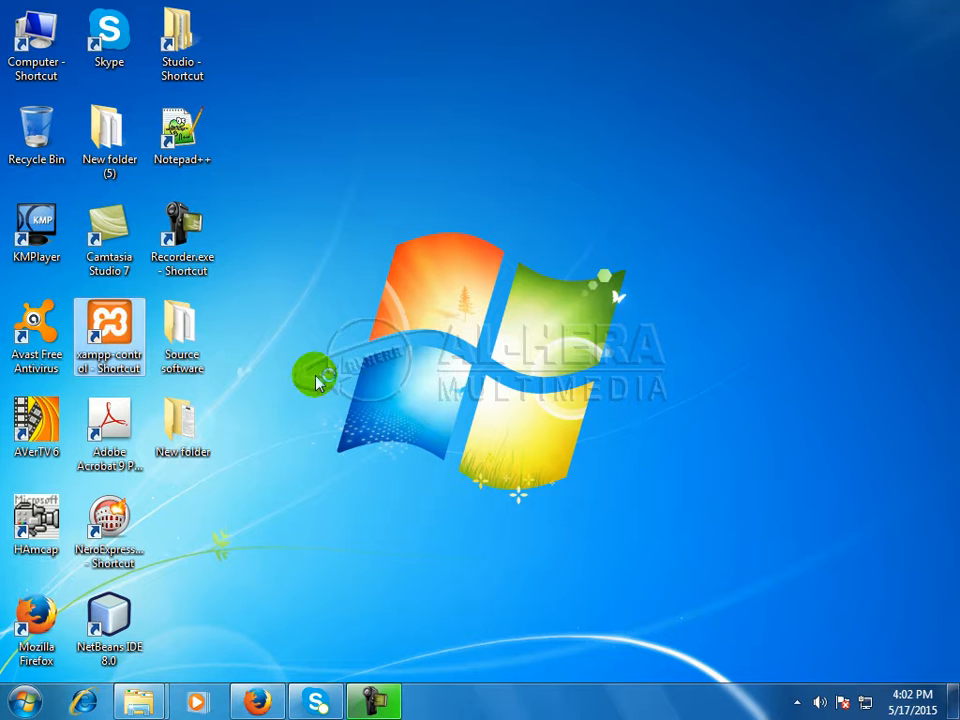
mouse_move(624, 450)
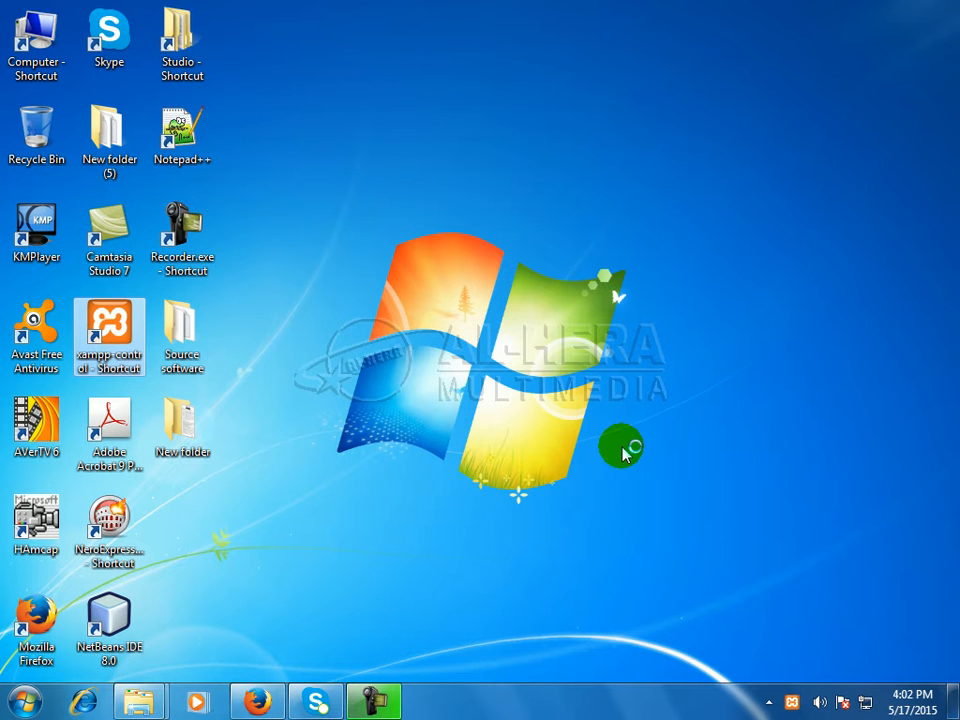
Launch XAMPP, start Apache and MySQL, and load the XAMPP welcome page via Admin.
double_click(108, 336)
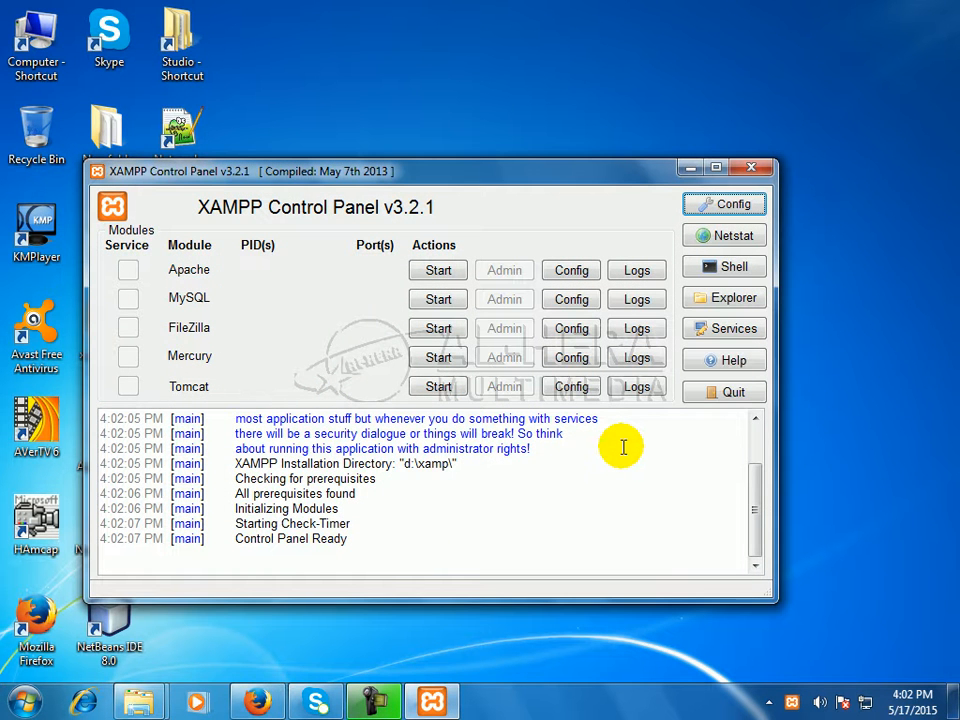
mouse_move(350, 320)
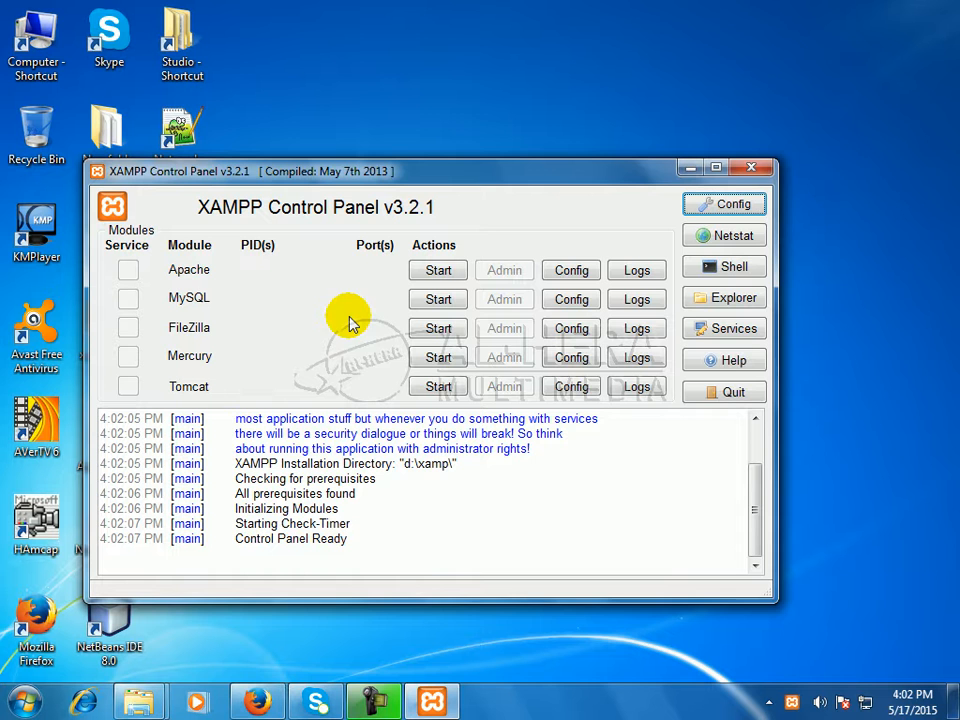
left_click(436, 270)
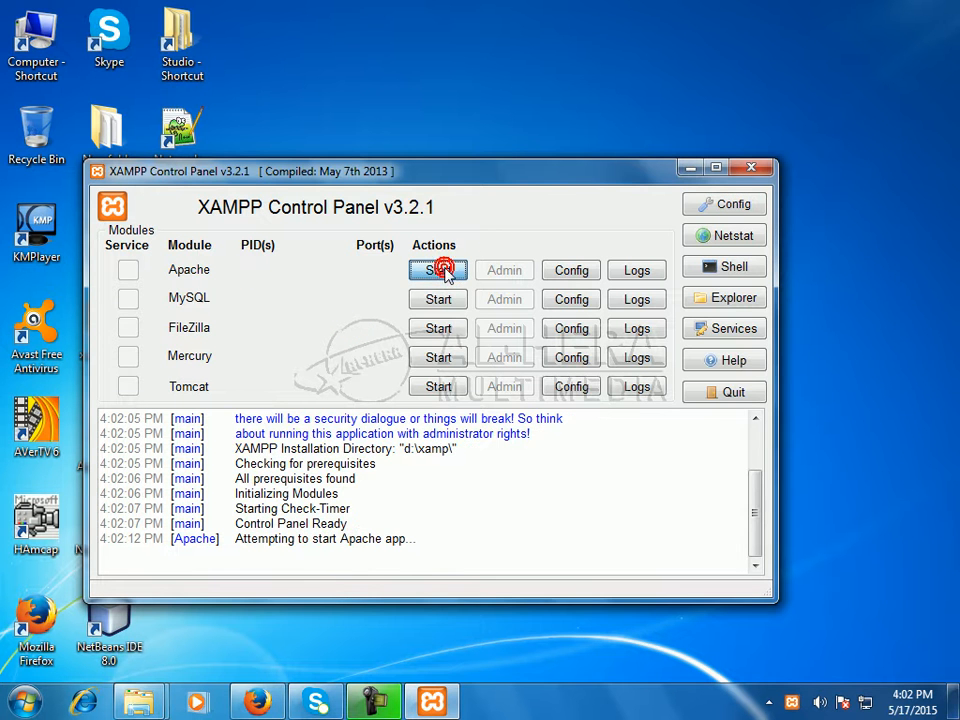
left_click(436, 270)
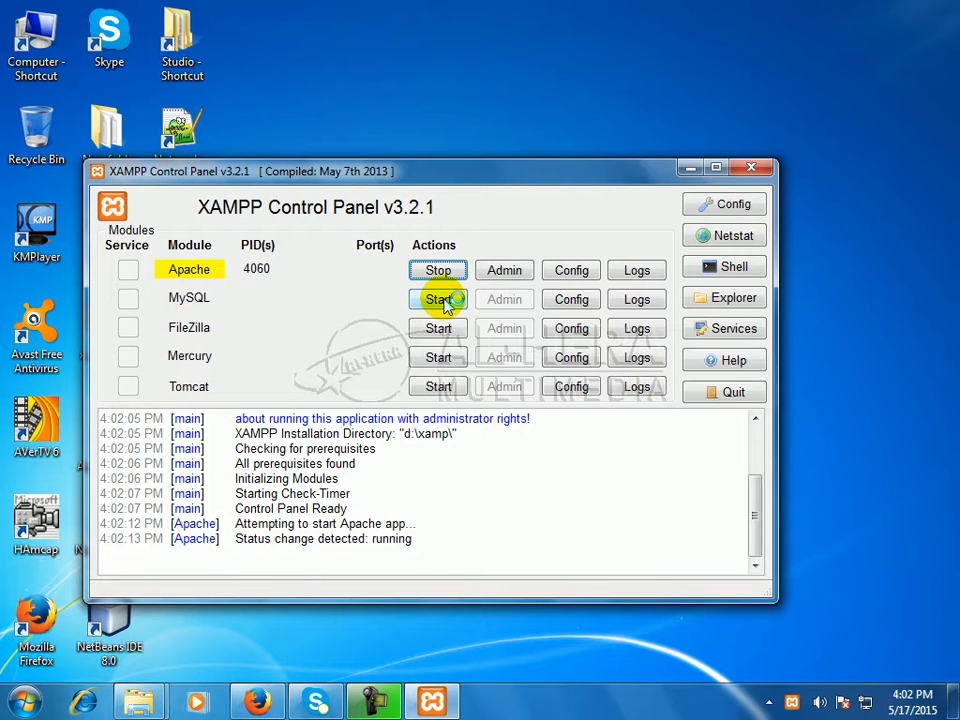
left_click(436, 296)
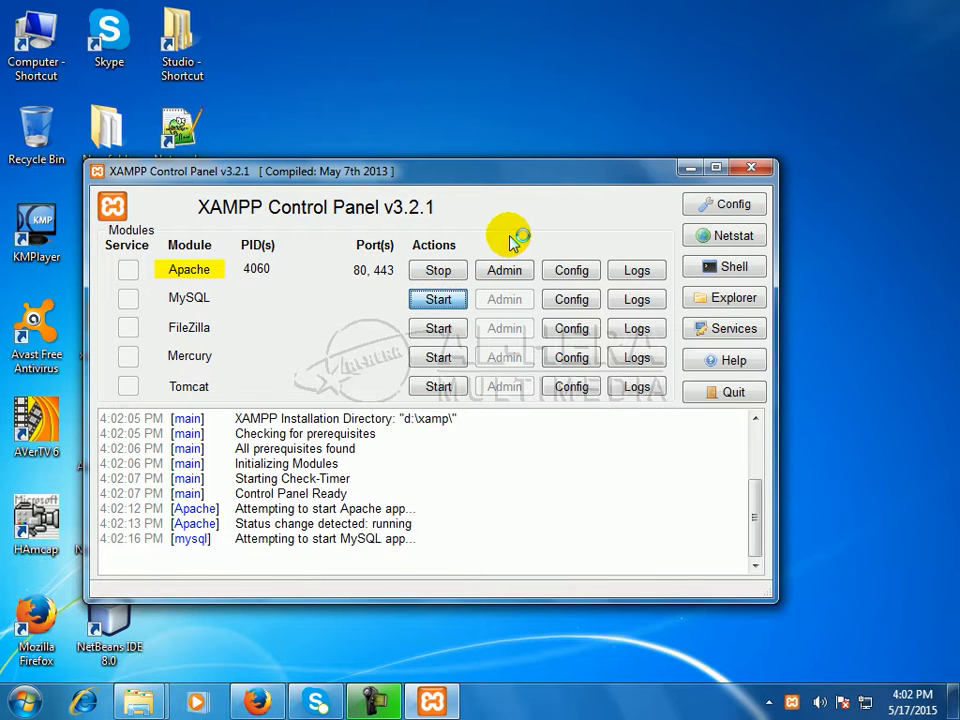
left_click(436, 298)
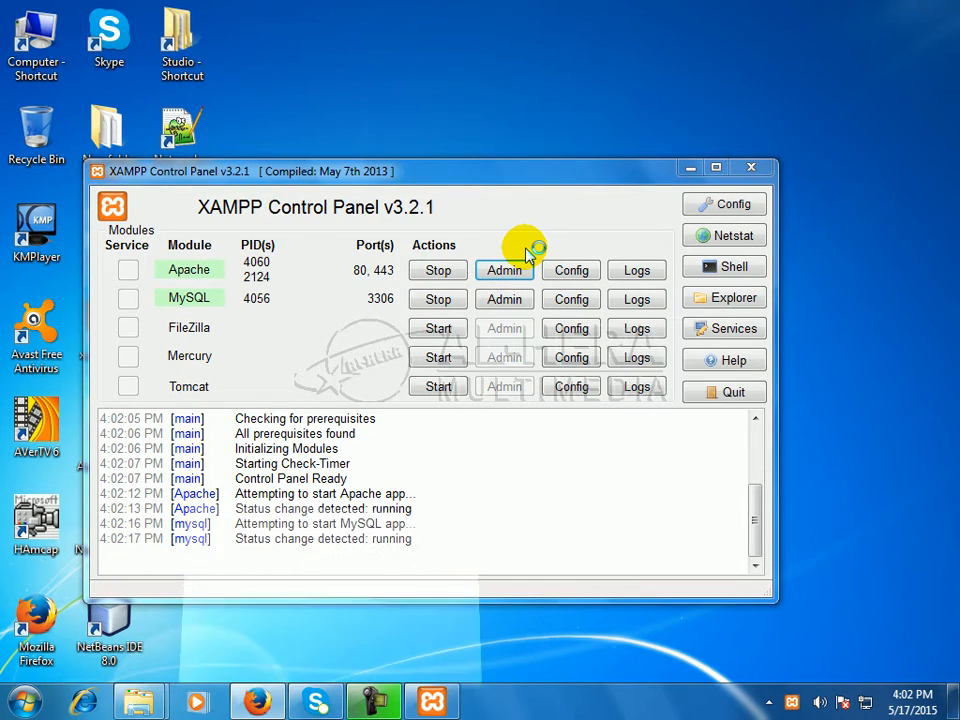
left_click(504, 270)
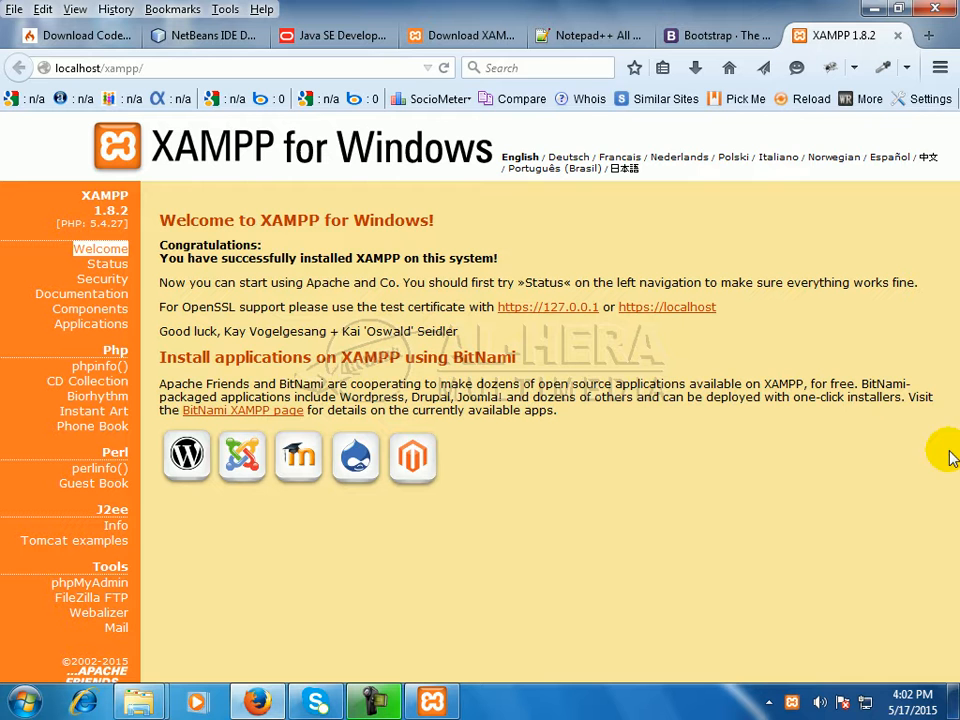
mouse_move(244, 228)
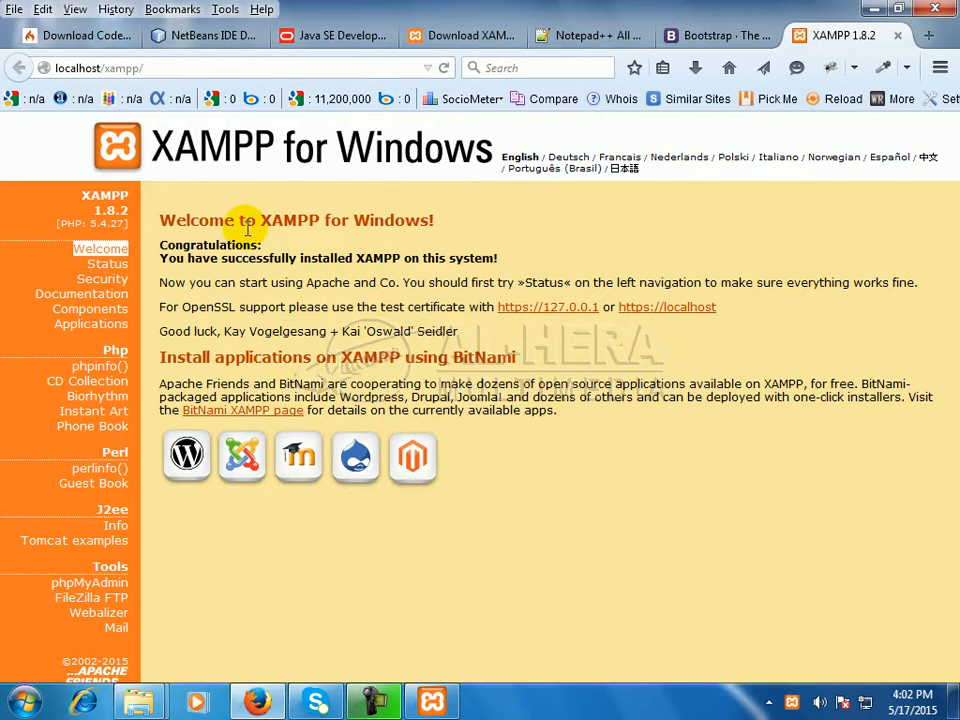
mouse_move(804, 396)
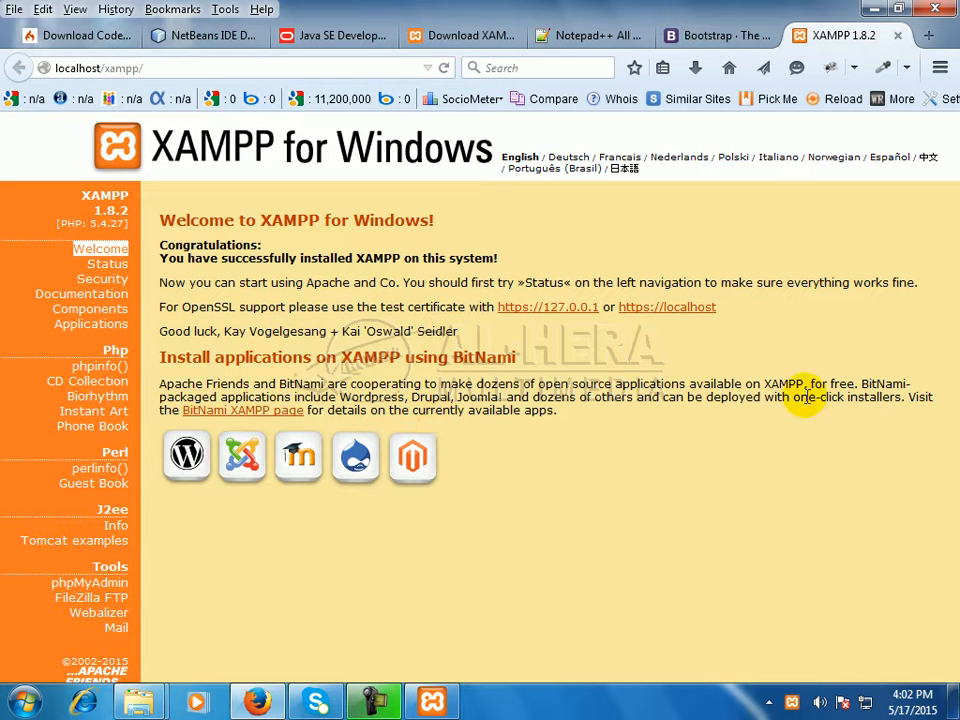
Close the Notepad++, Download XAMPP, NetBeans Download and CodeIgniter tabs, keeping only XAMPP.
left_click(710, 36)
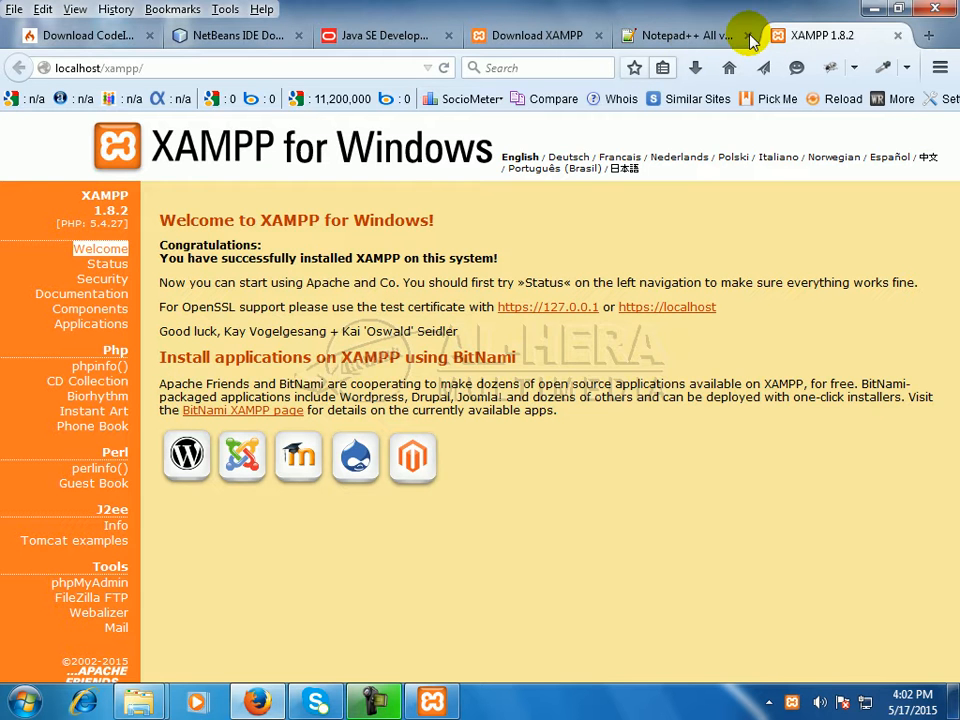
left_click(680, 36)
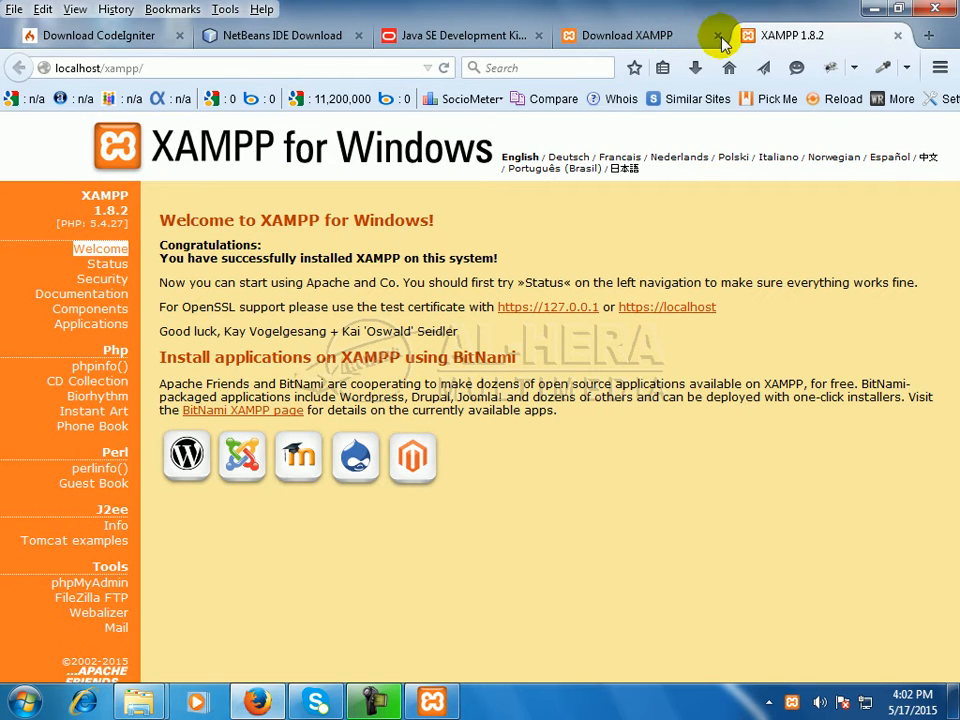
left_click(718, 36)
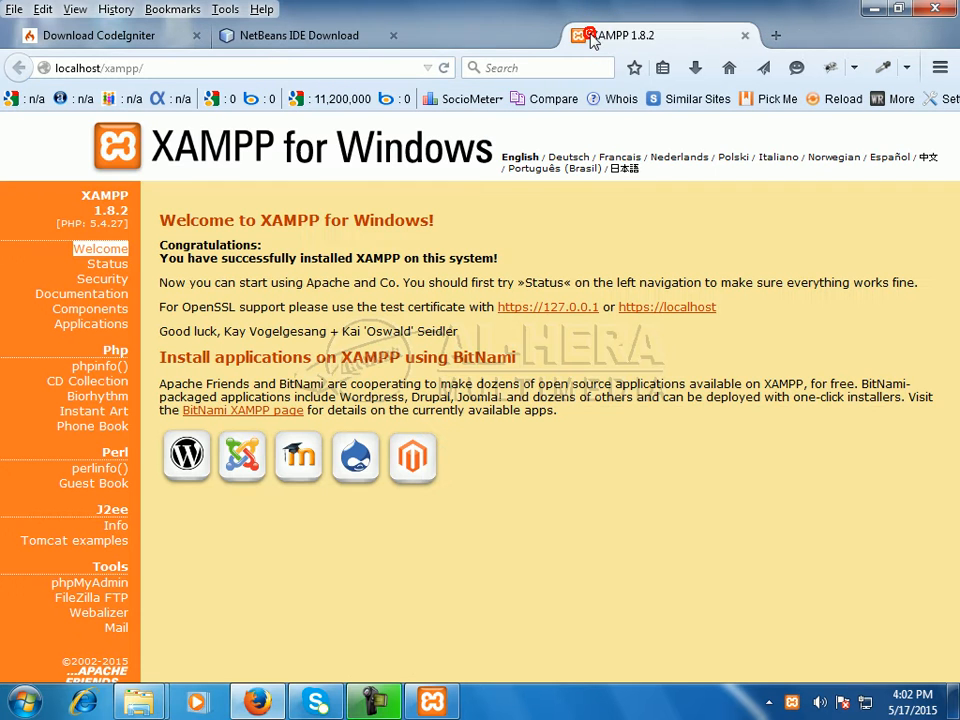
left_click(392, 36)
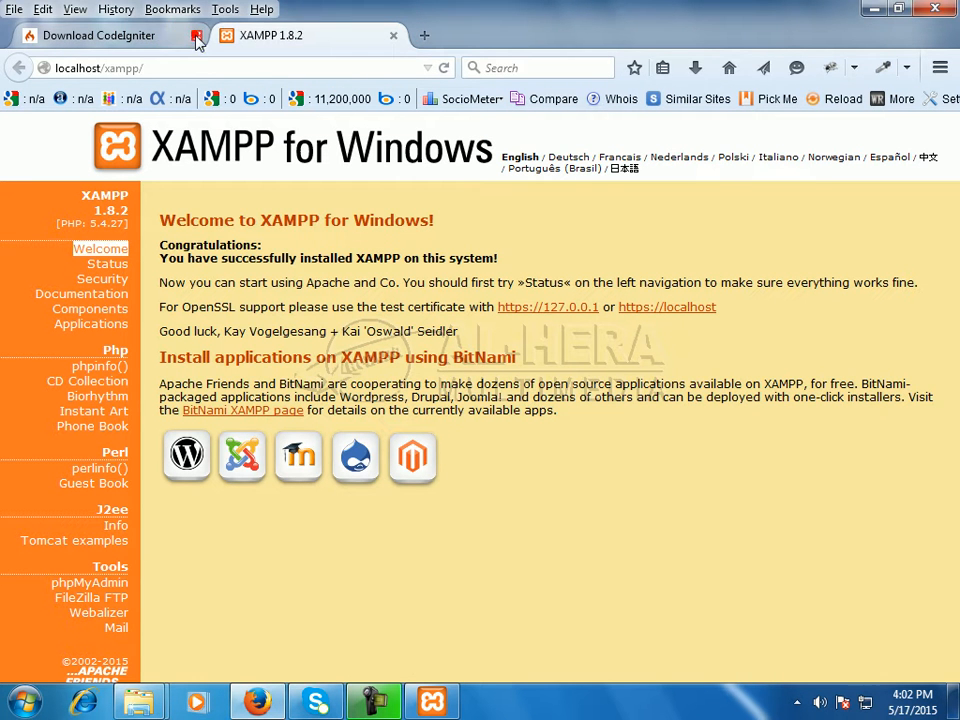
left_click(196, 36)
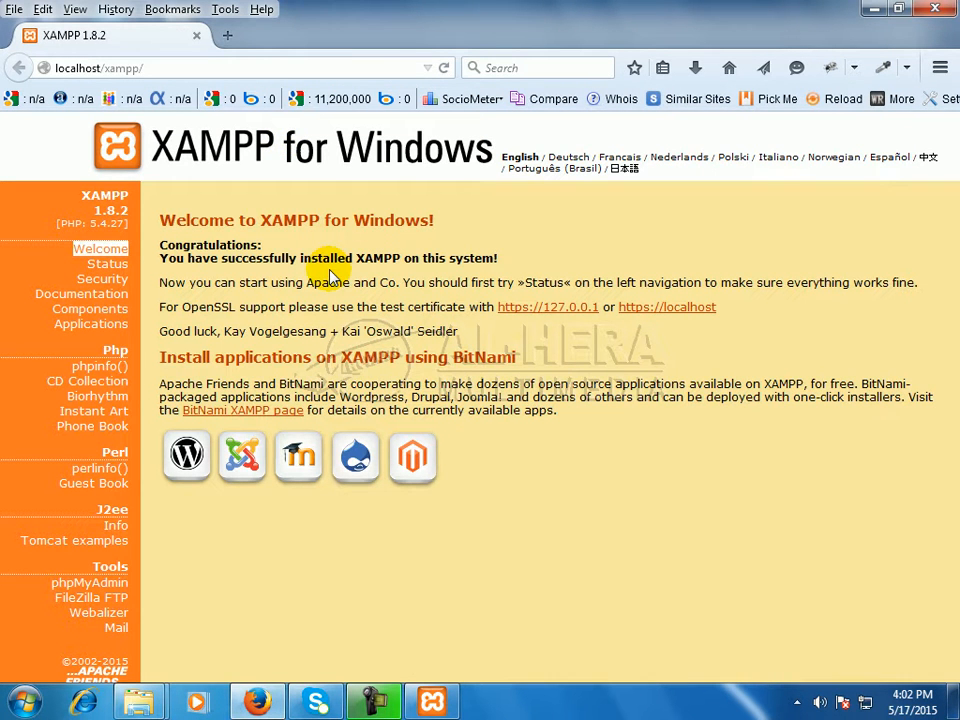
mouse_move(776, 304)
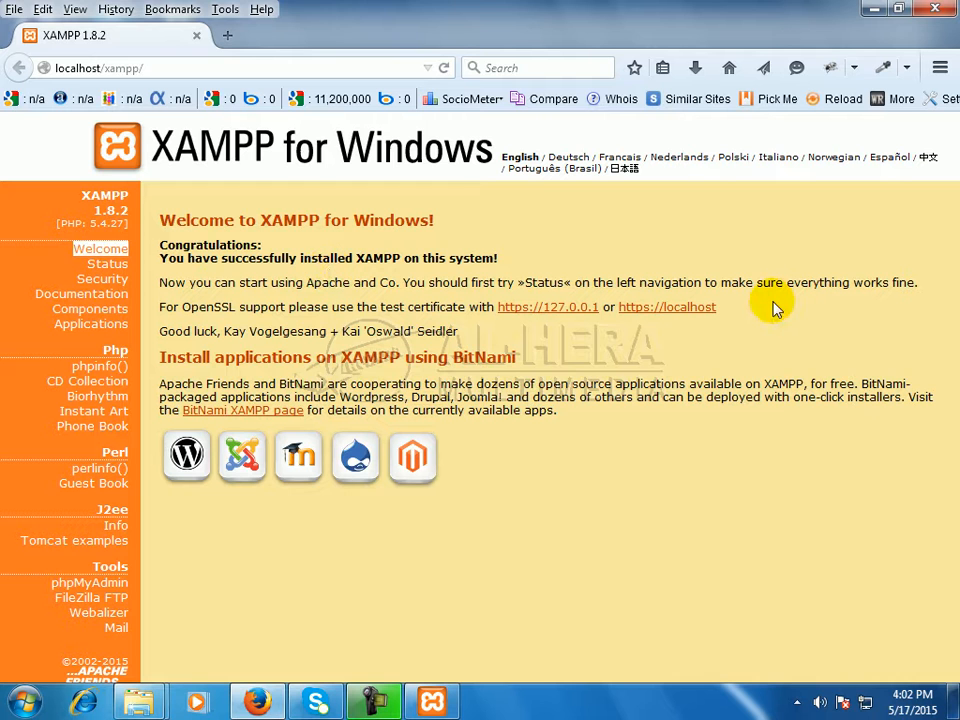
mouse_move(418, 218)
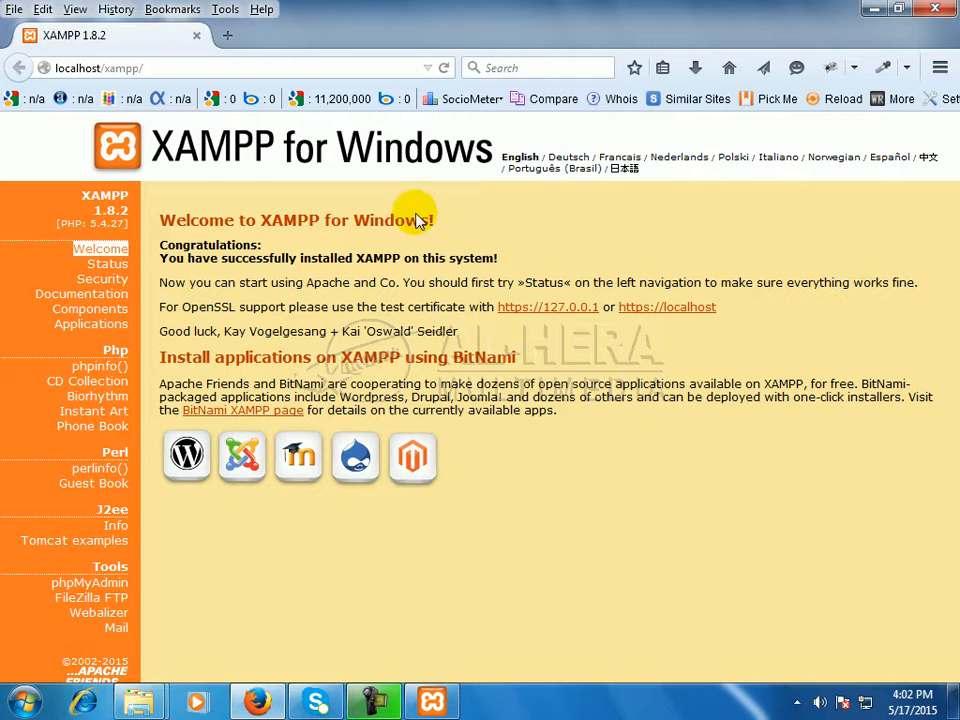
mouse_move(236, 190)
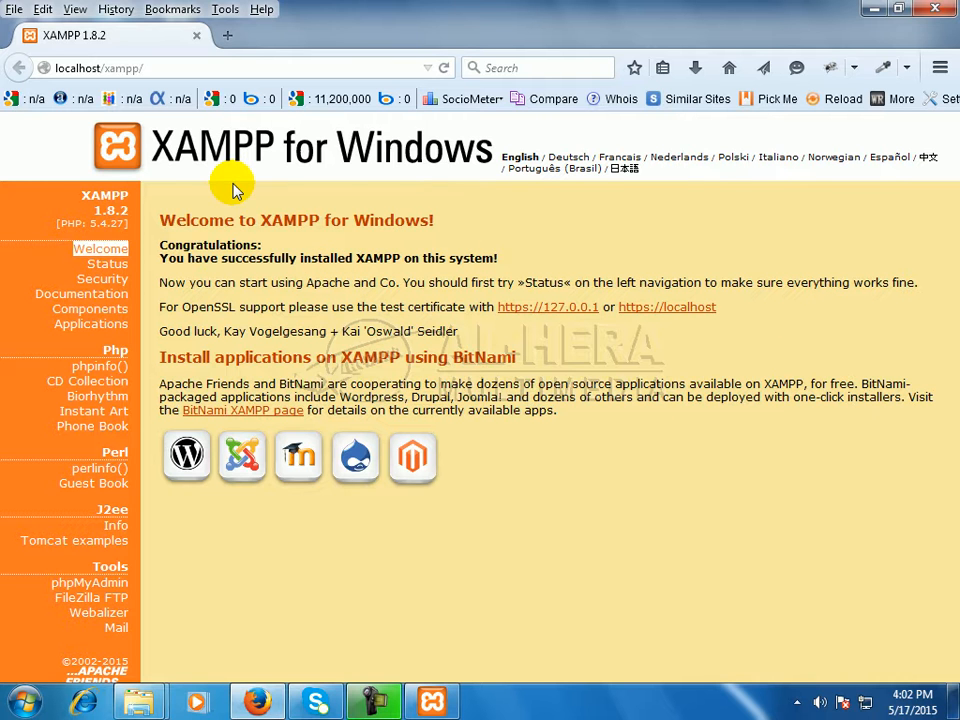
mouse_move(336, 300)
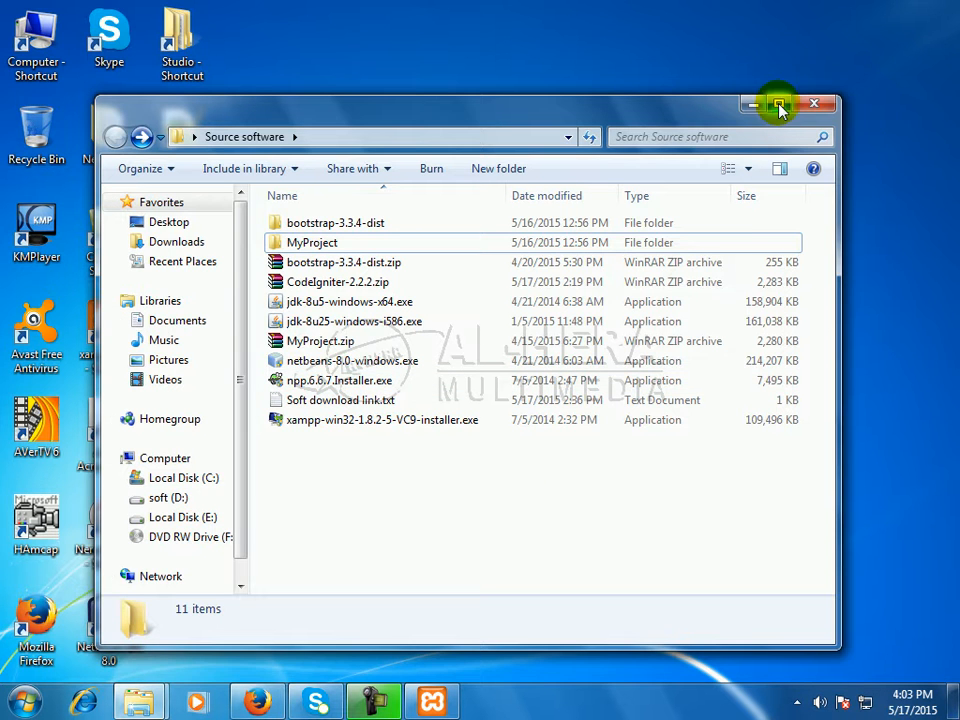
Extract CodeIgniter-2.2.2.zip with WinRAR into a CodeIgniter-2.2.2 folder in Source software.
left_click(780, 104)
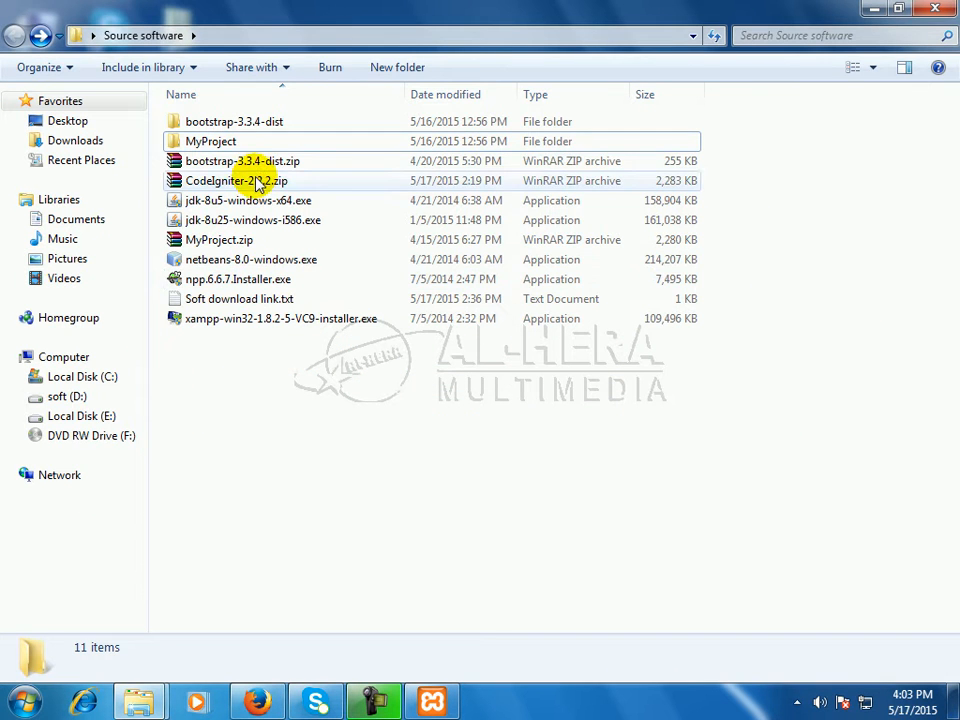
left_click(236, 180)
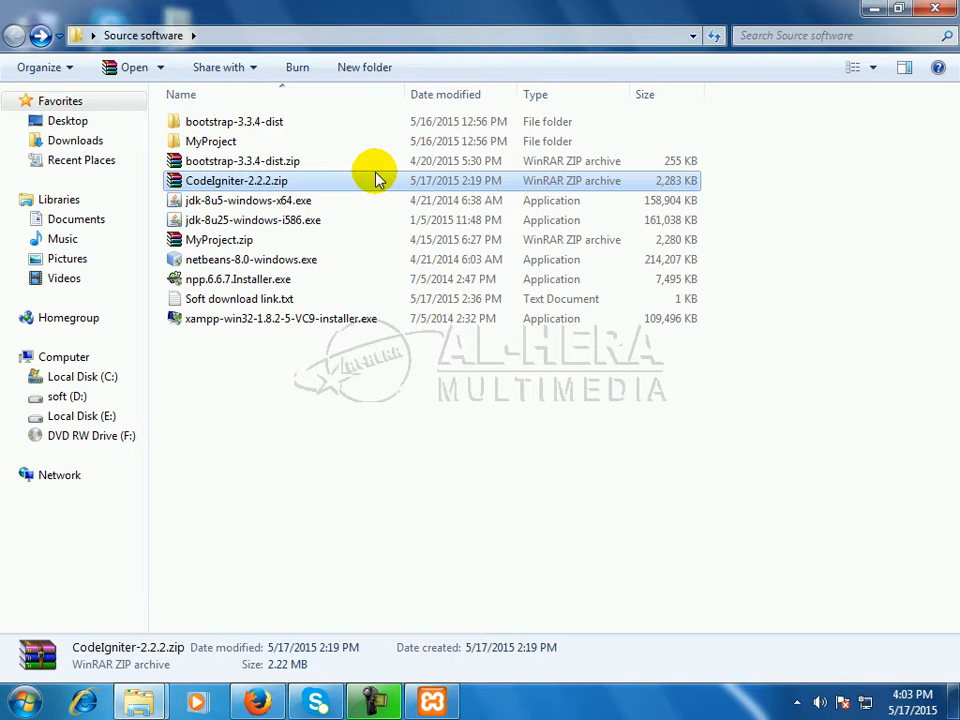
mouse_move(290, 184)
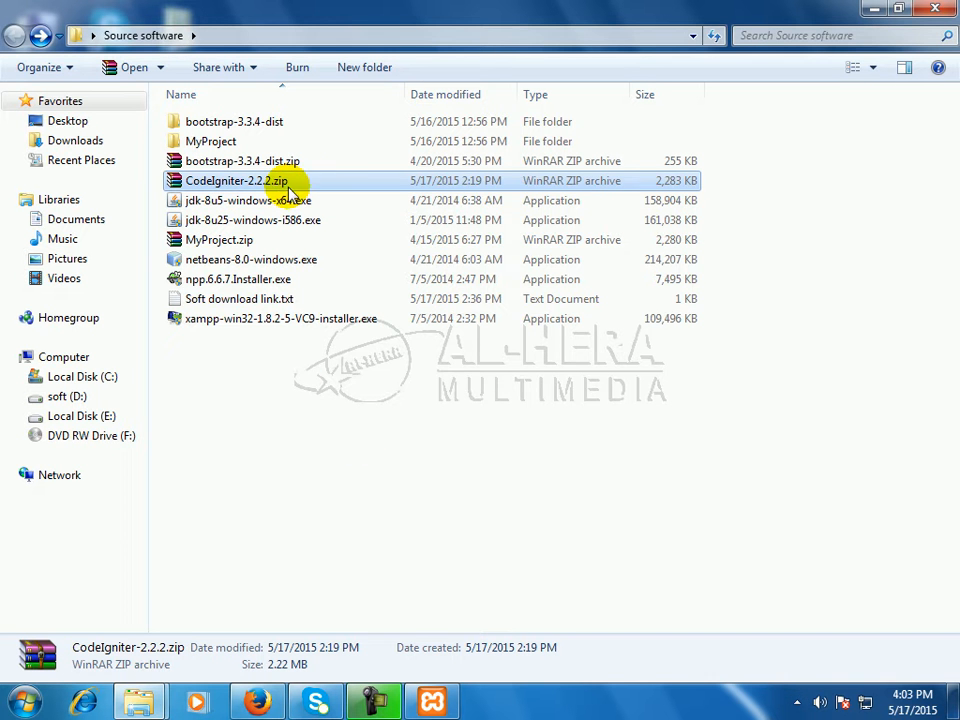
right_click(236, 180)
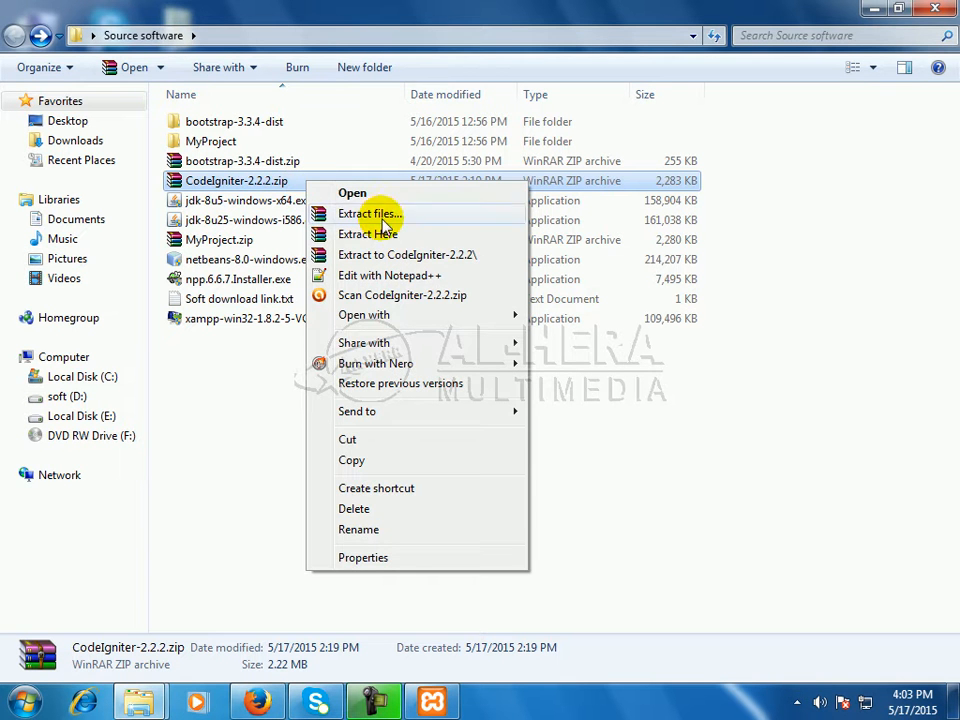
left_click(370, 212)
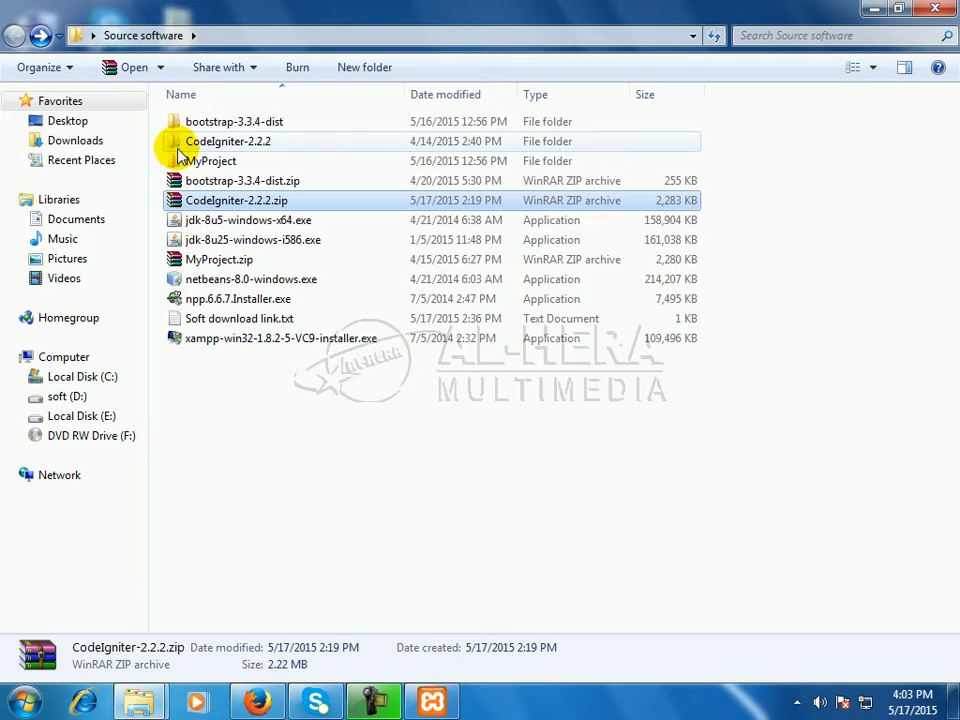
mouse_move(290, 140)
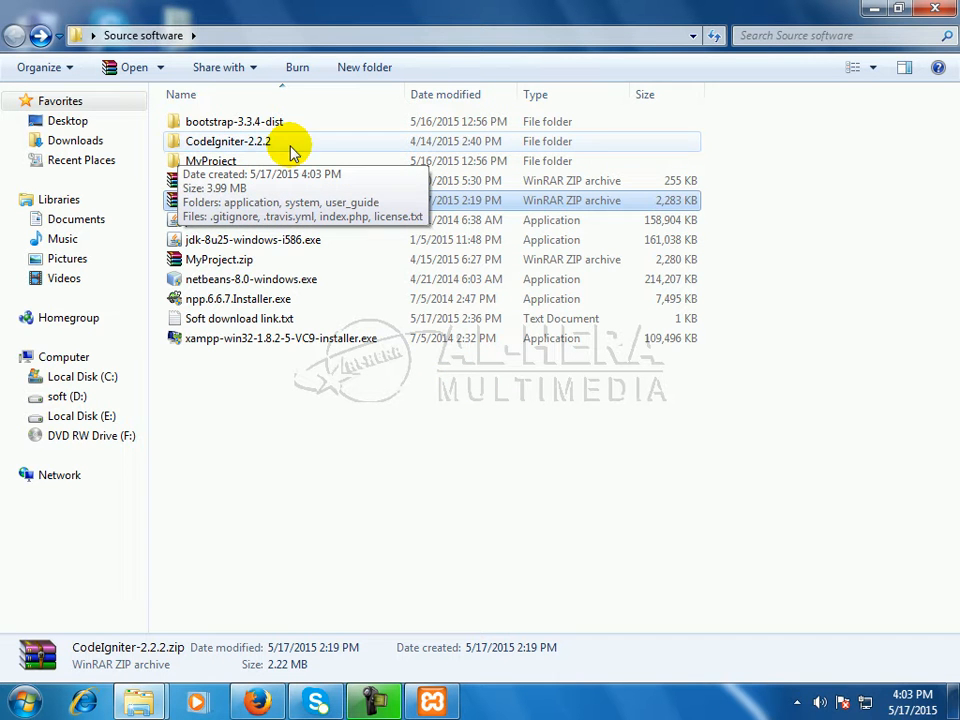
mouse_move(340, 442)
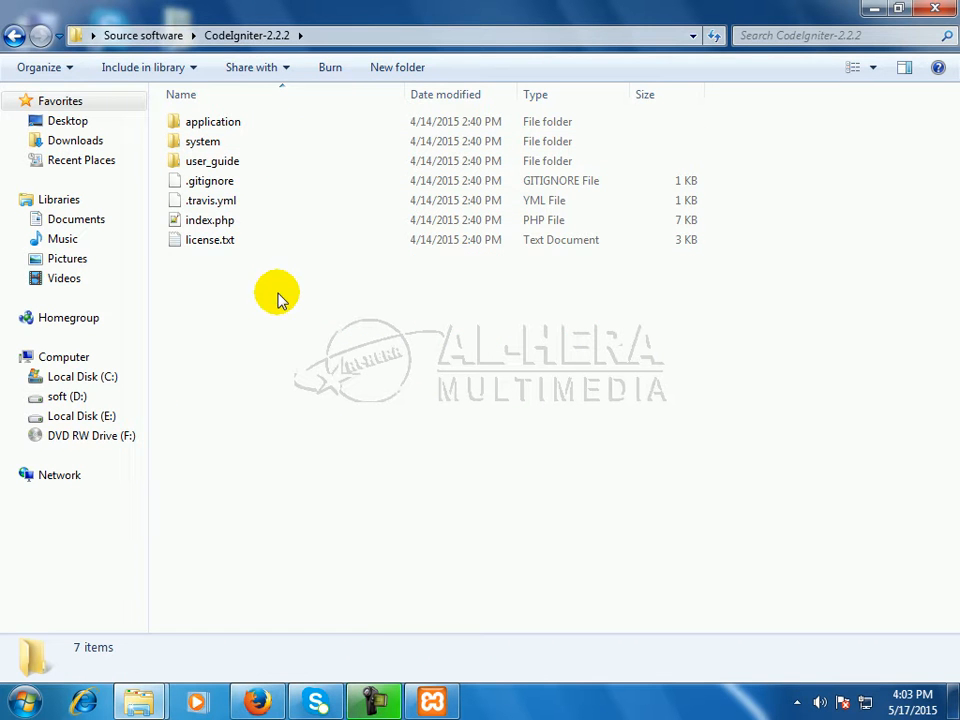
Select all seven items in the CodeIgniter-2.2.2 folder with Ctrl+A for copying.
left_click(210, 240)
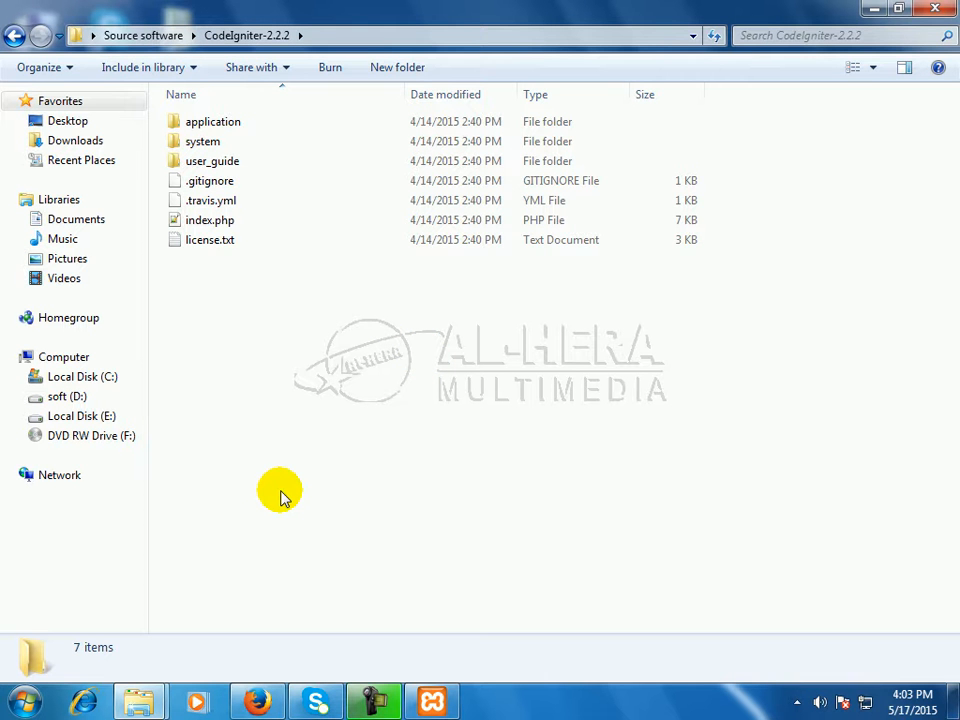
left_click(210, 240)
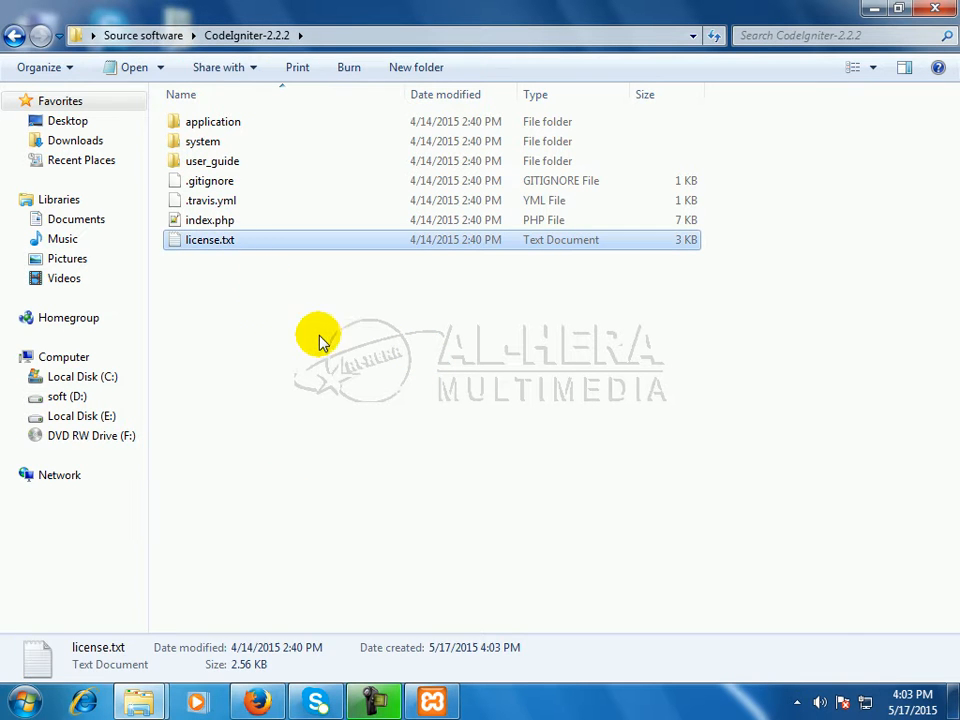
key("ctrl+a")
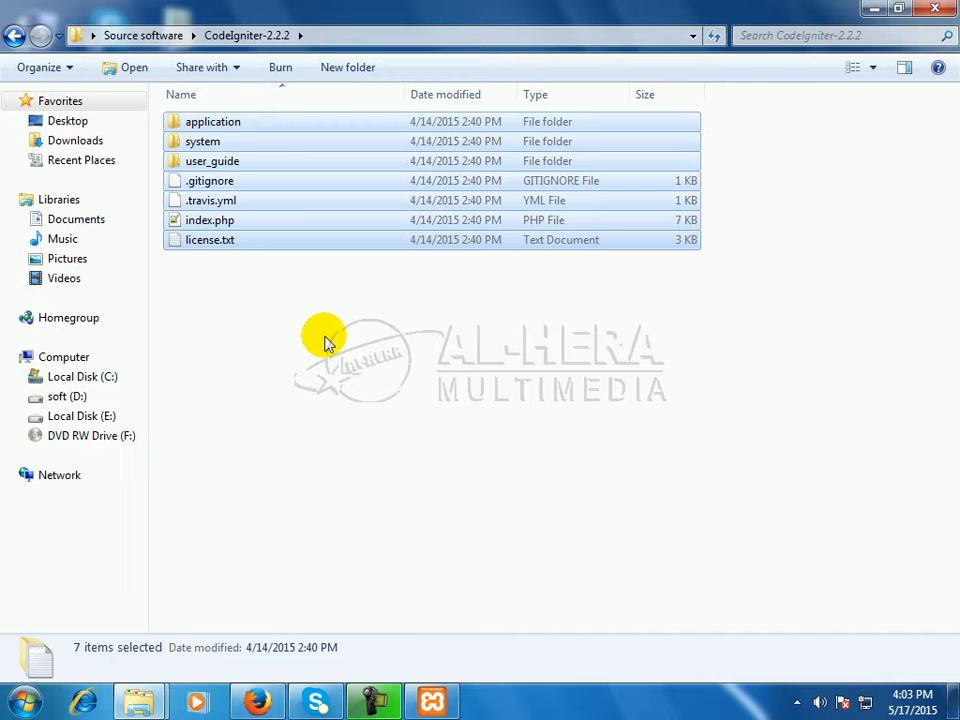
mouse_move(340, 384)
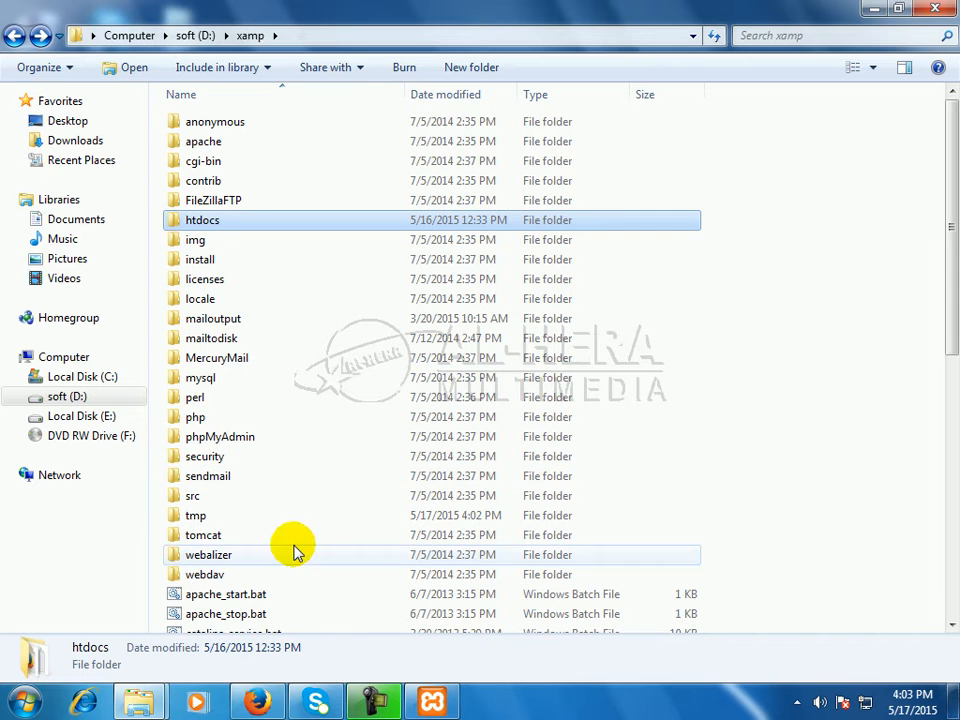
mouse_move(222, 224)
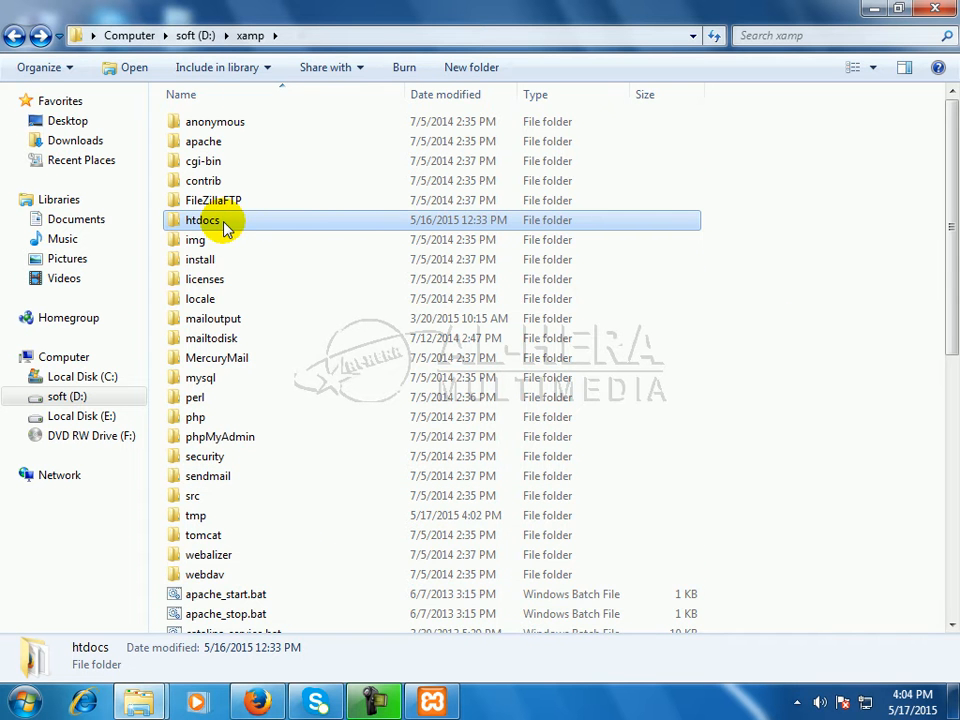
Create a new folder inside htdocs and name it rasel_basic.
double_click(202, 218)
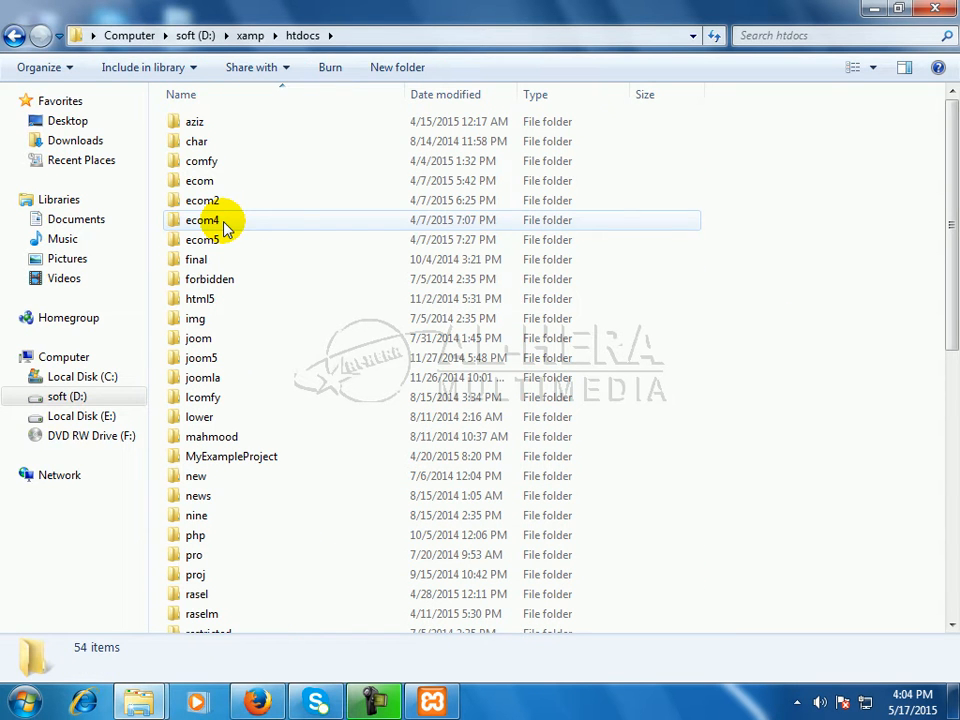
mouse_move(784, 388)
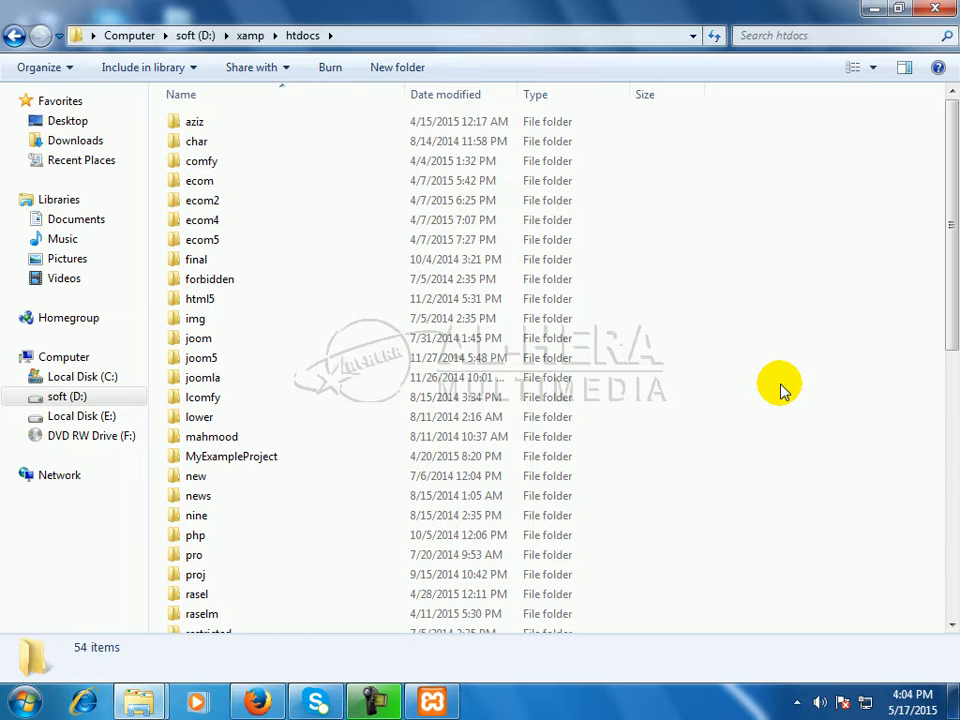
right_click(780, 388)
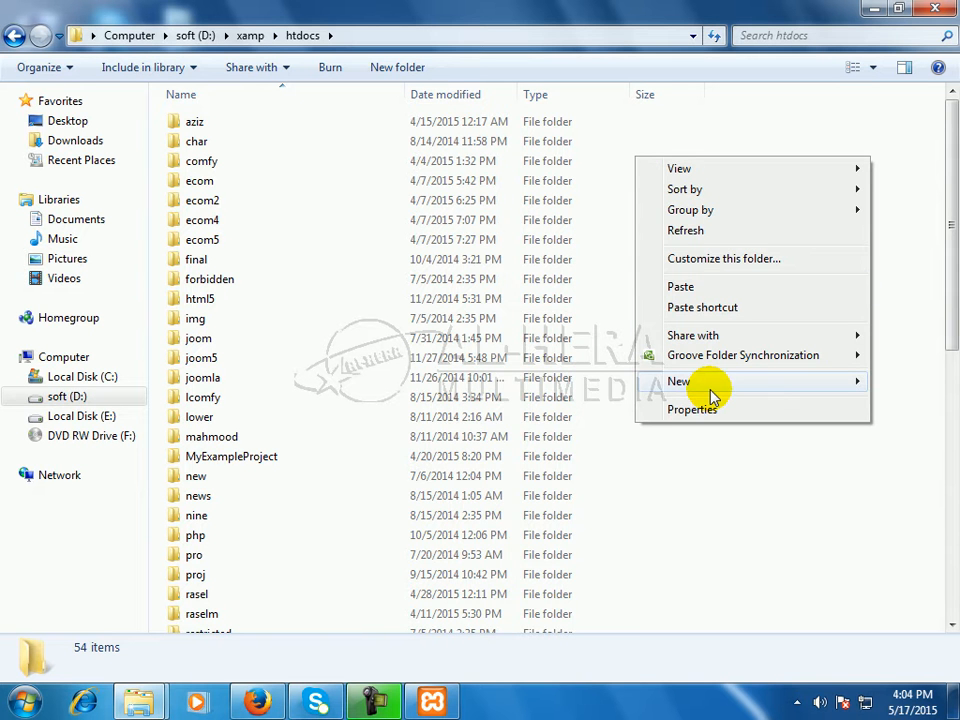
left_click(680, 380)
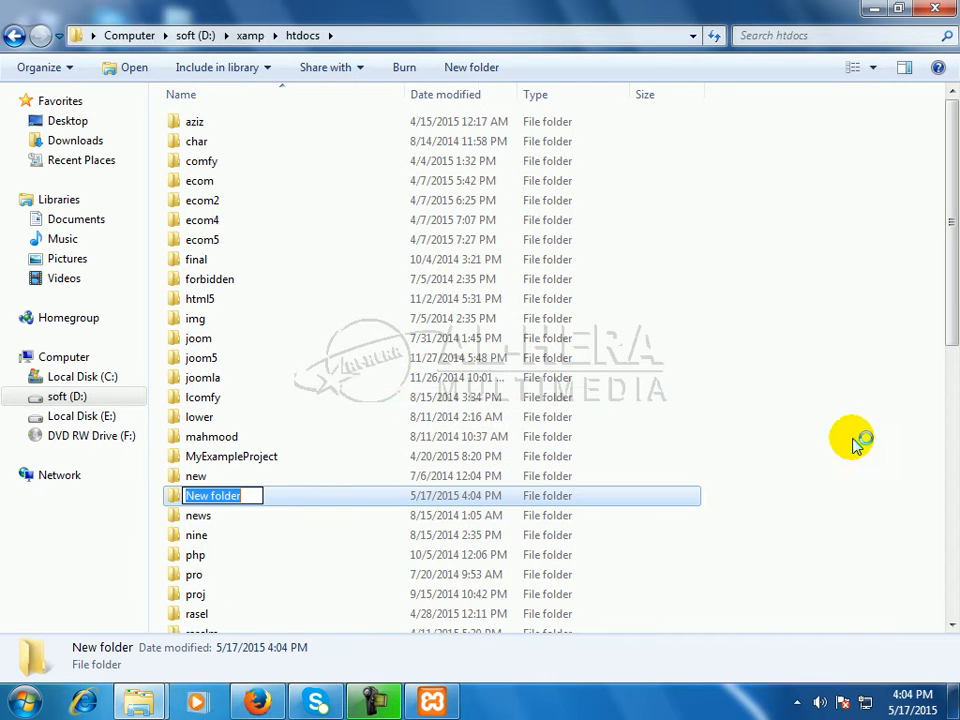
mouse_move(730, 414)
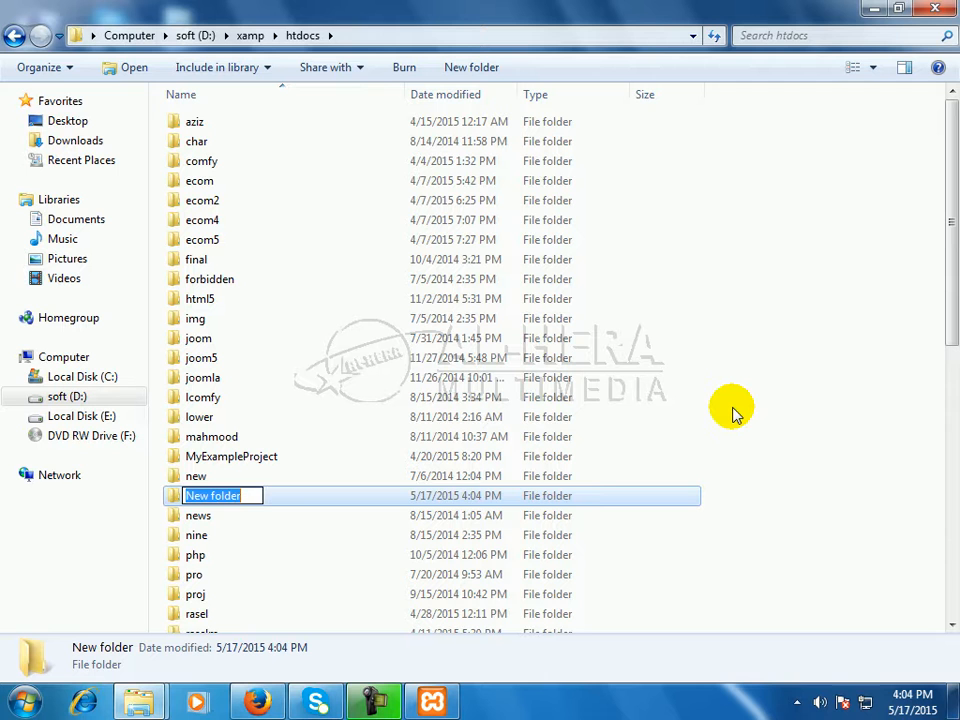
type("rase")
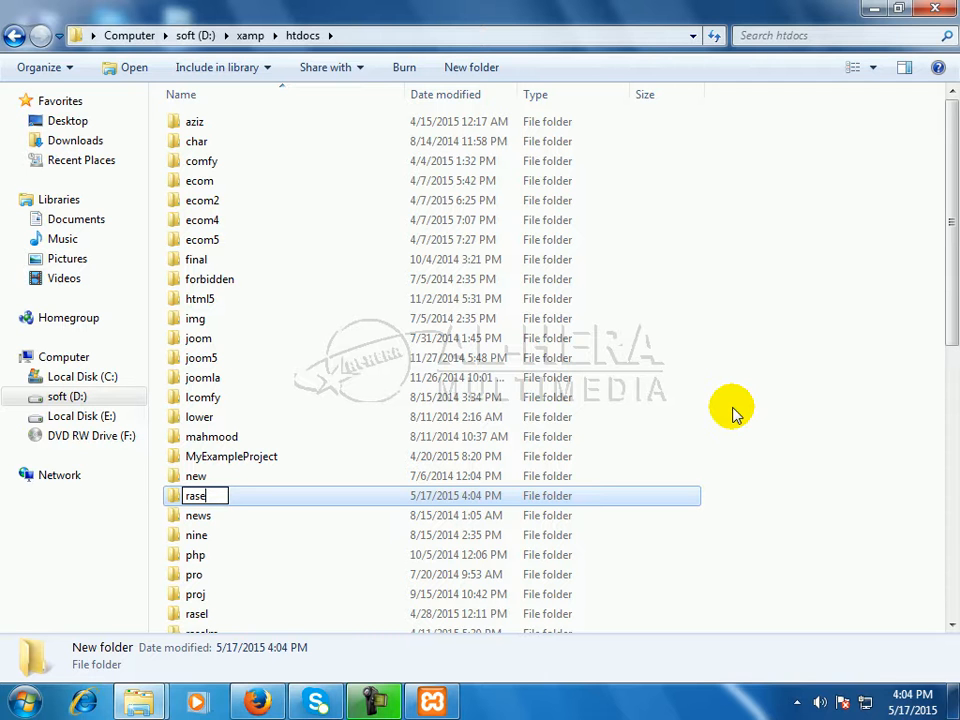
type("l_")
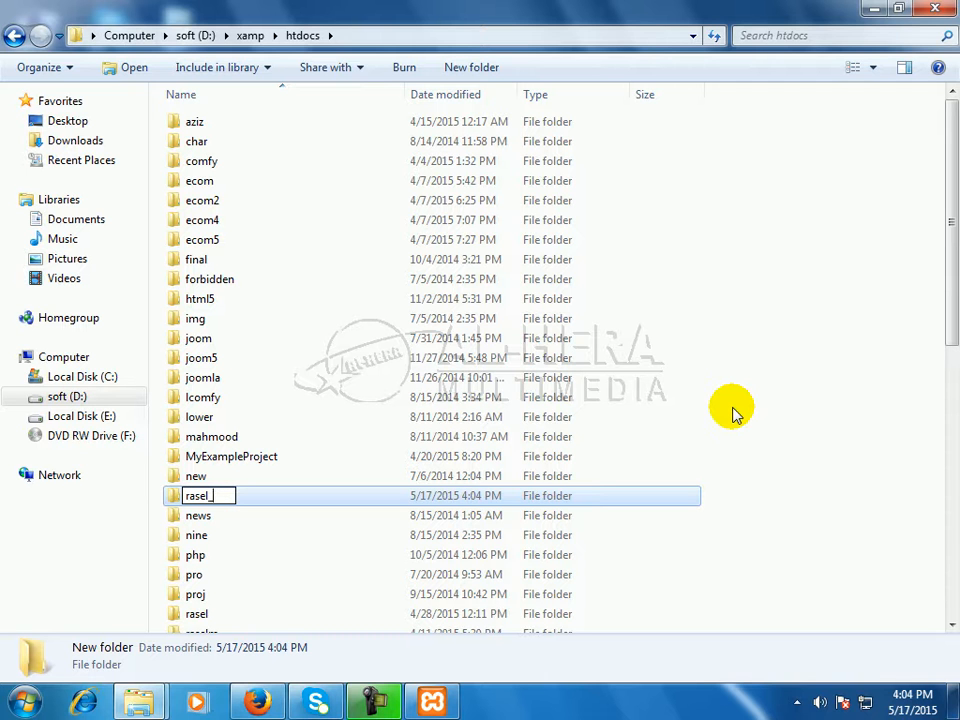
type("basic")
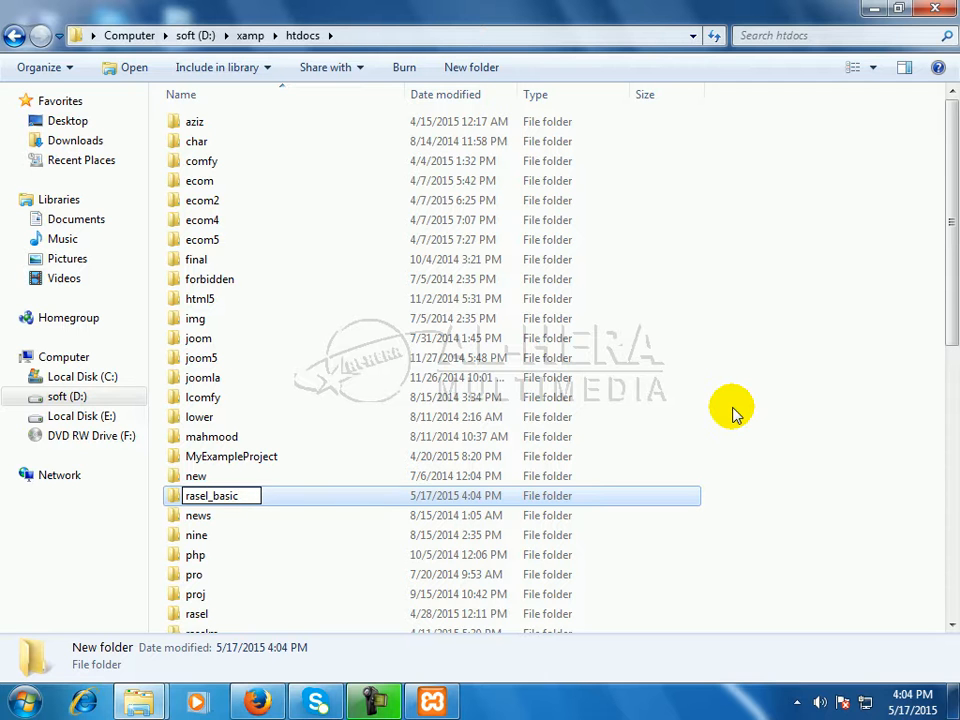
mouse_move(878, 428)
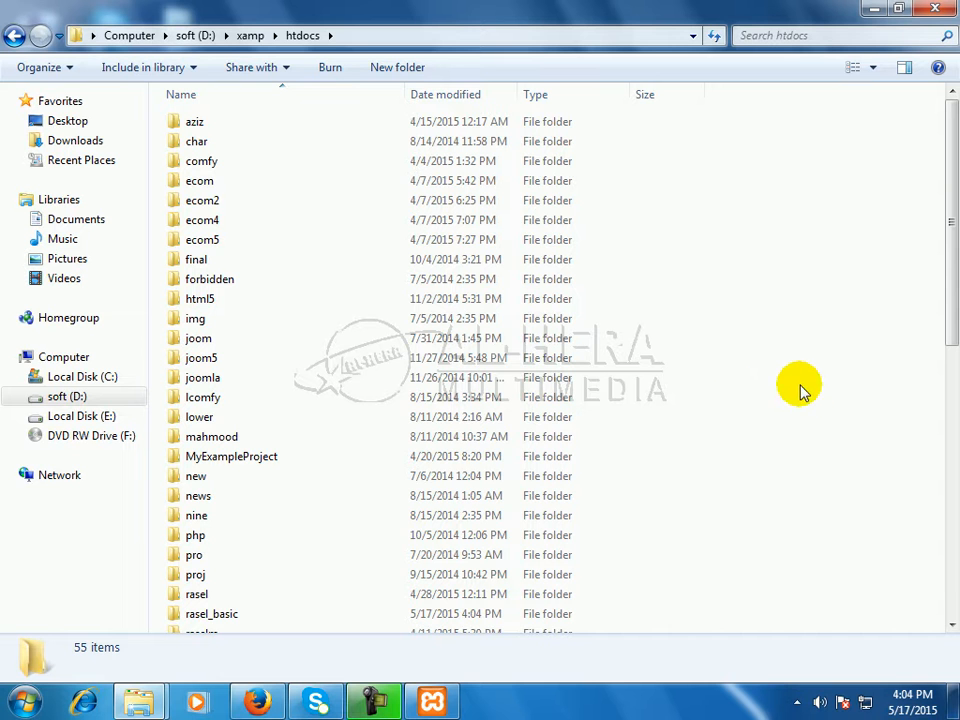
Paste the seven copied CodeIgniter items into the rasel_basic folder.
left_click(212, 612)
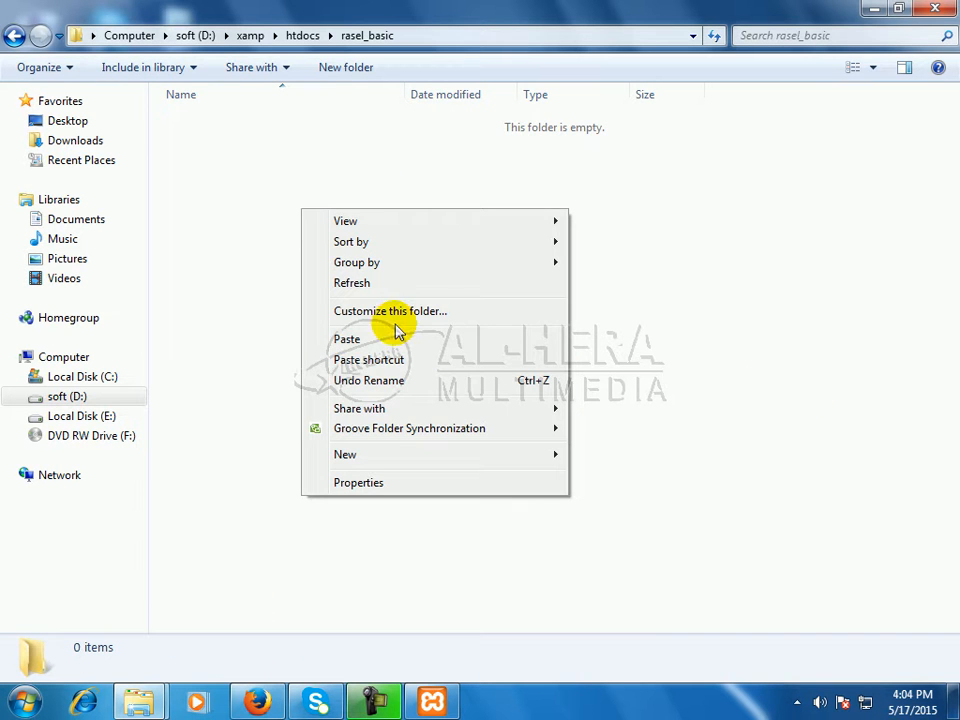
left_click(348, 340)
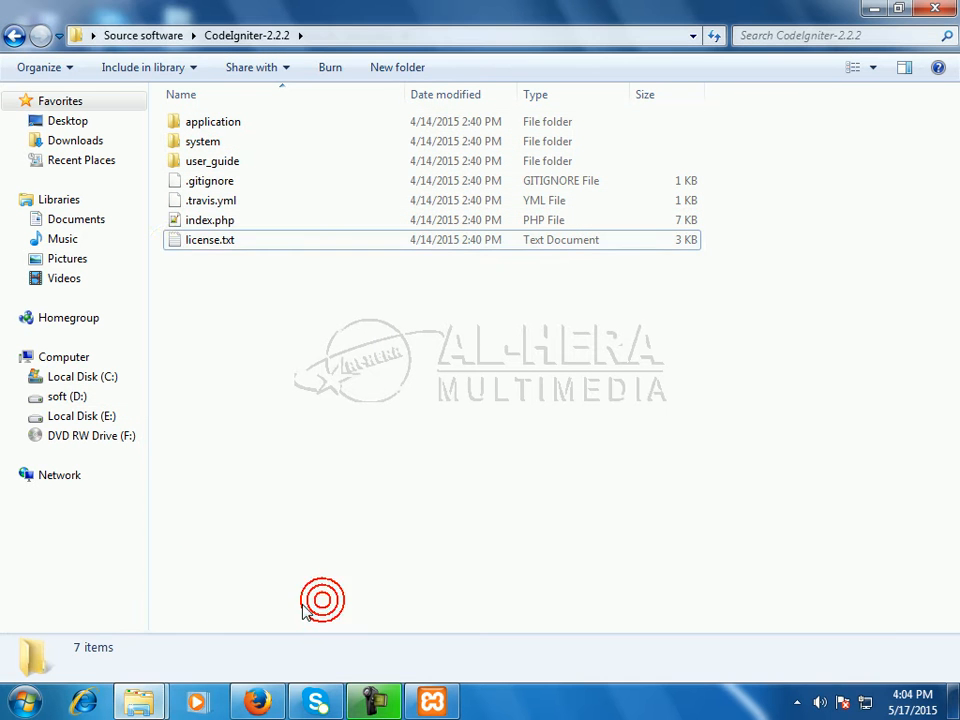
mouse_move(140, 700)
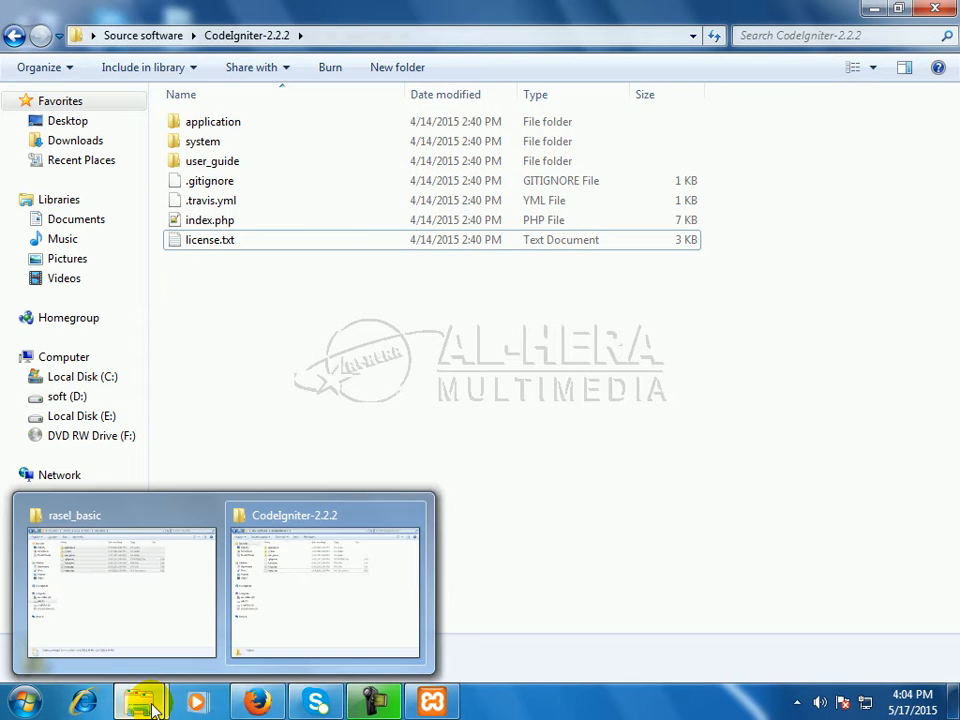
left_click(326, 590)
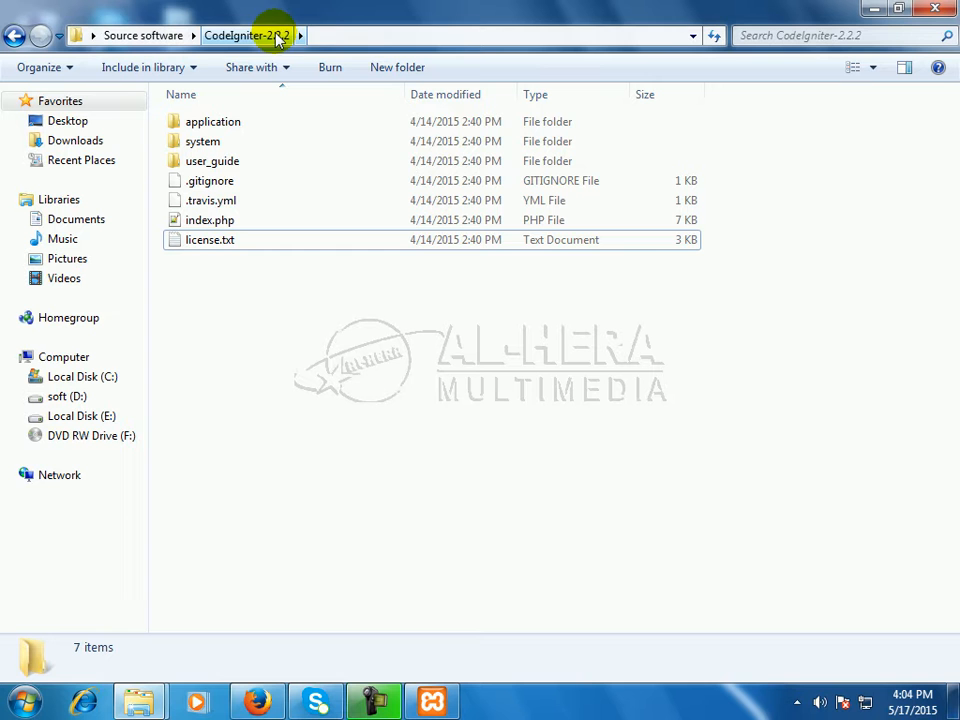
mouse_move(330, 580)
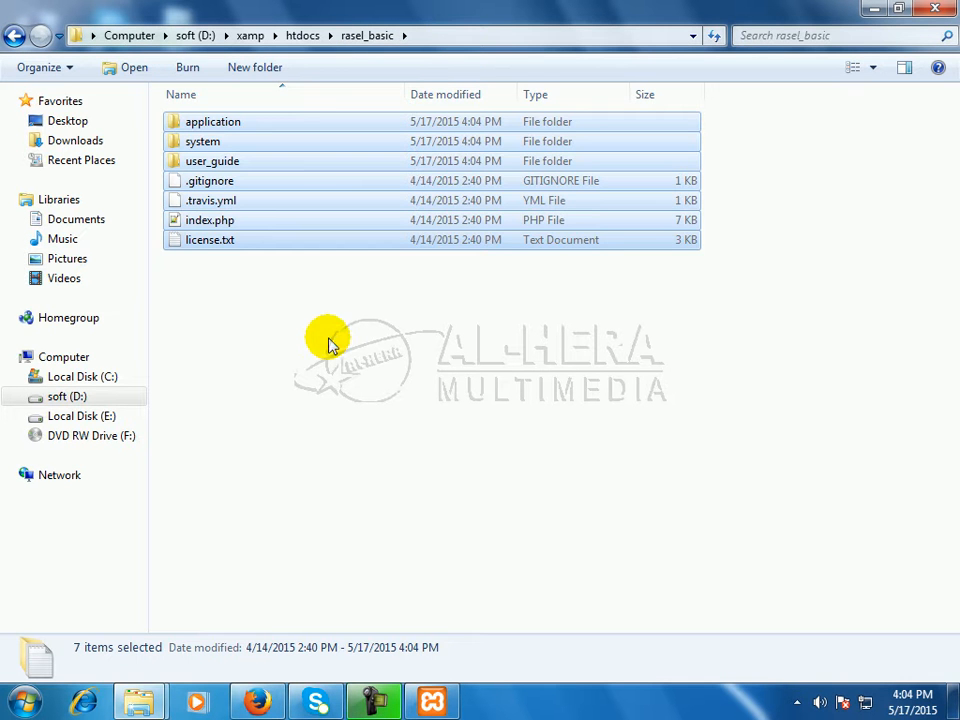
left_click(400, 378)
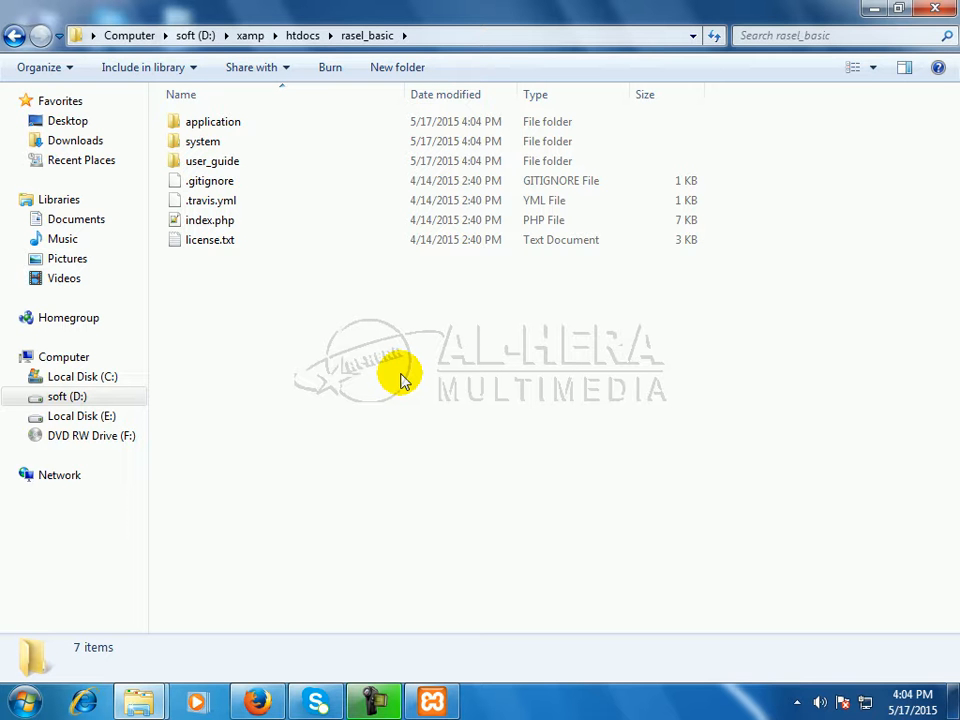
mouse_move(596, 438)
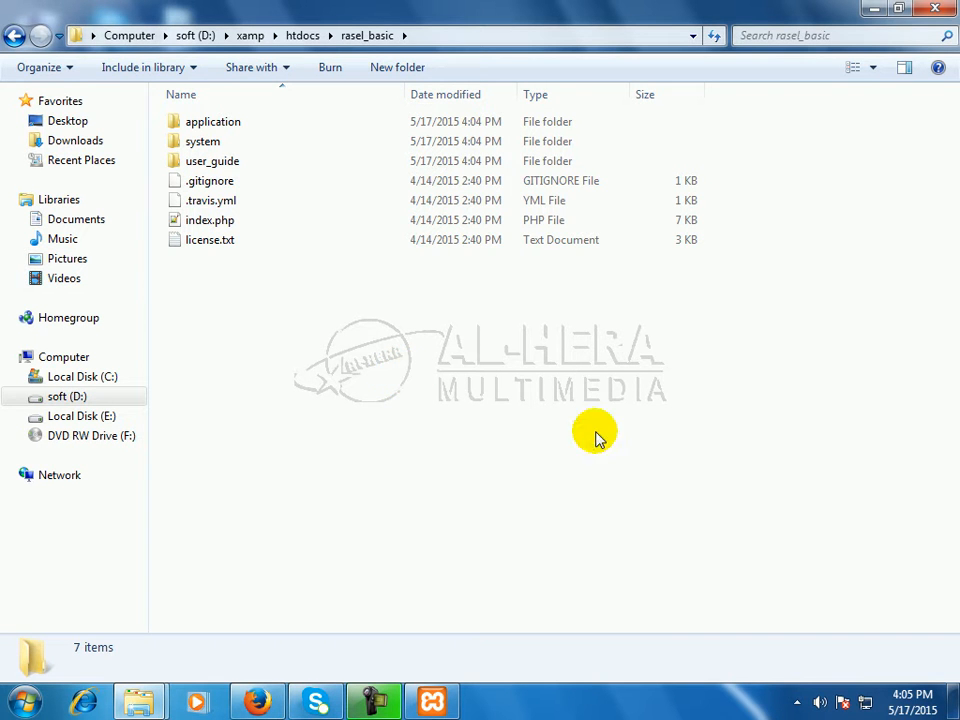
Load localhost/rasel_basic/ in Firefox to show the CodeIgniter welcome page.
left_click(256, 700)
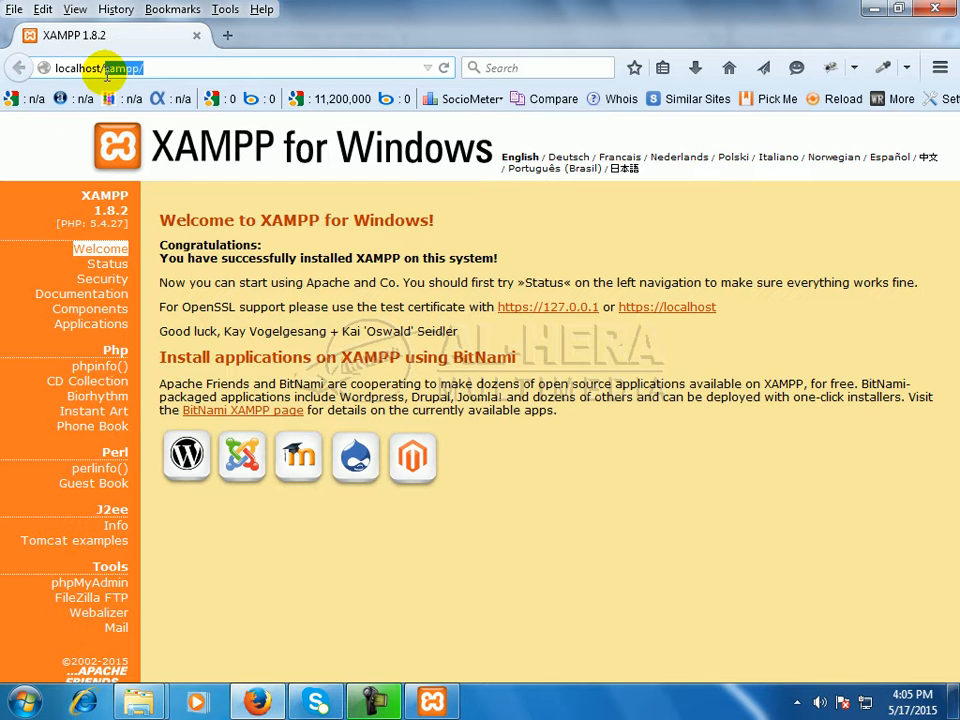
mouse_move(210, 344)
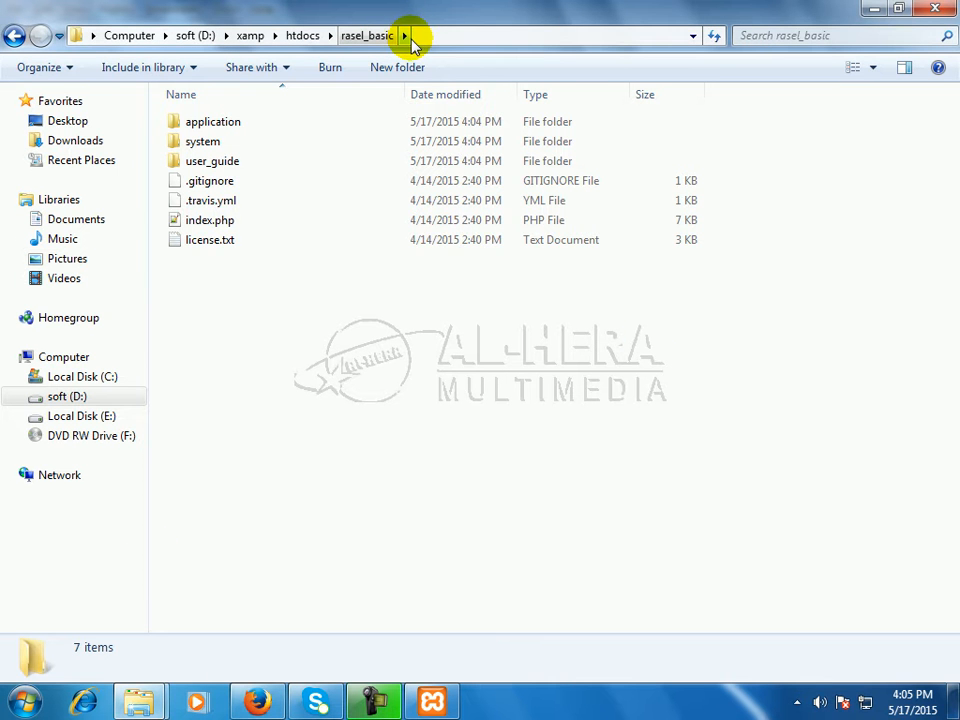
left_click(256, 700)
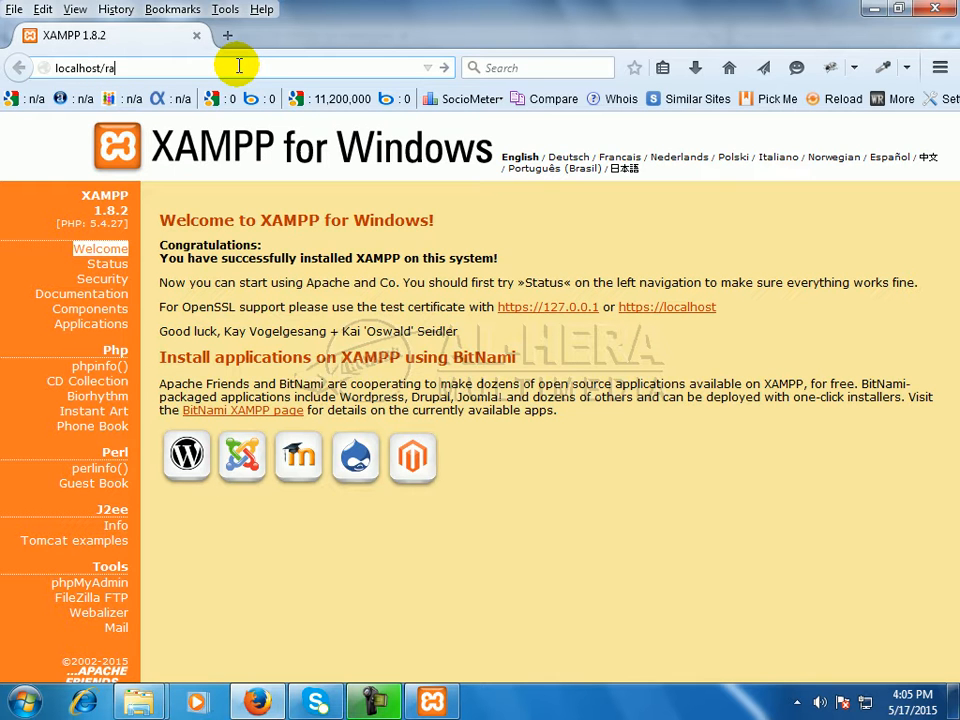
type("sel/")
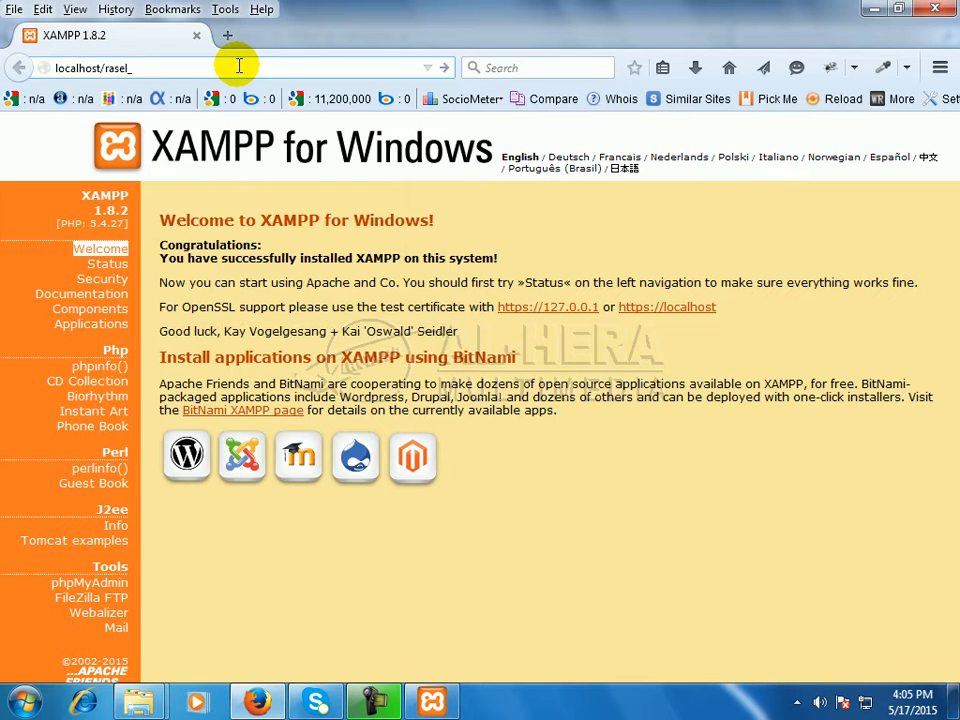
type("basic")
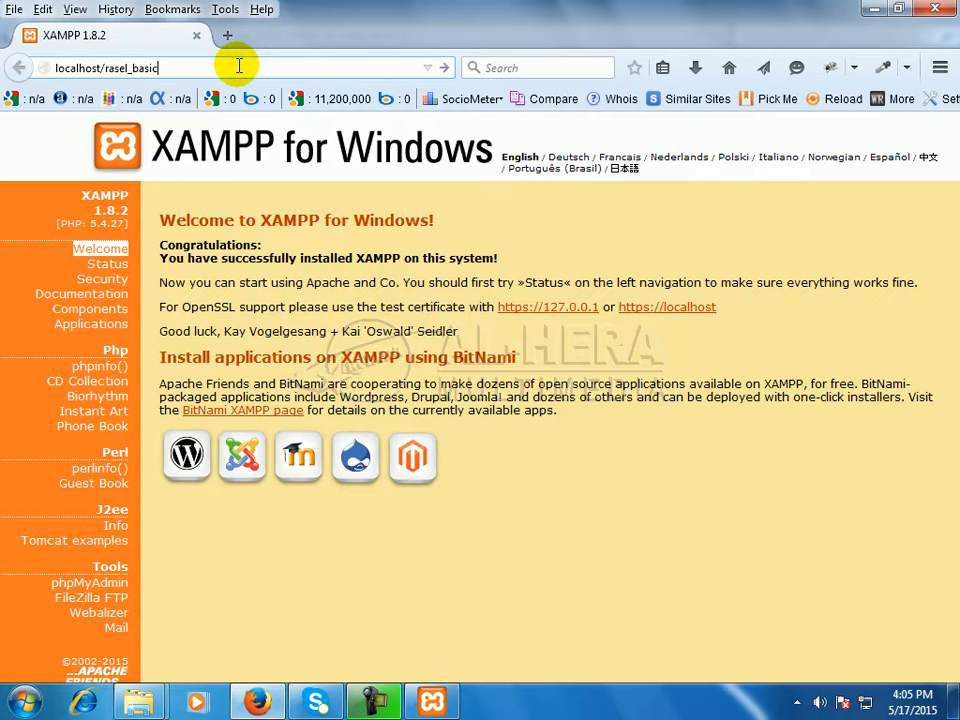
key("Return")
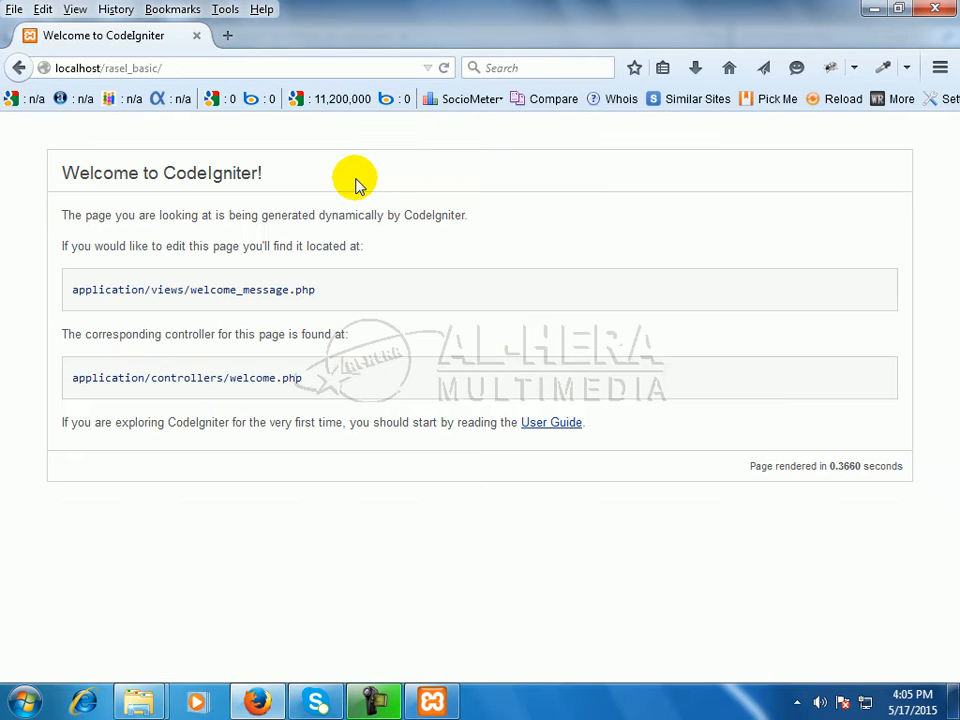
mouse_move(576, 296)
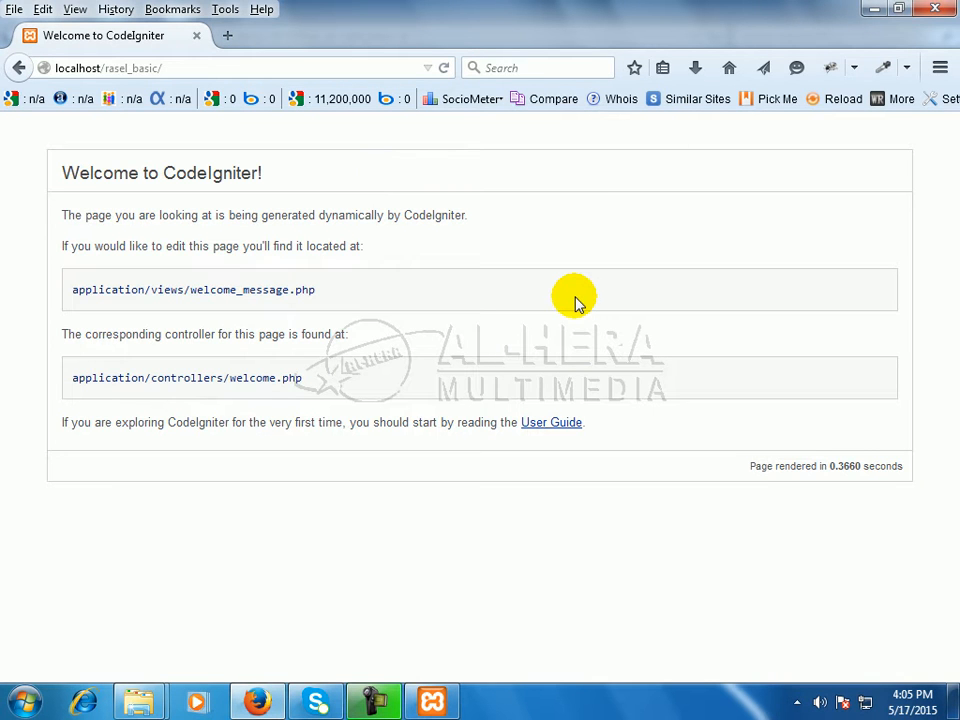
mouse_move(156, 170)
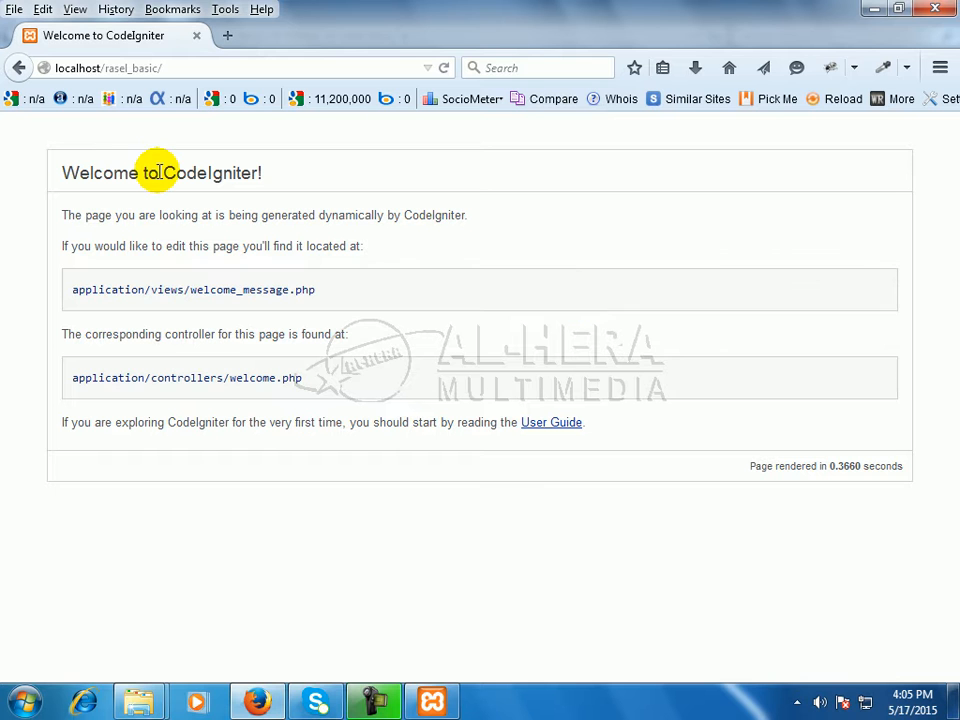
mouse_move(284, 176)
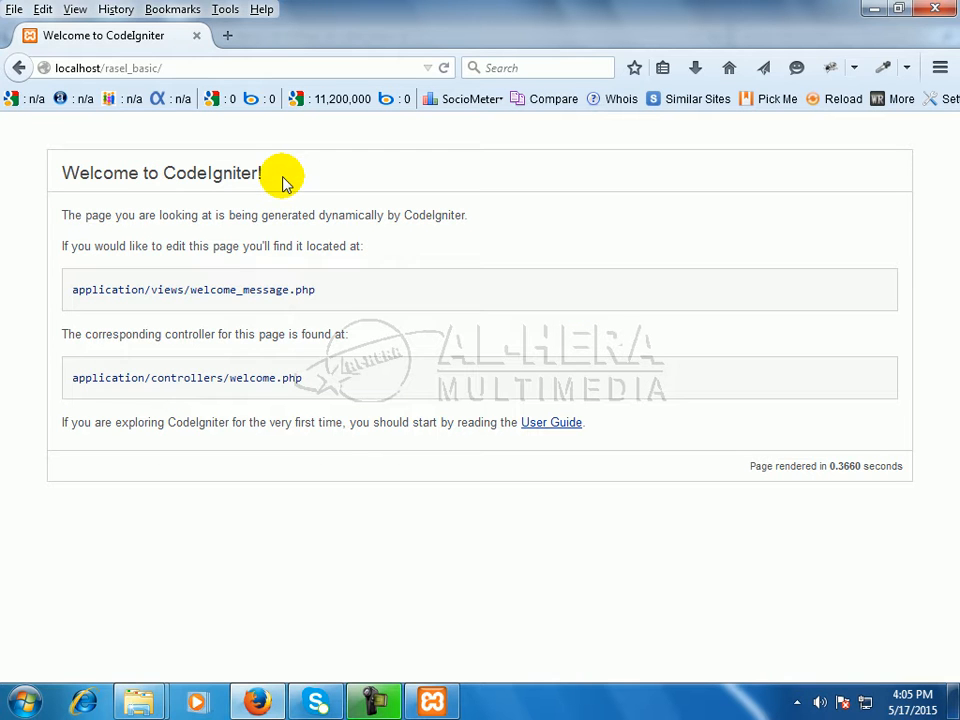
mouse_move(104, 180)
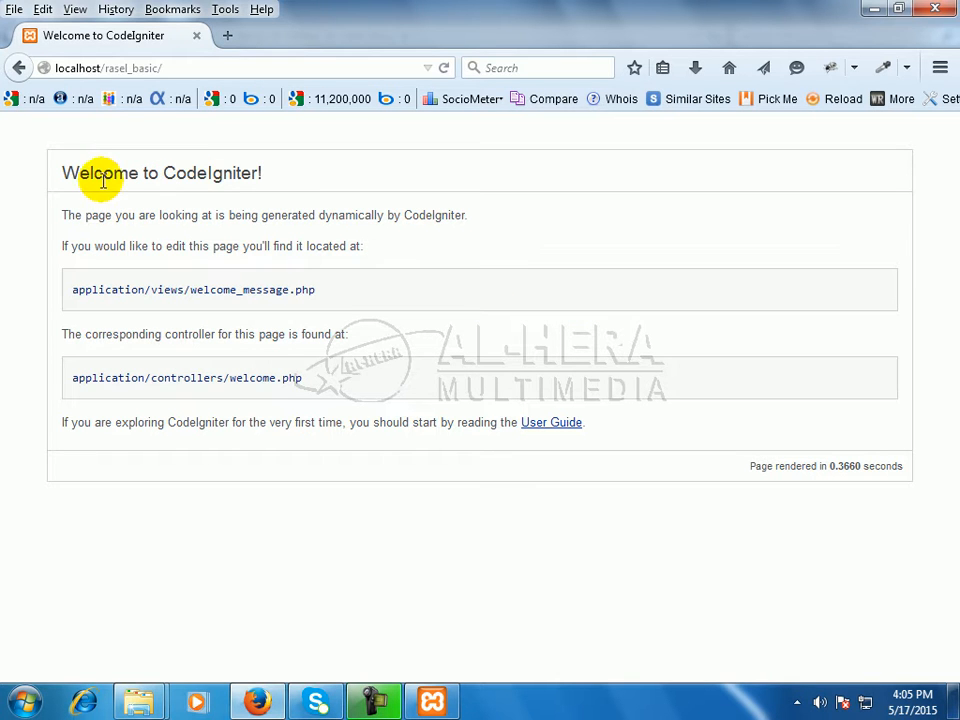
mouse_move(160, 178)
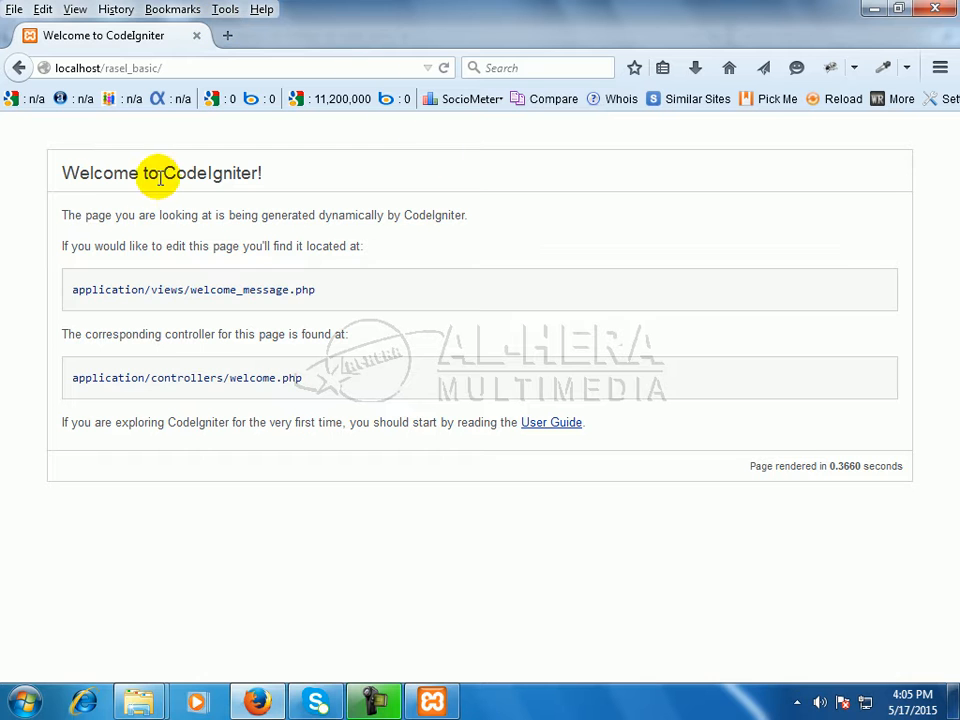
Read the Welcome to CodeIgniter text, then minimize Firefox to reveal the rasel_basic folder.
left_click_drag(158, 172, 596, 430)
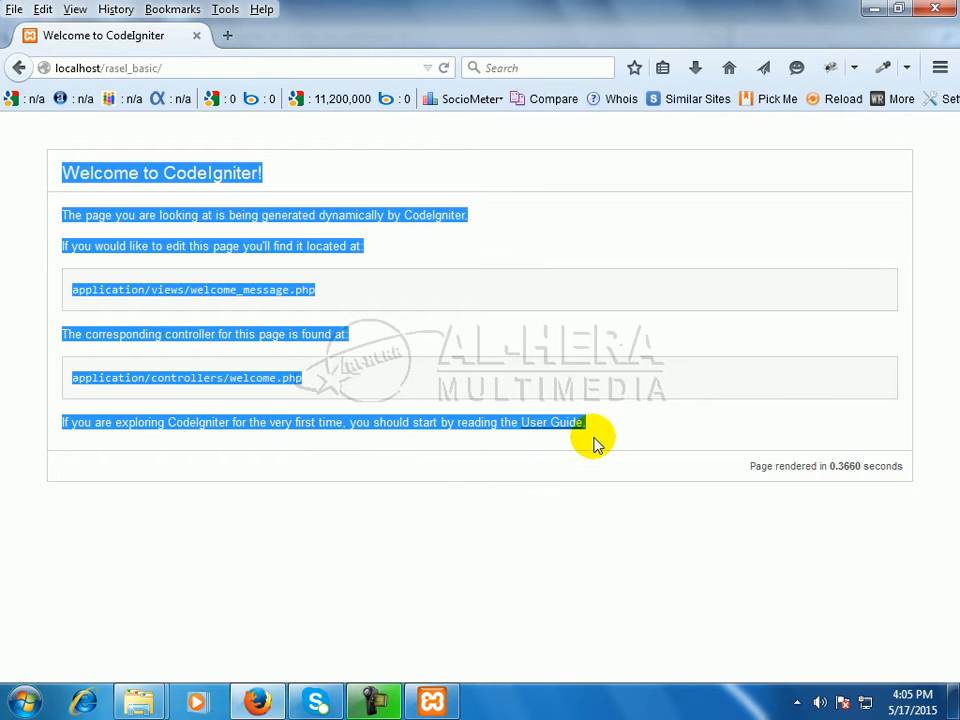
left_click(436, 504)
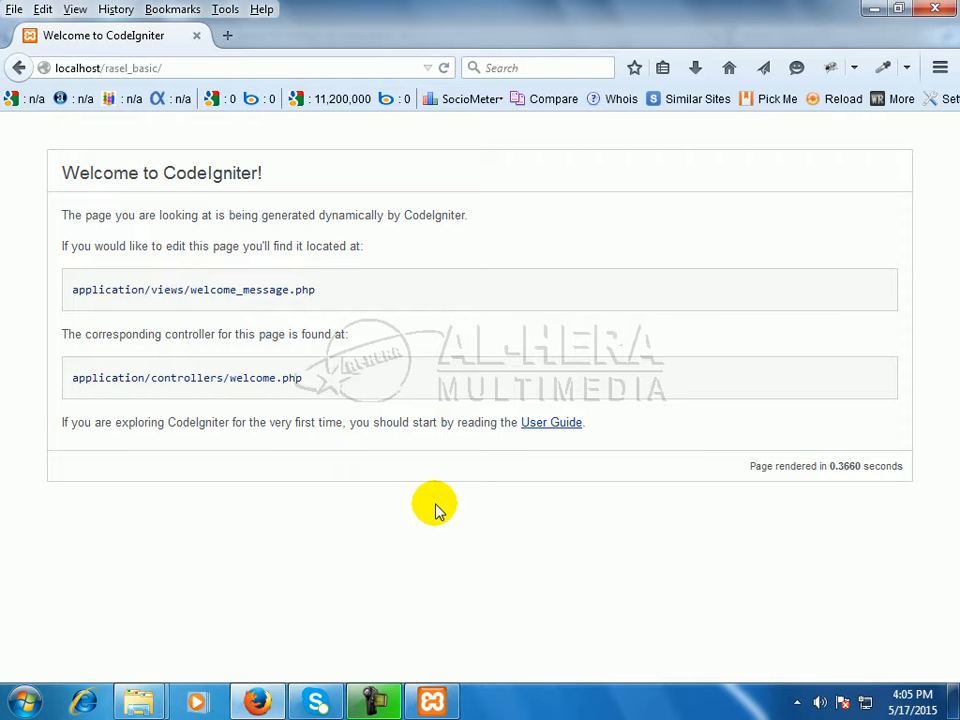
mouse_move(196, 264)
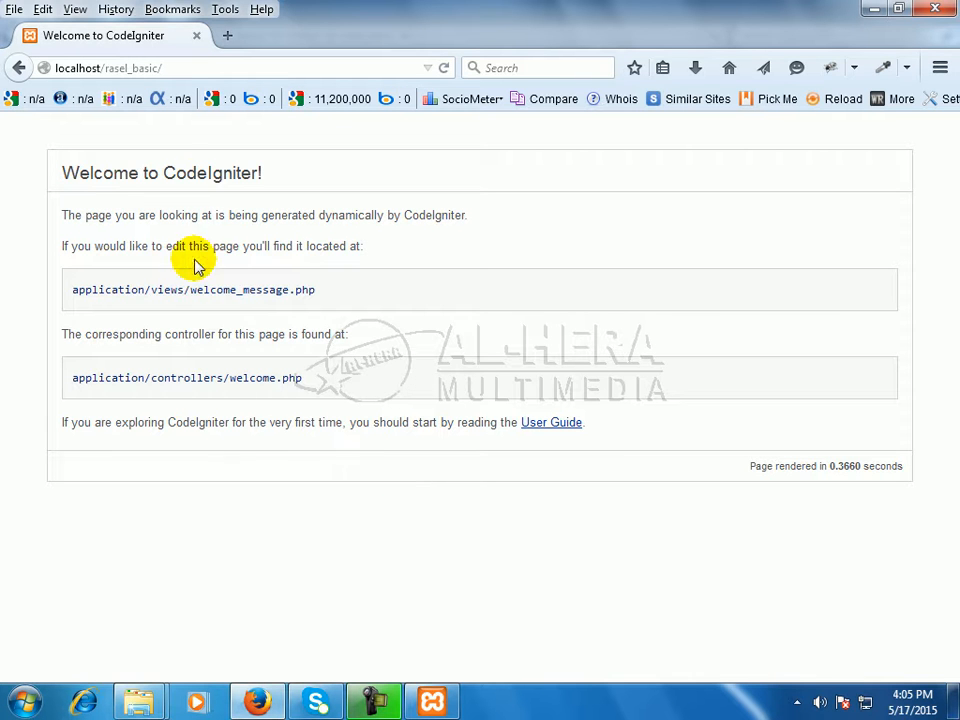
mouse_move(604, 268)
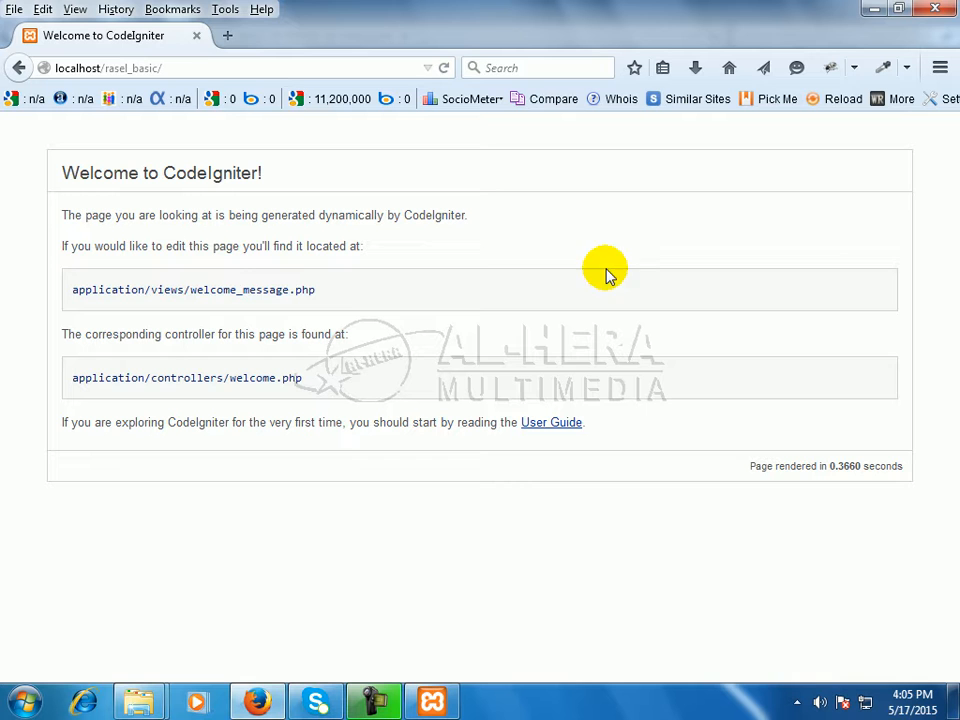
mouse_move(244, 164)
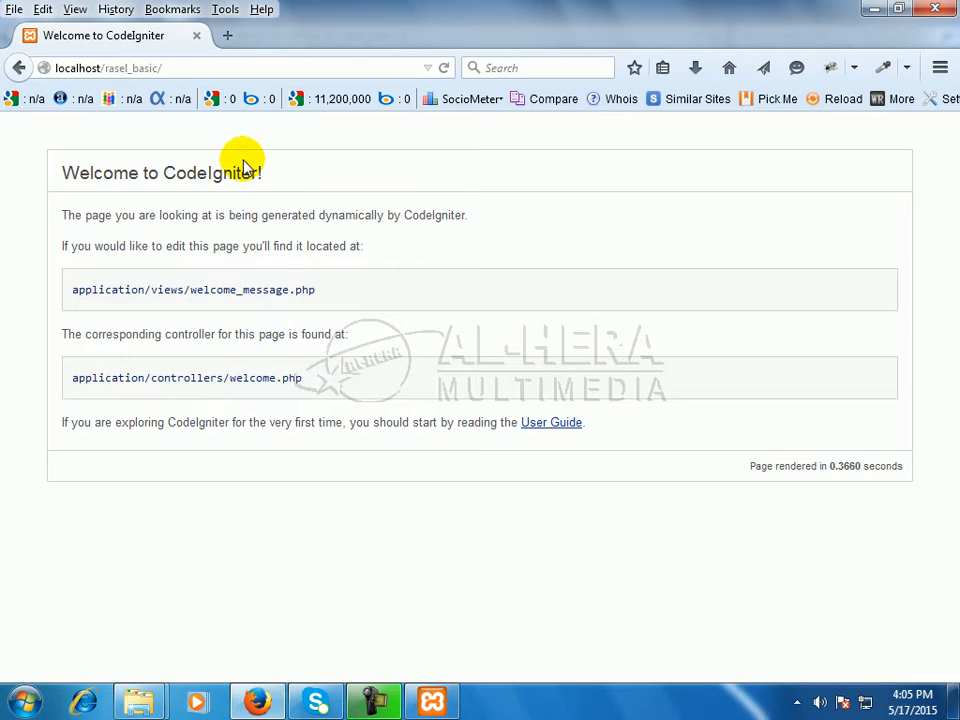
mouse_move(120, 180)
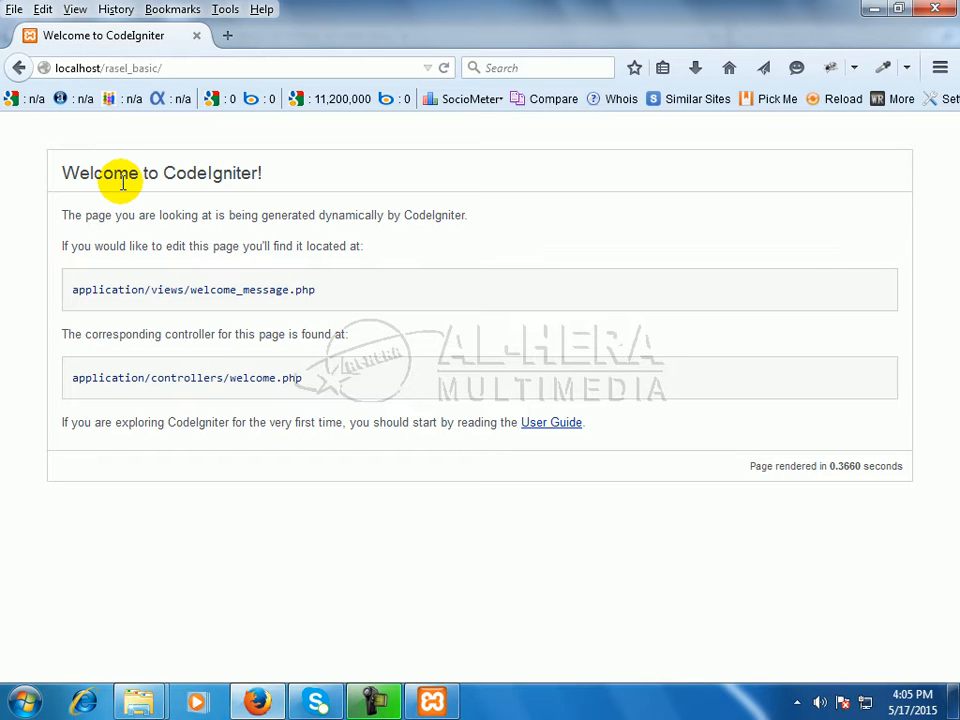
mouse_move(544, 220)
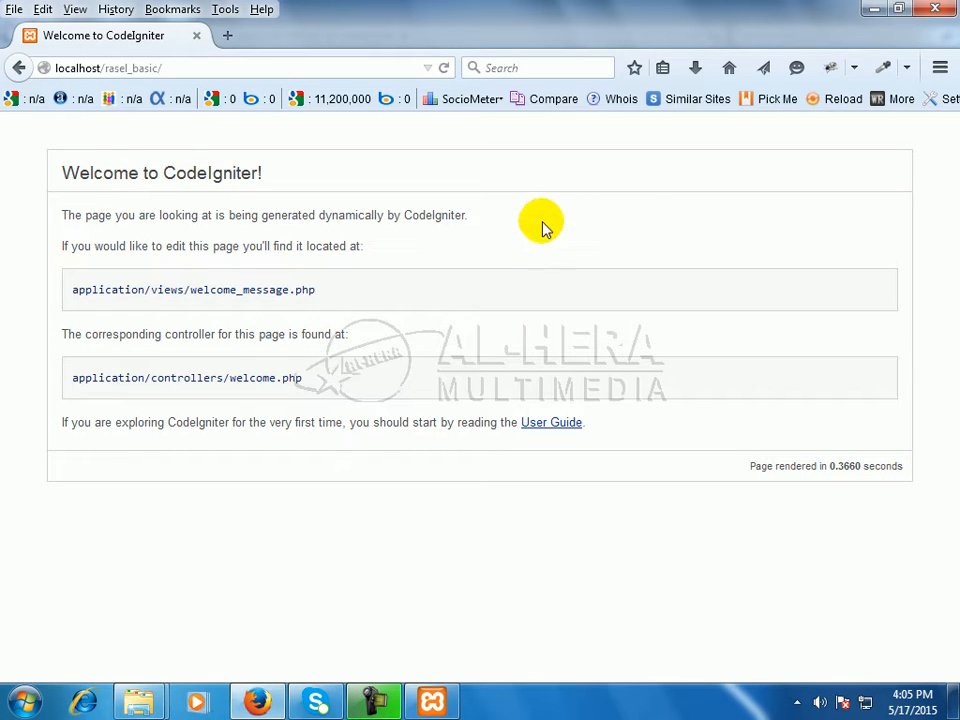
left_click(878, 8)
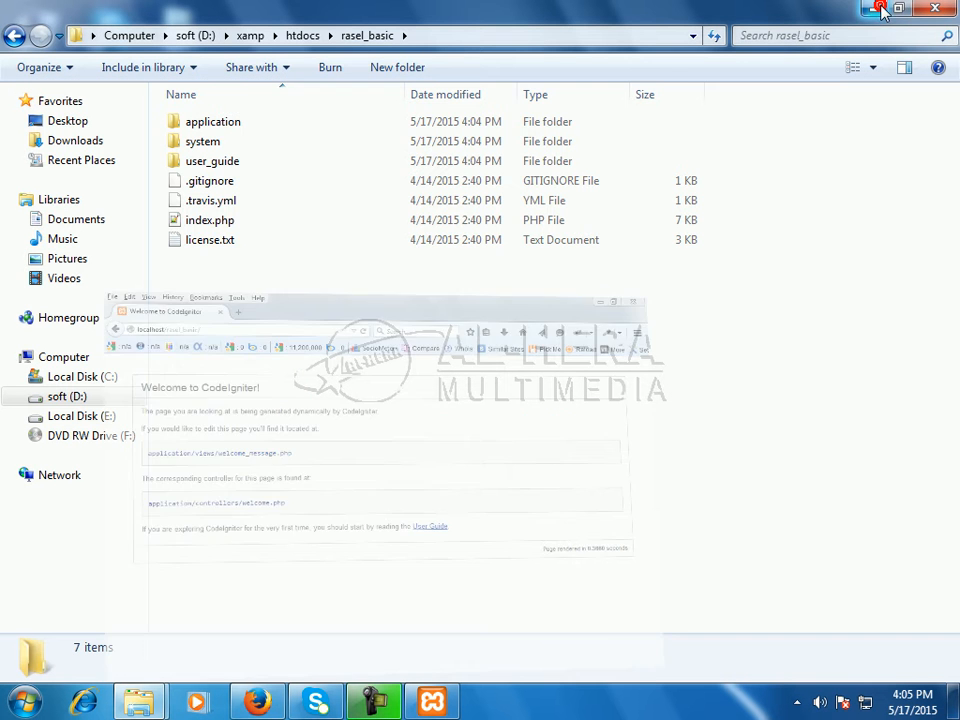
Minimize the Explorer window to clear the desktop for launching NetBeans IDE 8.0.
left_click(60, 474)
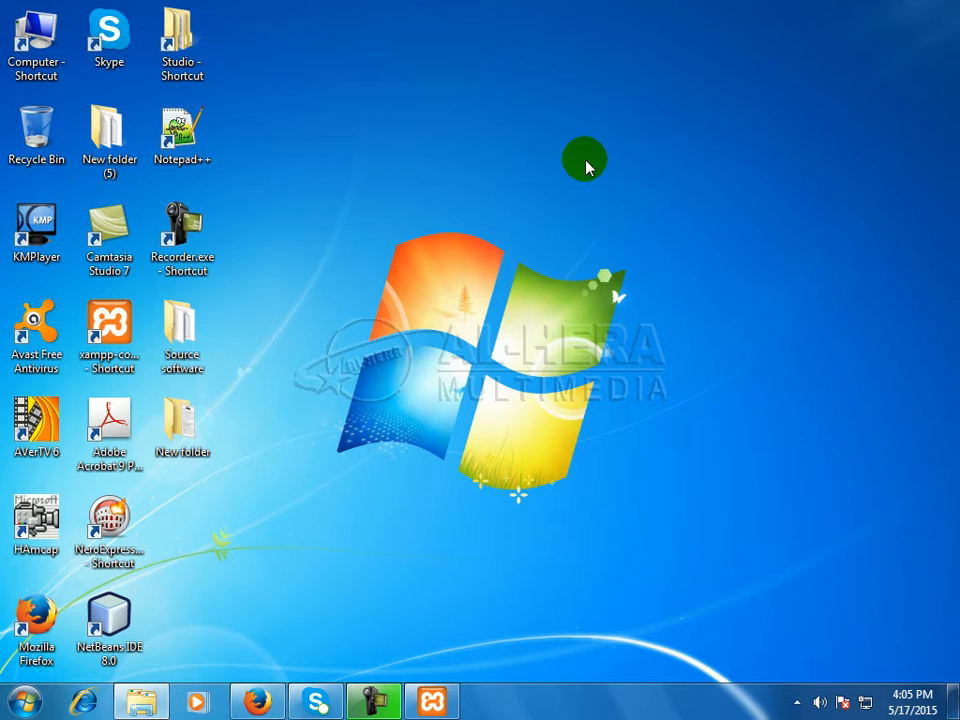
mouse_move(560, 486)
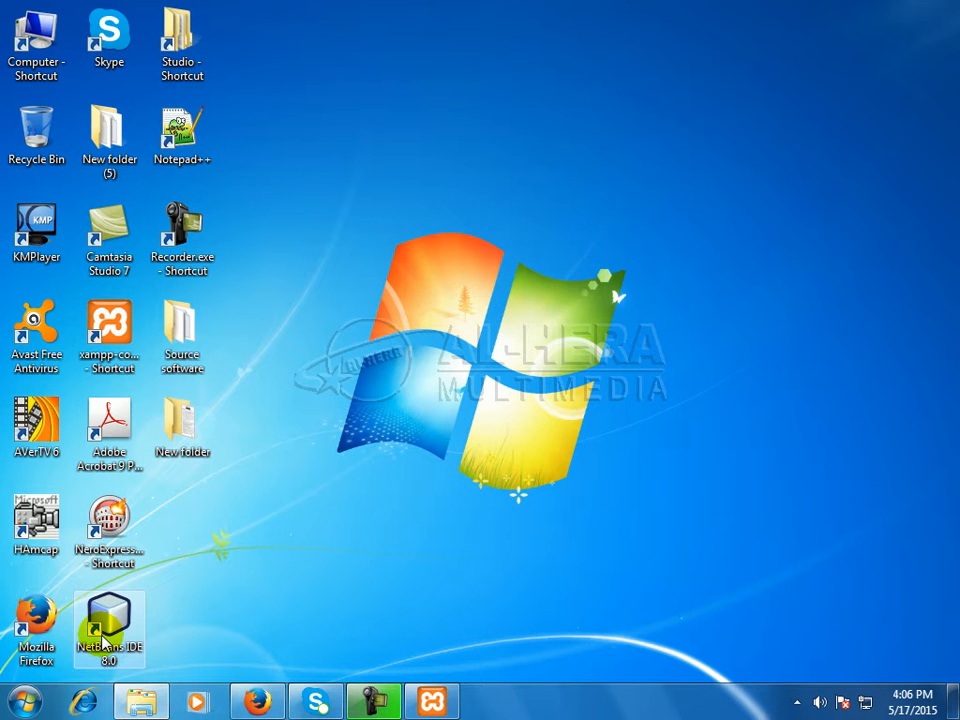
mouse_move(96, 676)
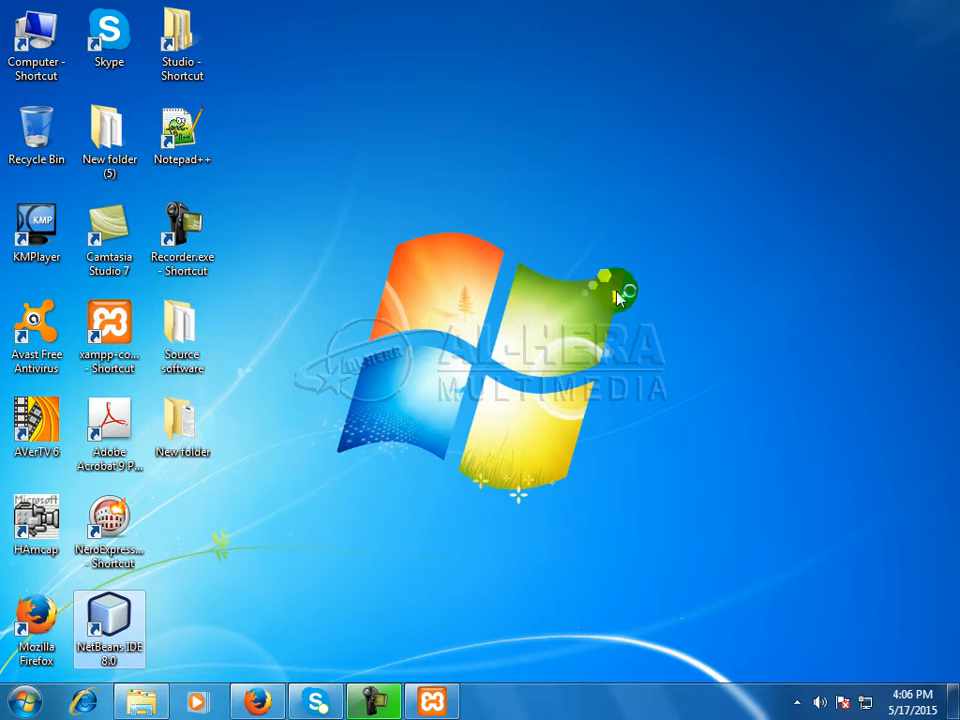
mouse_move(476, 324)
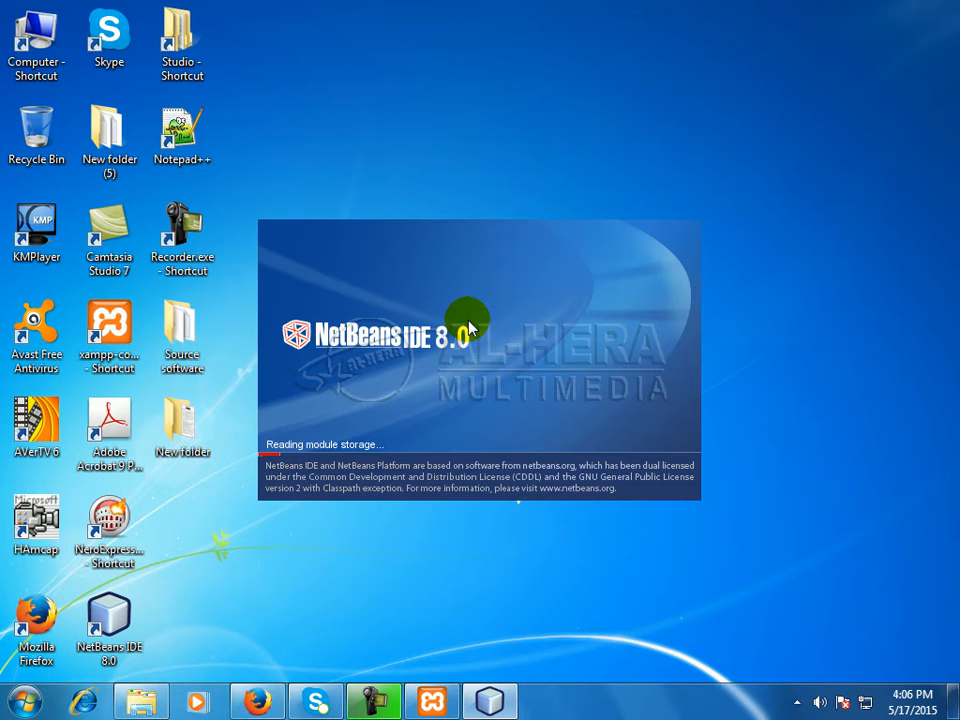
mouse_move(444, 414)
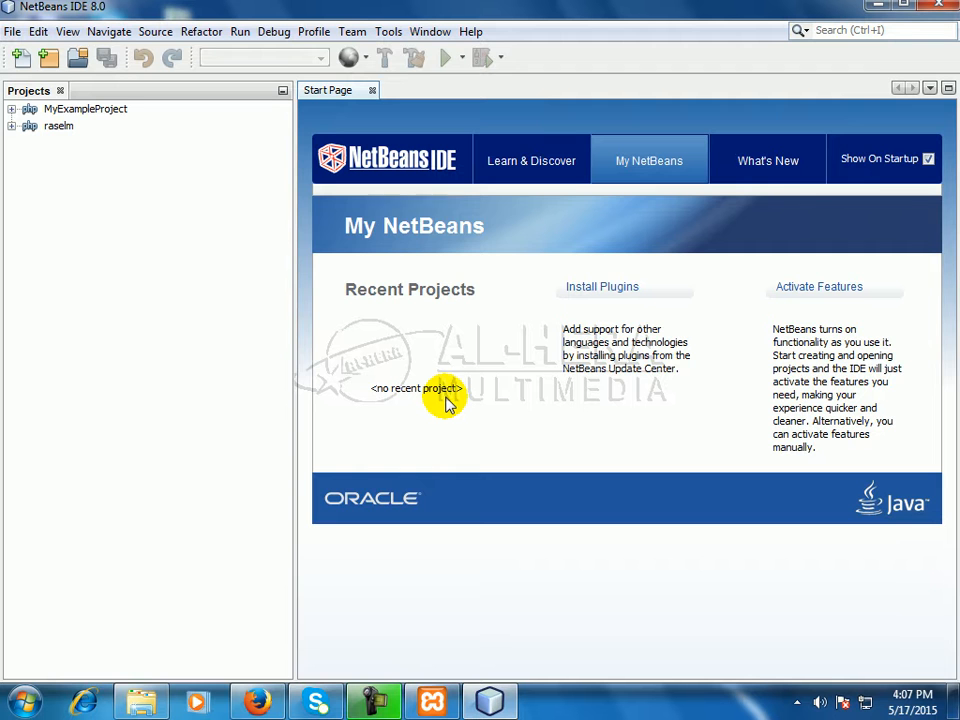
mouse_move(272, 32)
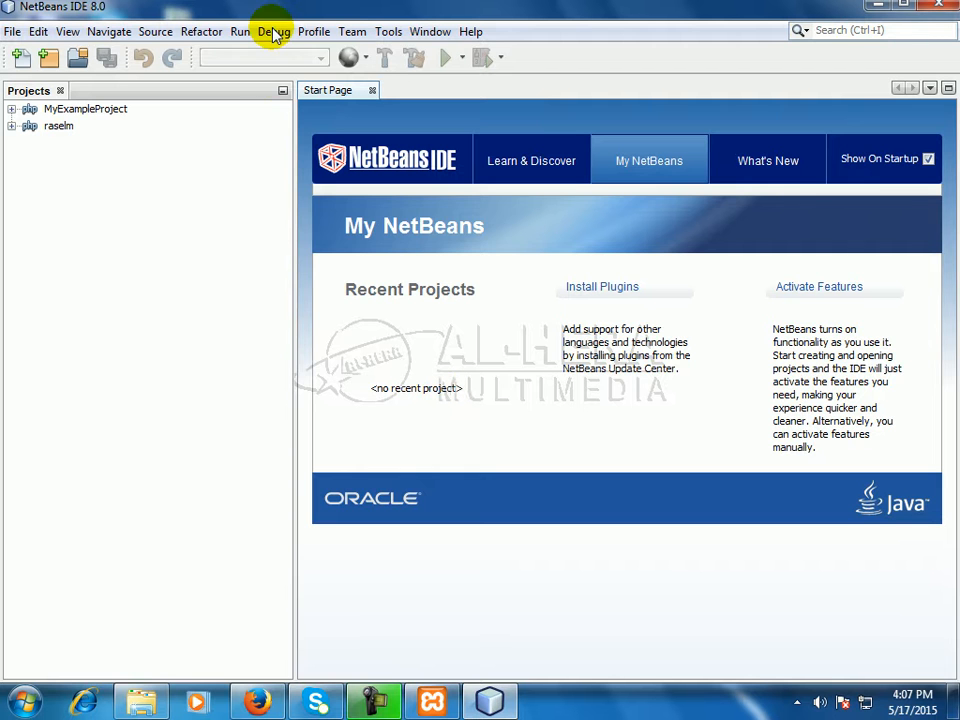
mouse_move(524, 248)
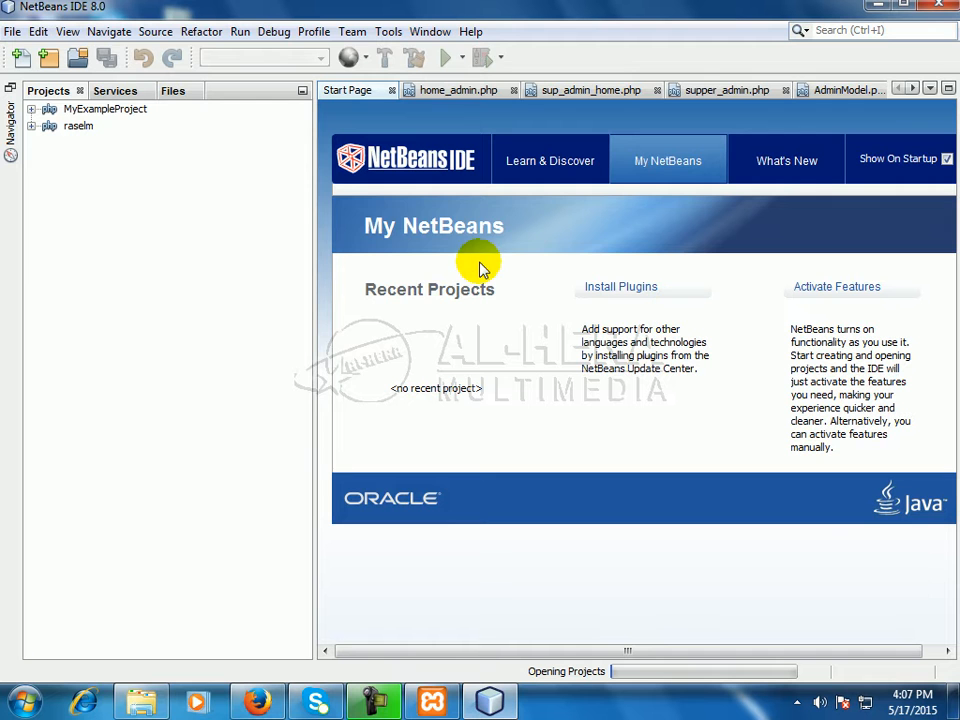
mouse_move(628, 248)
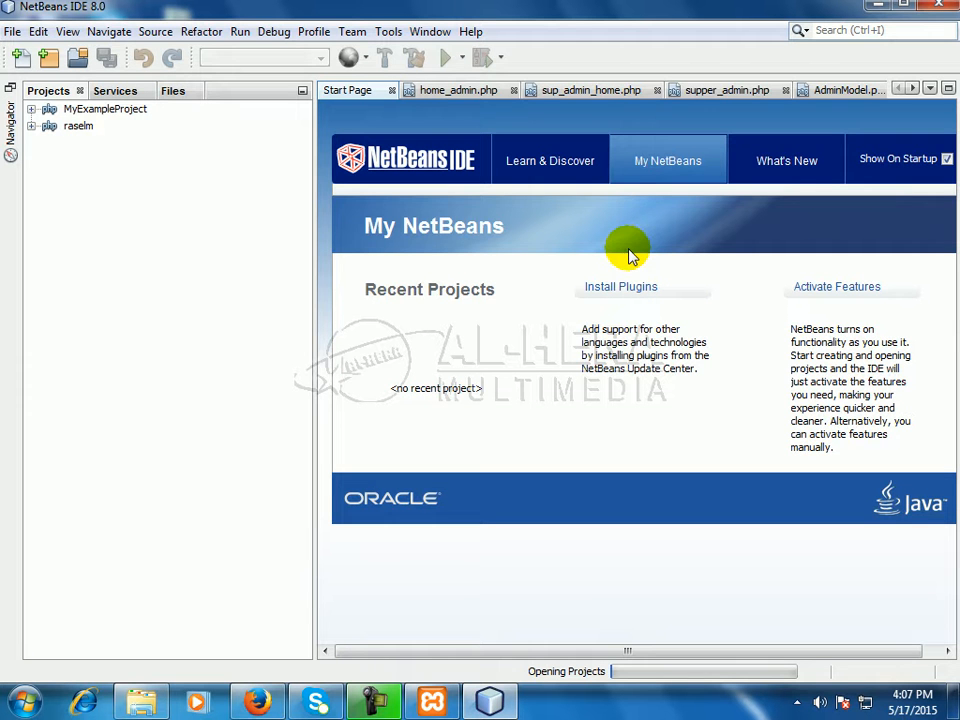
mouse_move(78, 160)
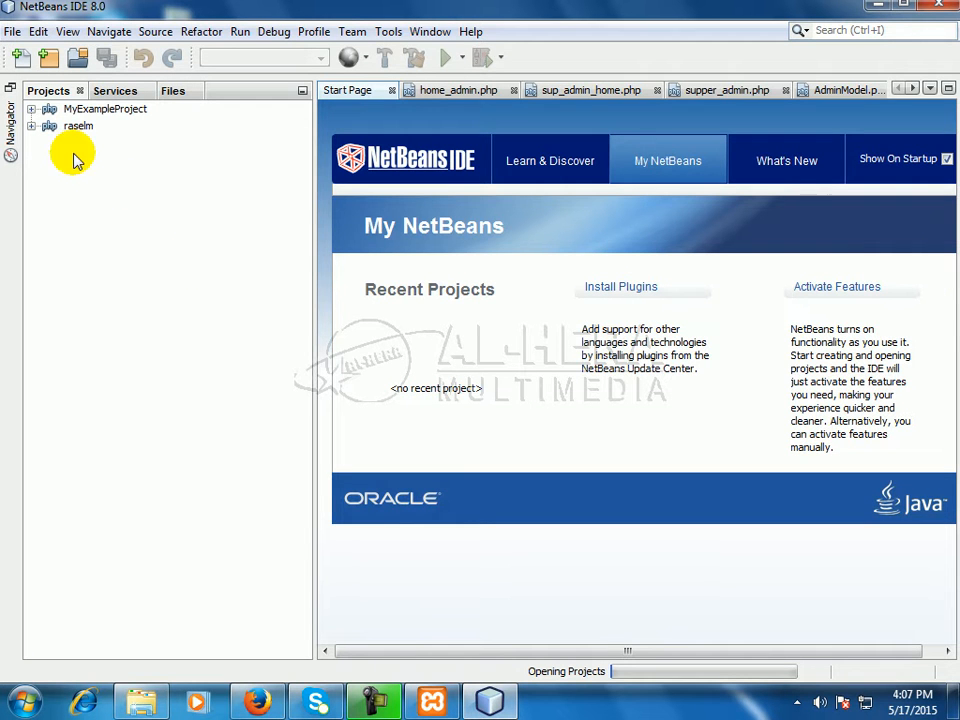
mouse_move(704, 338)
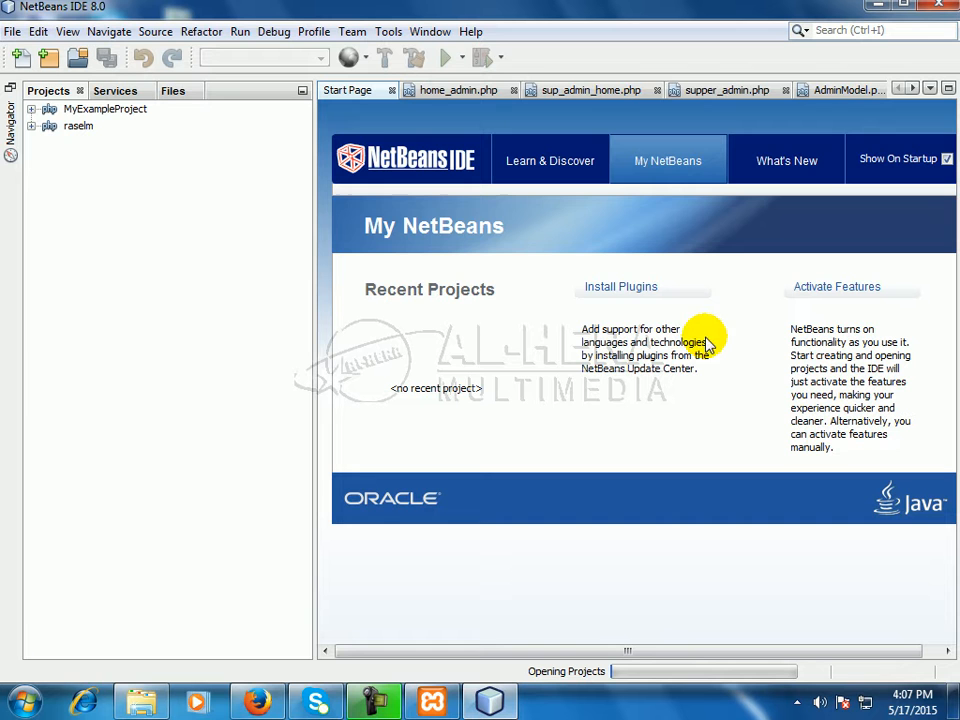
mouse_move(232, 178)
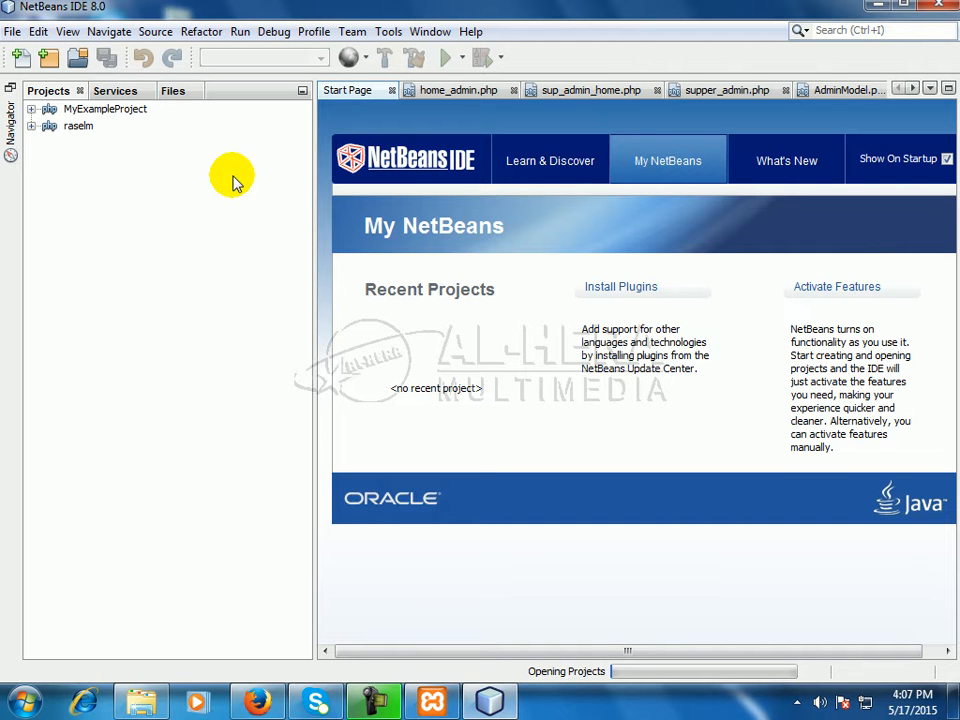
mouse_move(184, 144)
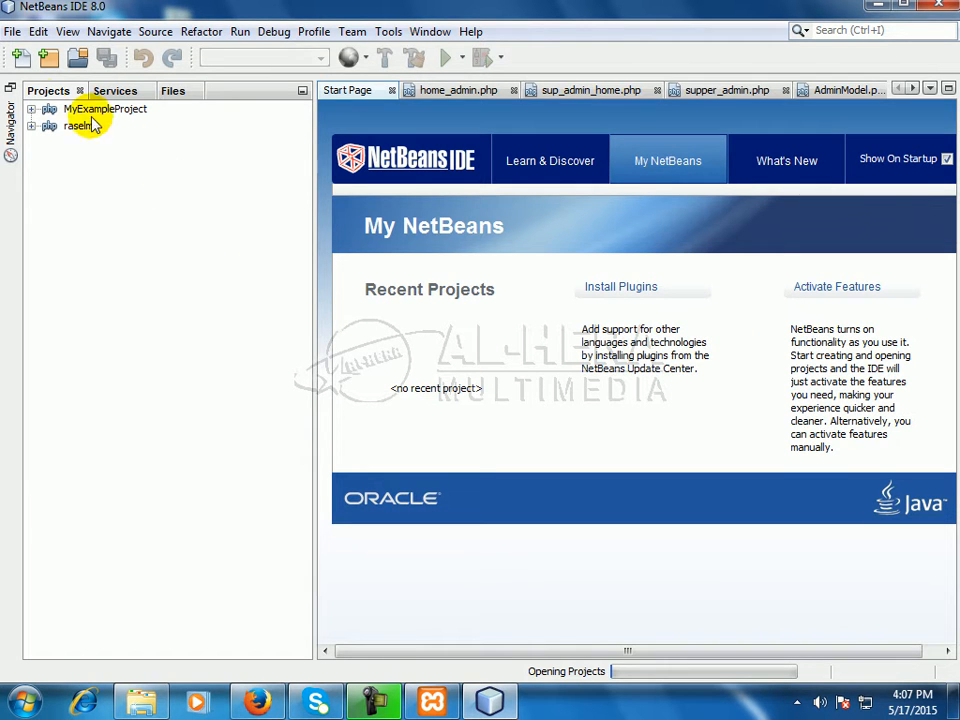
mouse_move(96, 152)
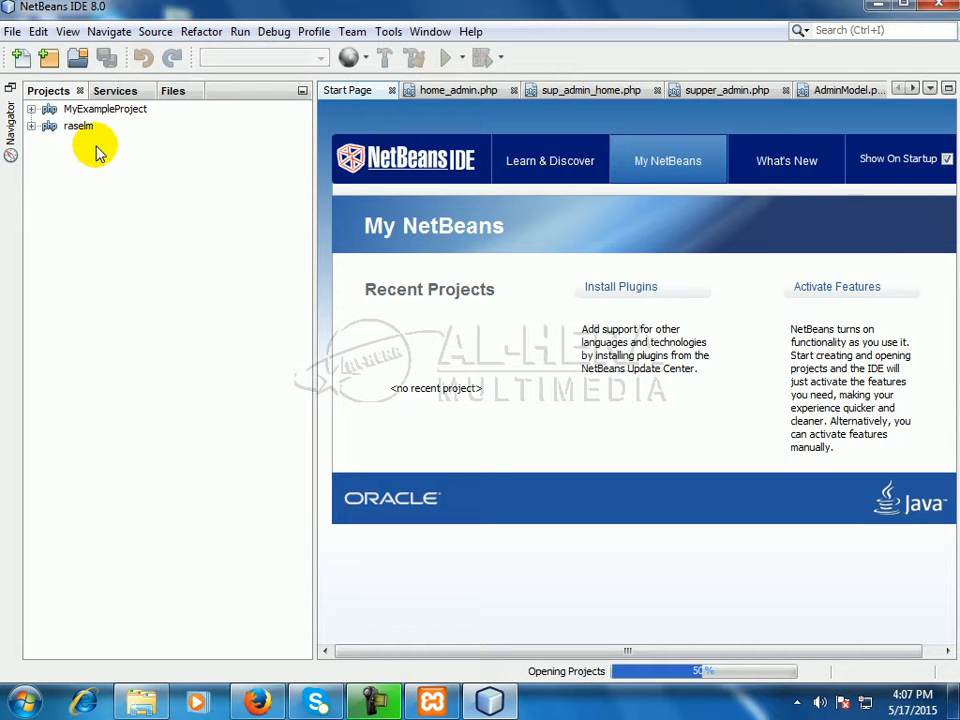
mouse_move(148, 160)
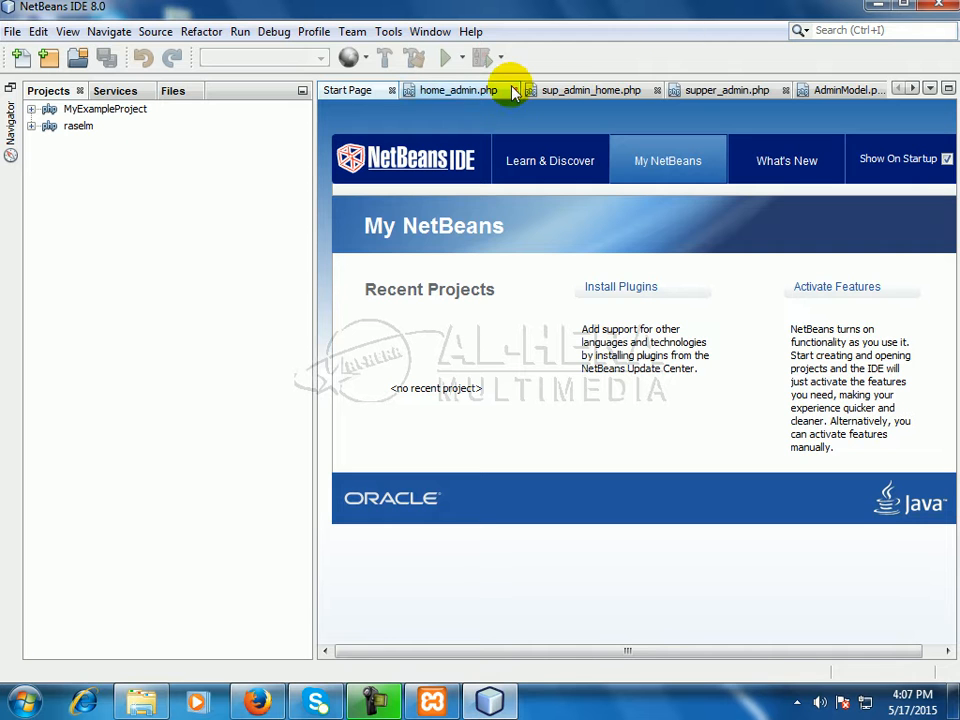
Close home_admin.php, sup_admin_home.php, supper_admin.php, edit_user_post.php, my_controller_model.php, AdminModel.php and other leftover files.
left_click(504, 90)
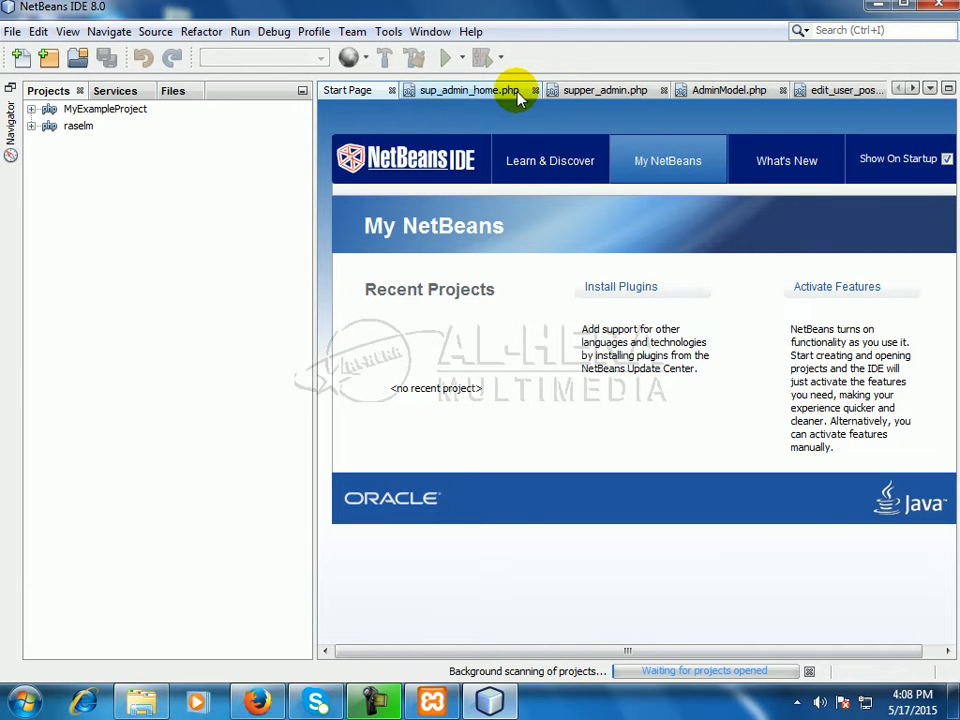
left_click(536, 90)
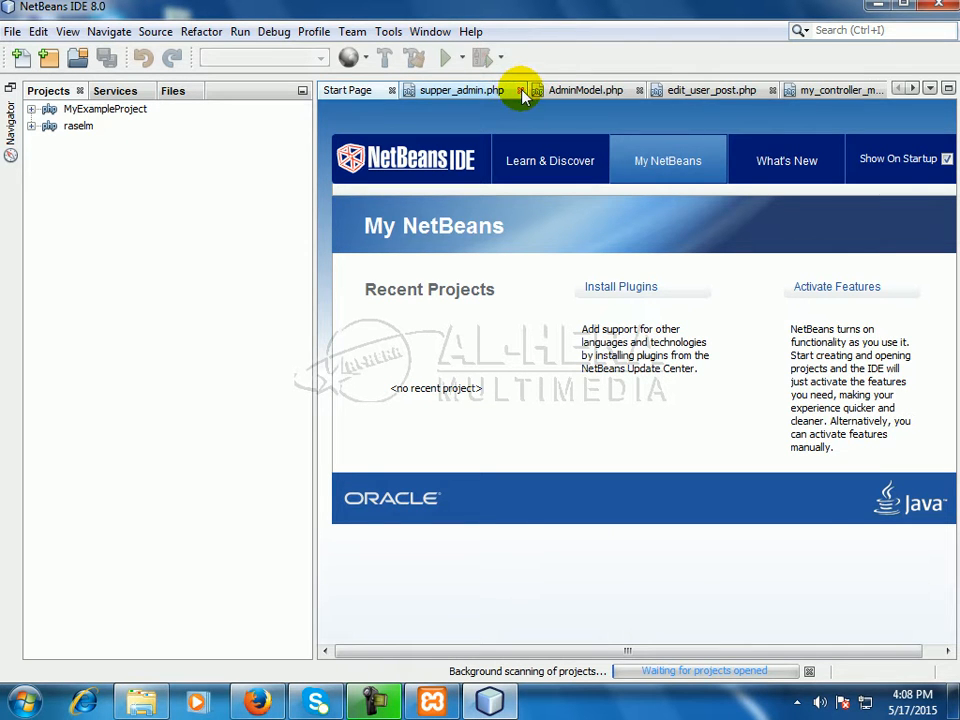
left_click(520, 90)
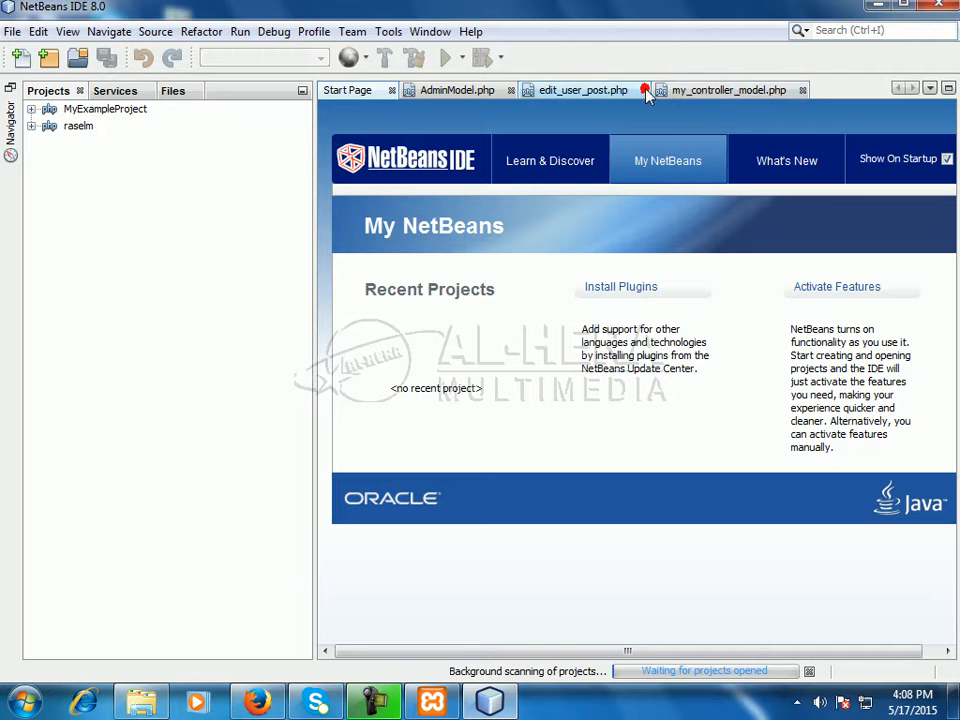
left_click(644, 90)
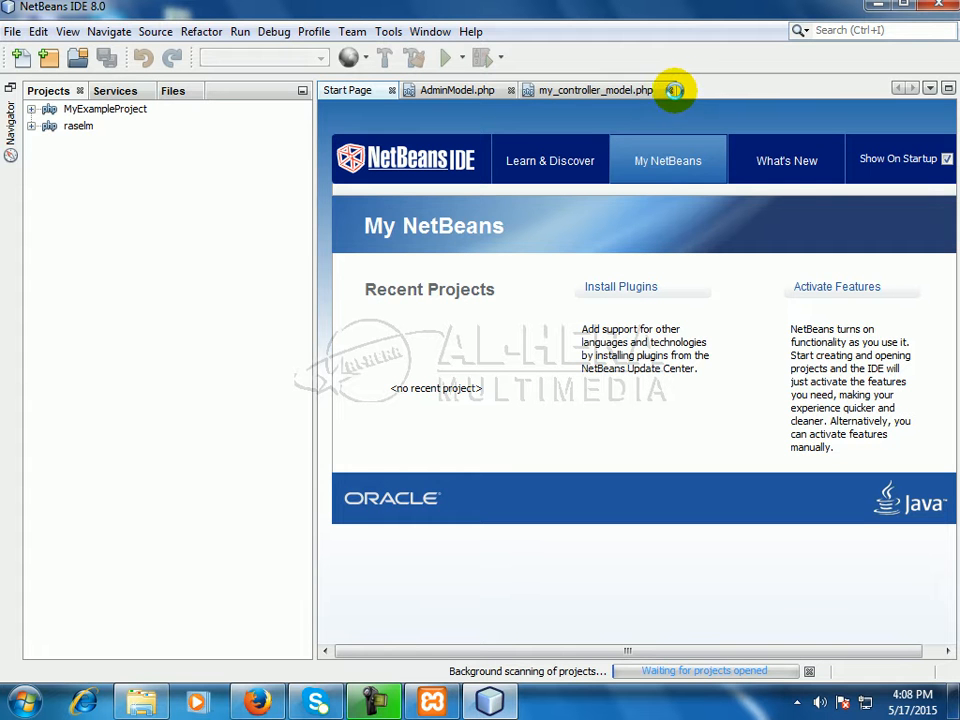
left_click(32, 108)
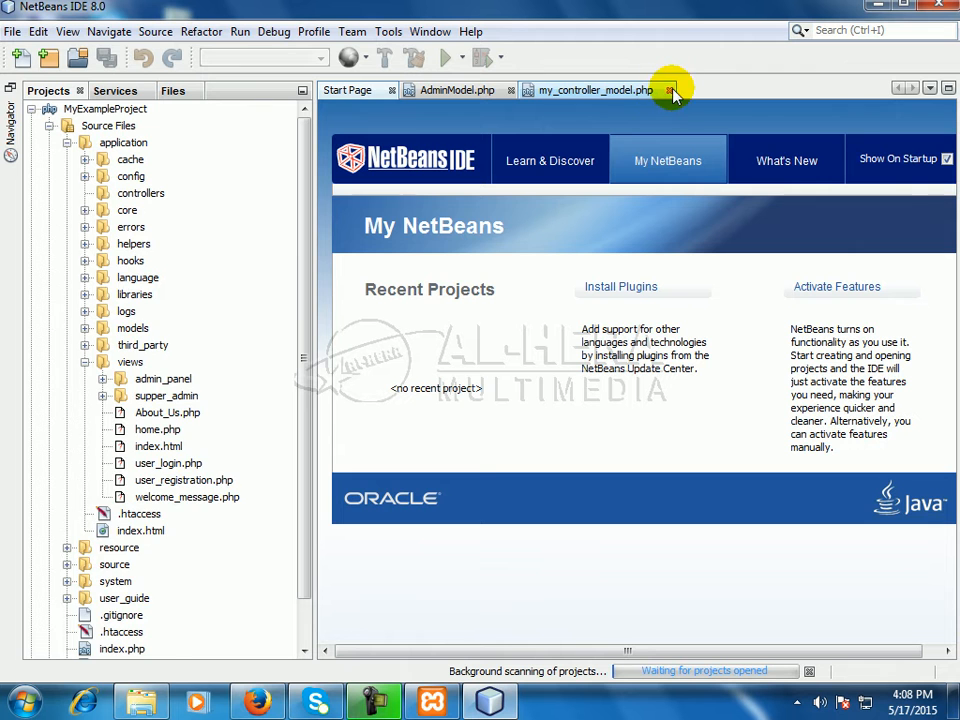
left_click(84, 192)
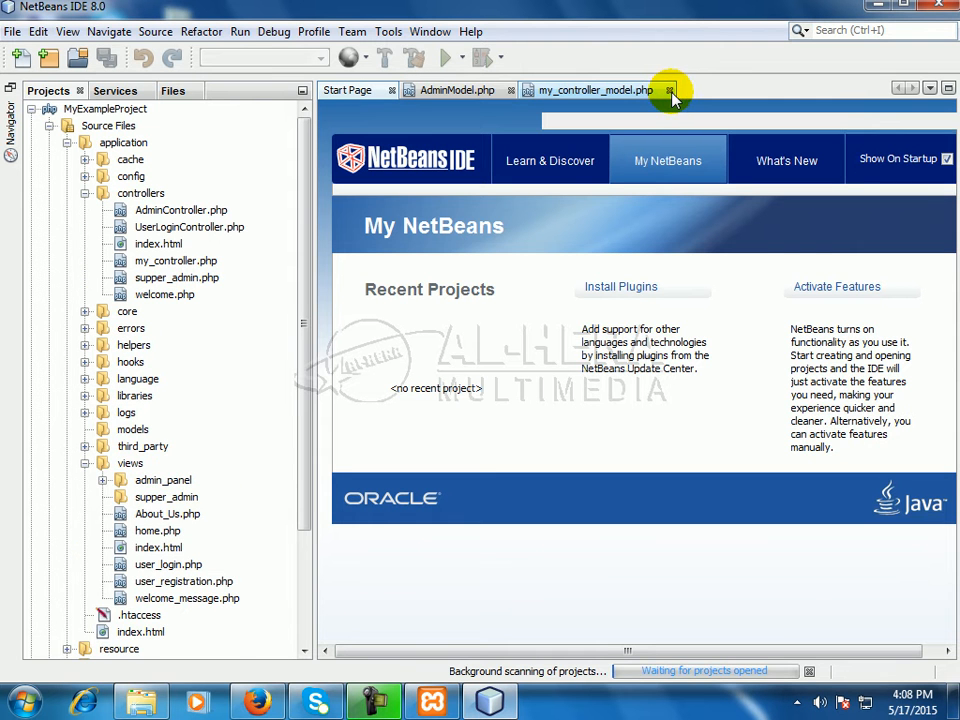
left_click(670, 90)
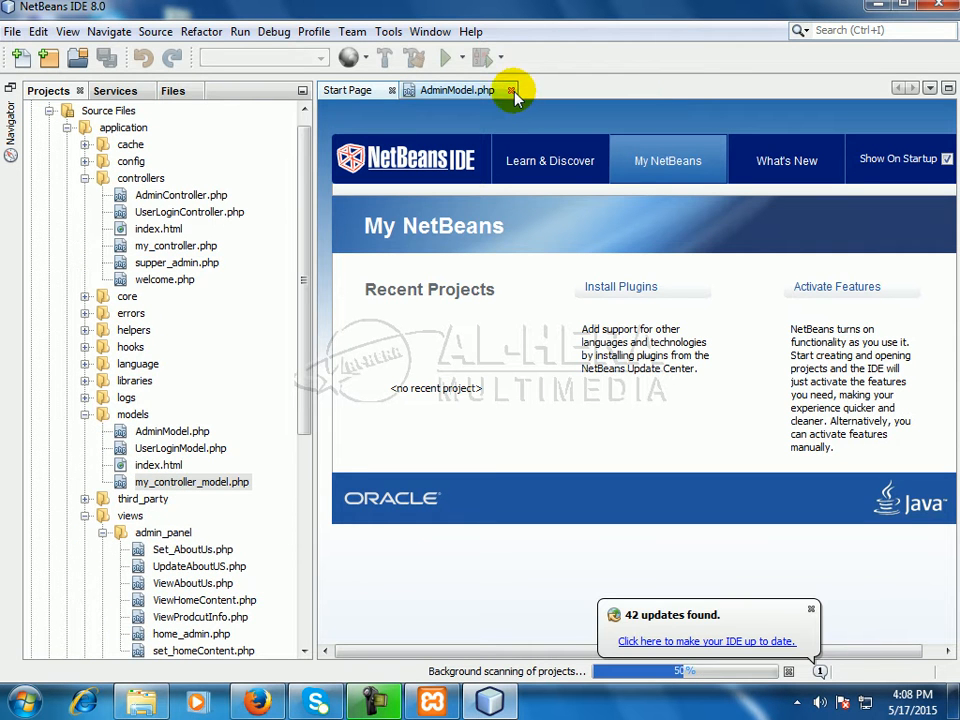
left_click(512, 90)
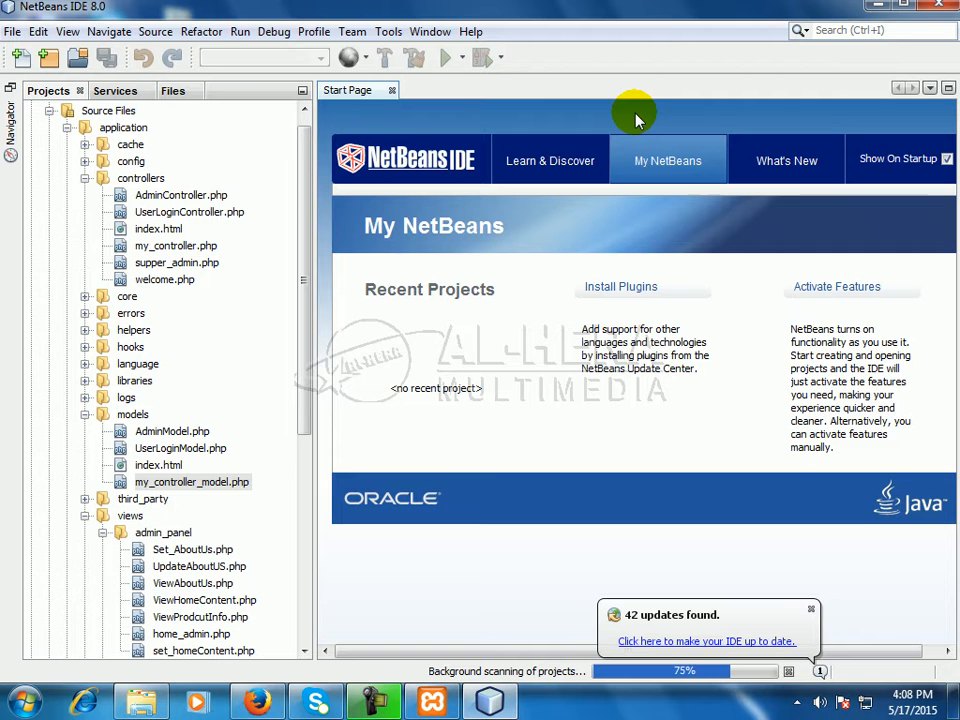
mouse_move(530, 276)
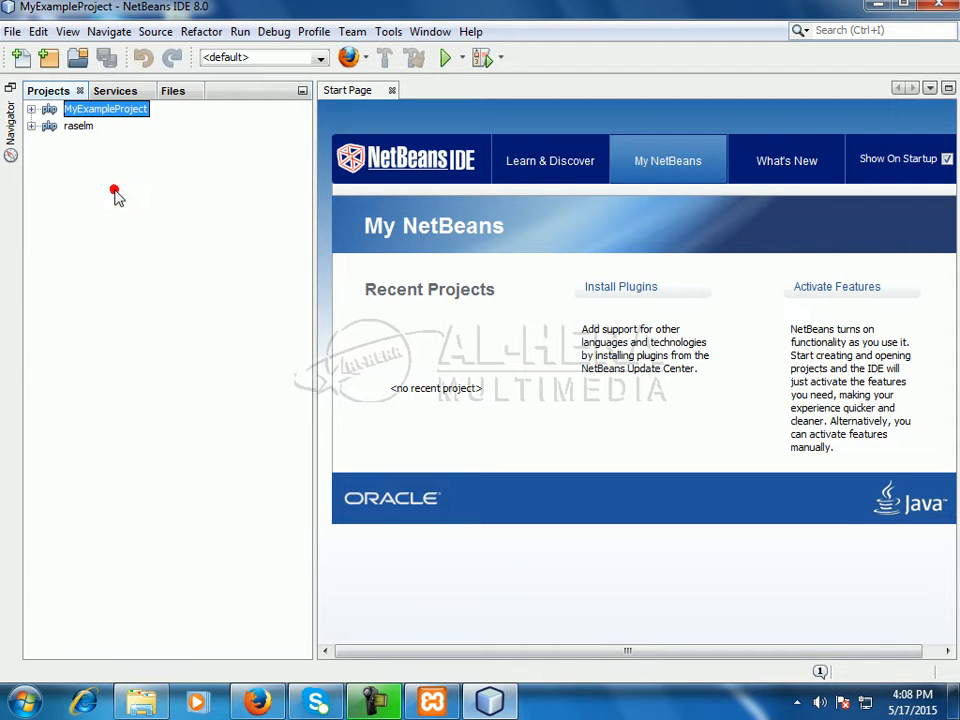
mouse_move(388, 312)
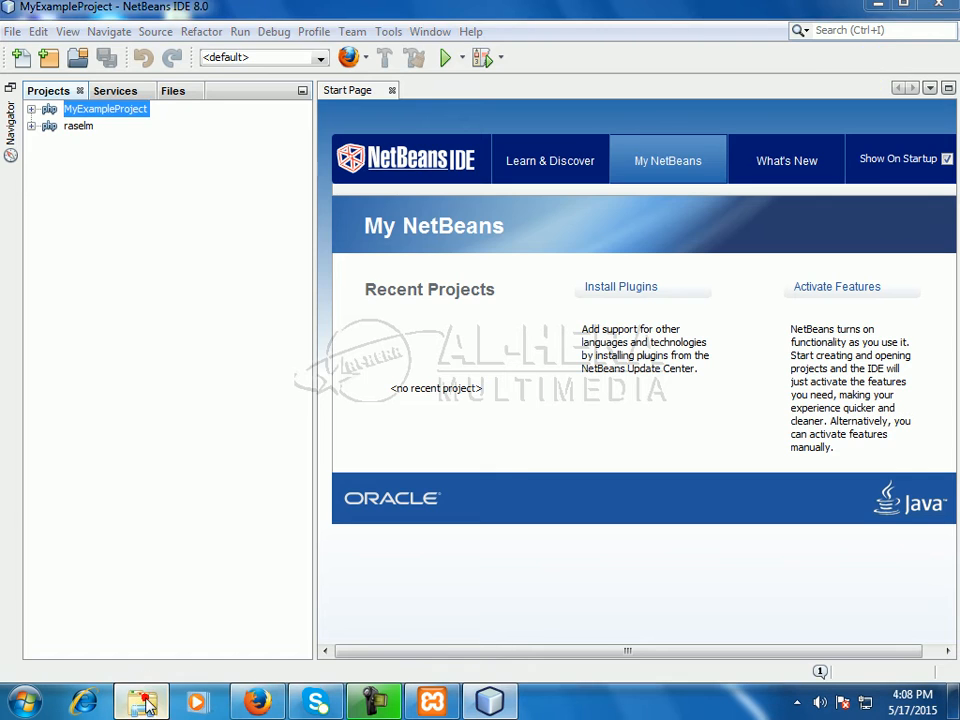
Recheck the rasel_basic folder and its welcome page, then bring NetBeans back to the front.
left_click(140, 700)
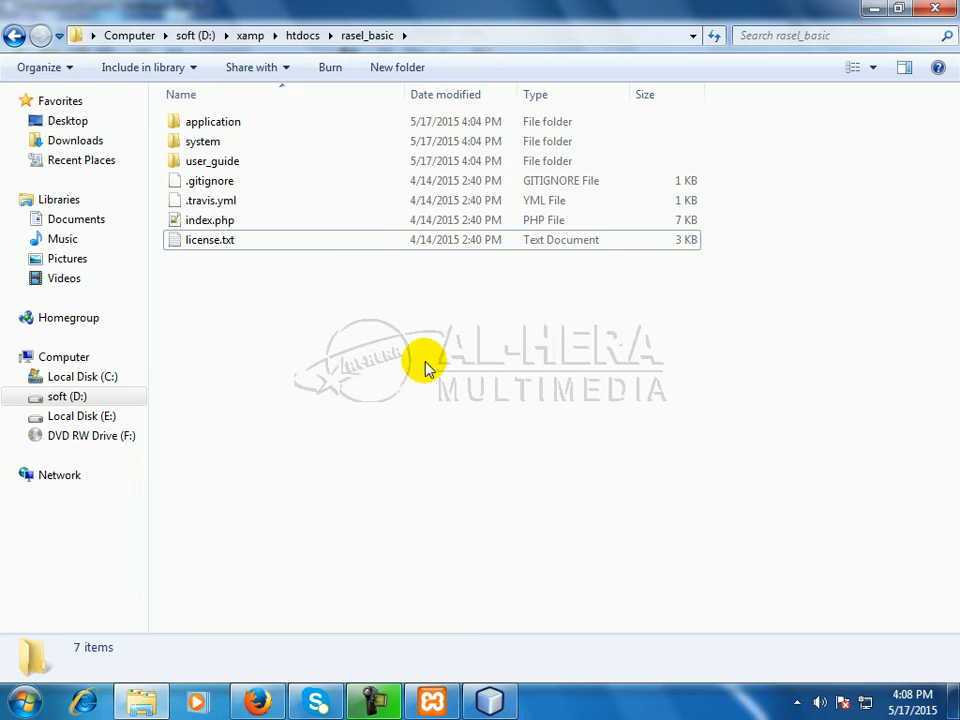
mouse_move(500, 164)
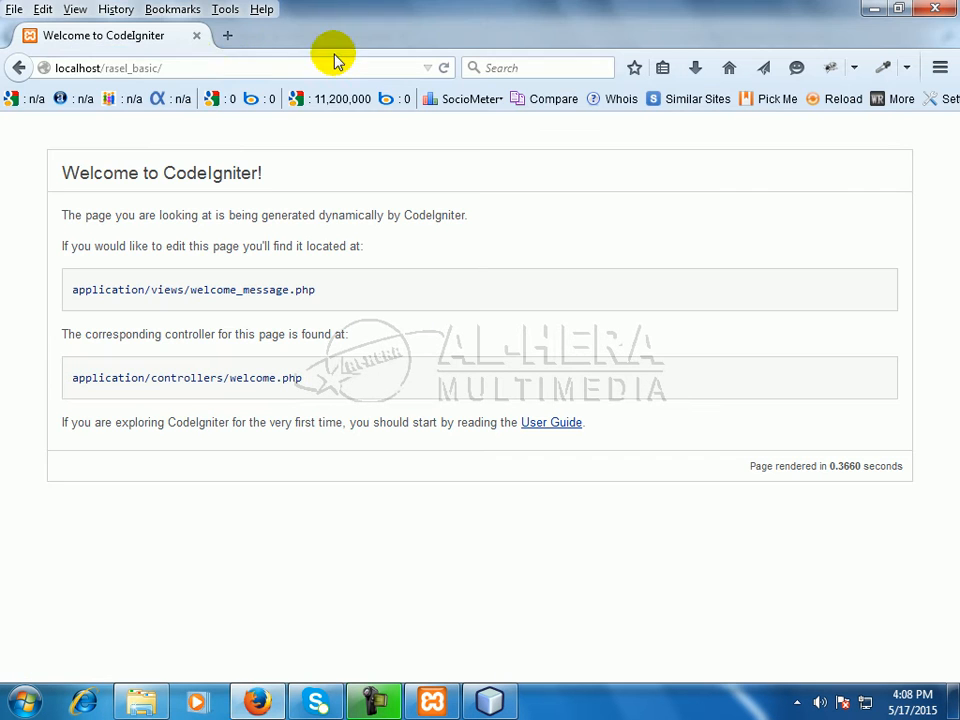
mouse_move(316, 300)
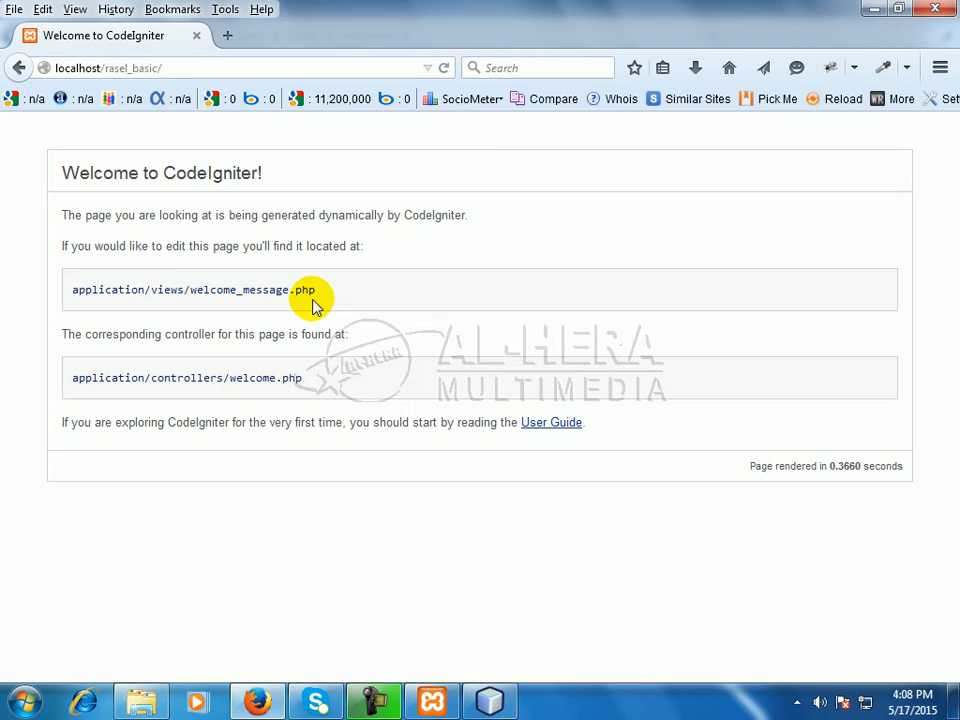
mouse_move(380, 420)
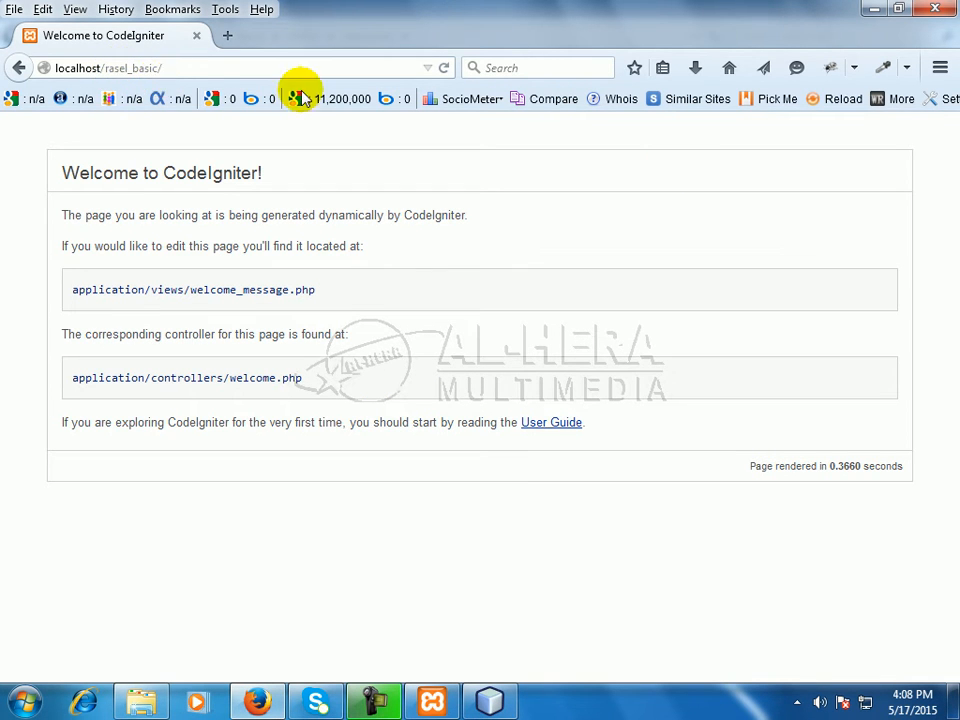
left_click(490, 700)
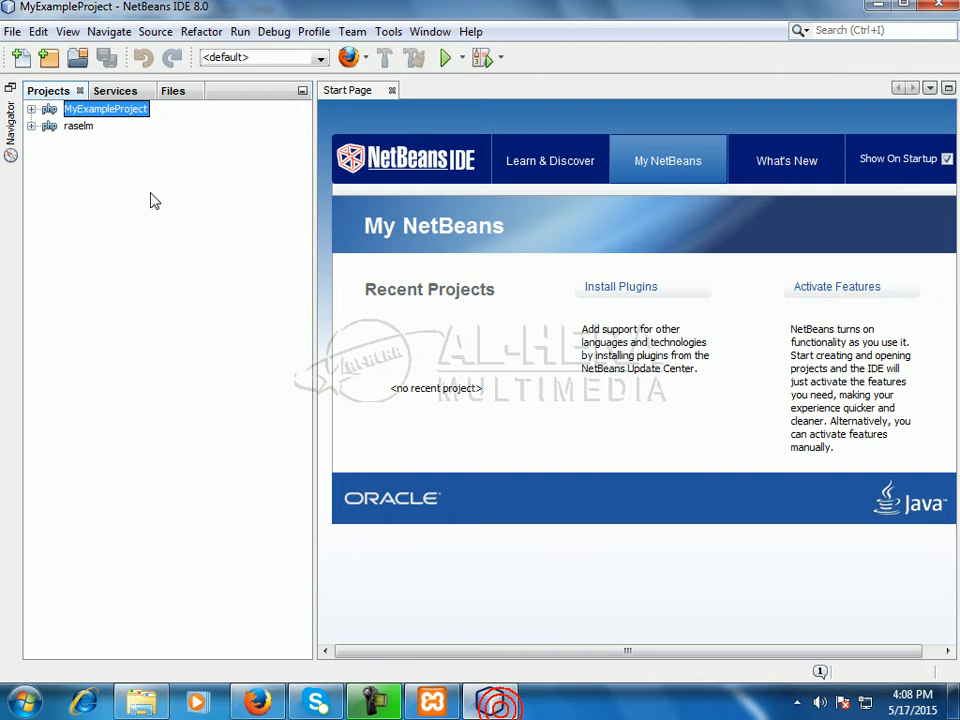
mouse_move(584, 376)
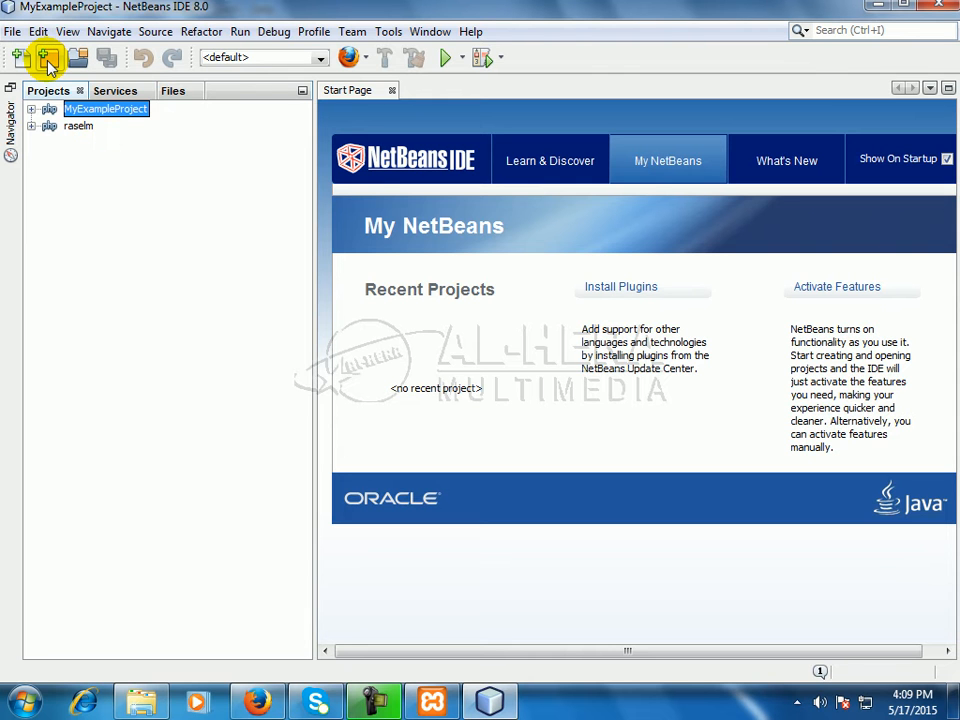
mouse_move(48, 56)
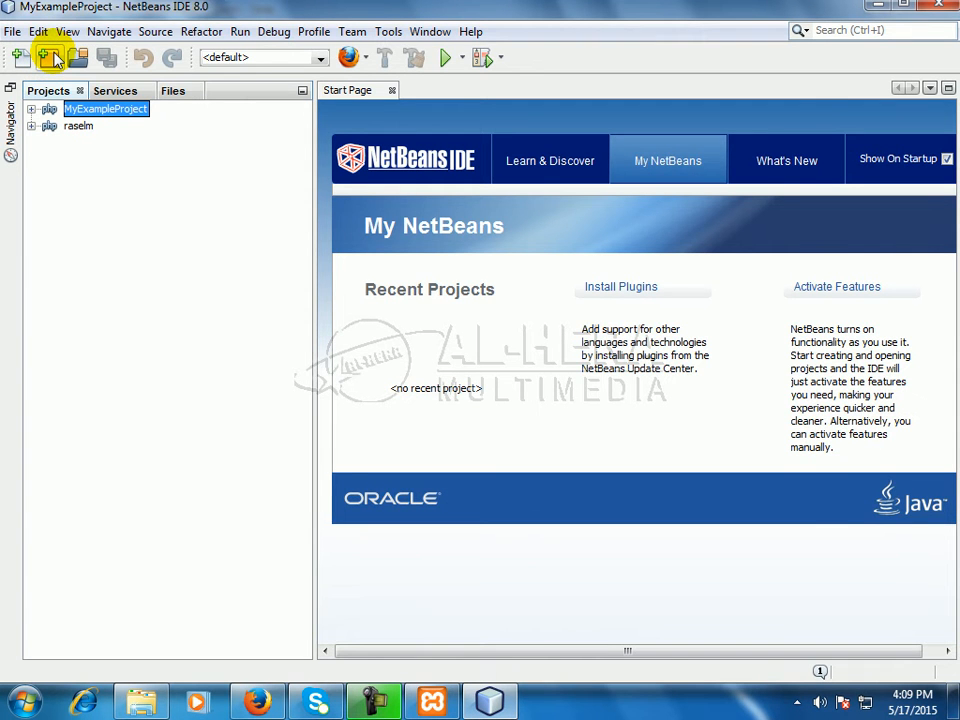
Launch the New Project wizard from the toolbar.
left_click(48, 56)
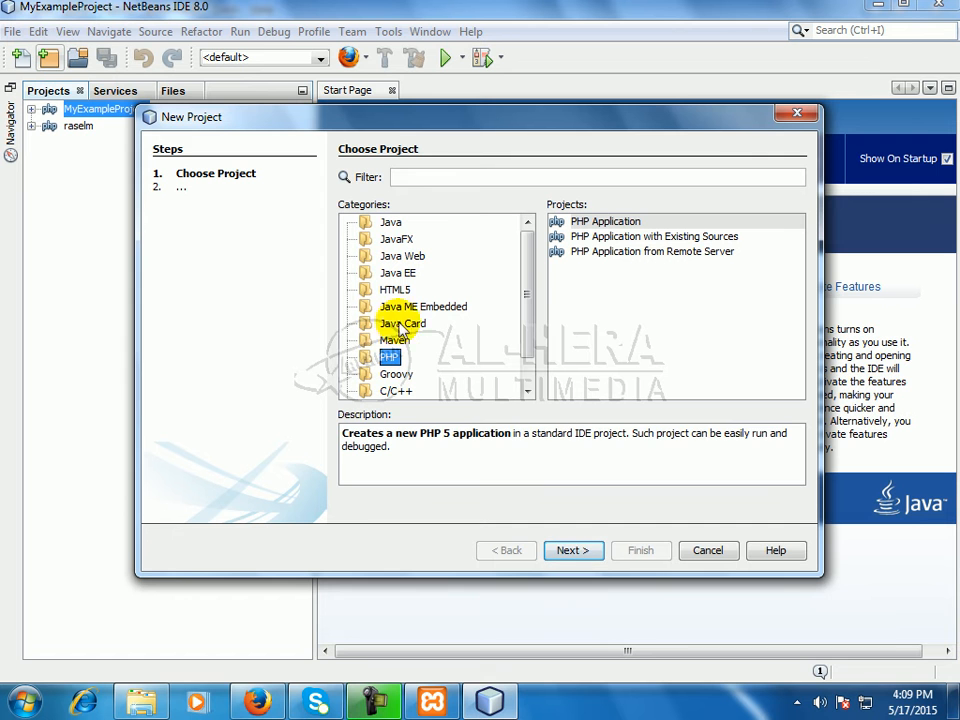
mouse_move(640, 170)
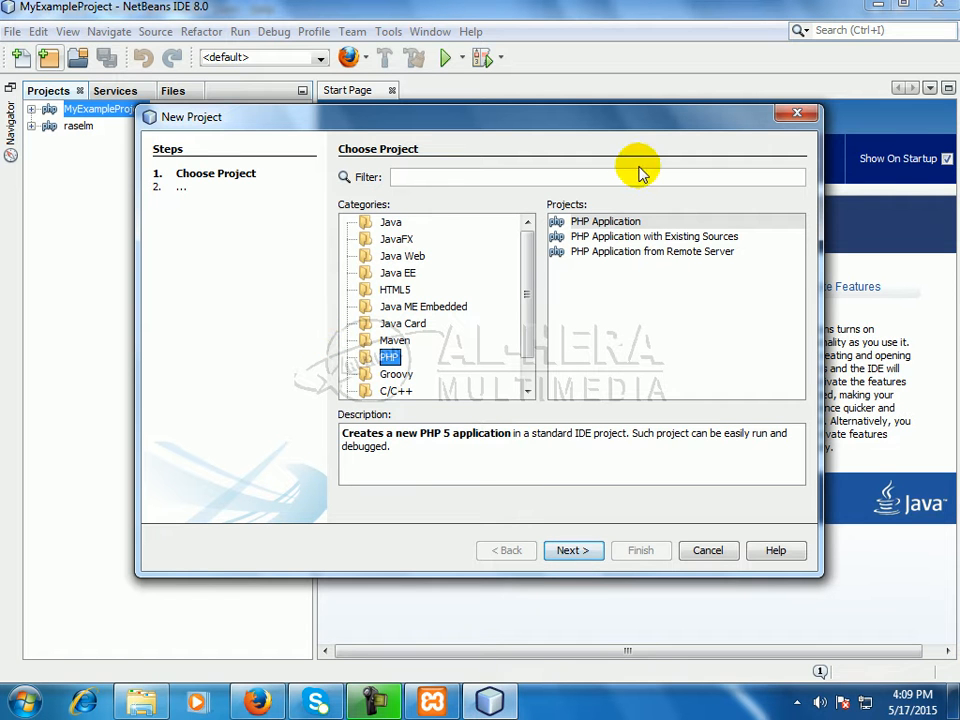
mouse_move(392, 370)
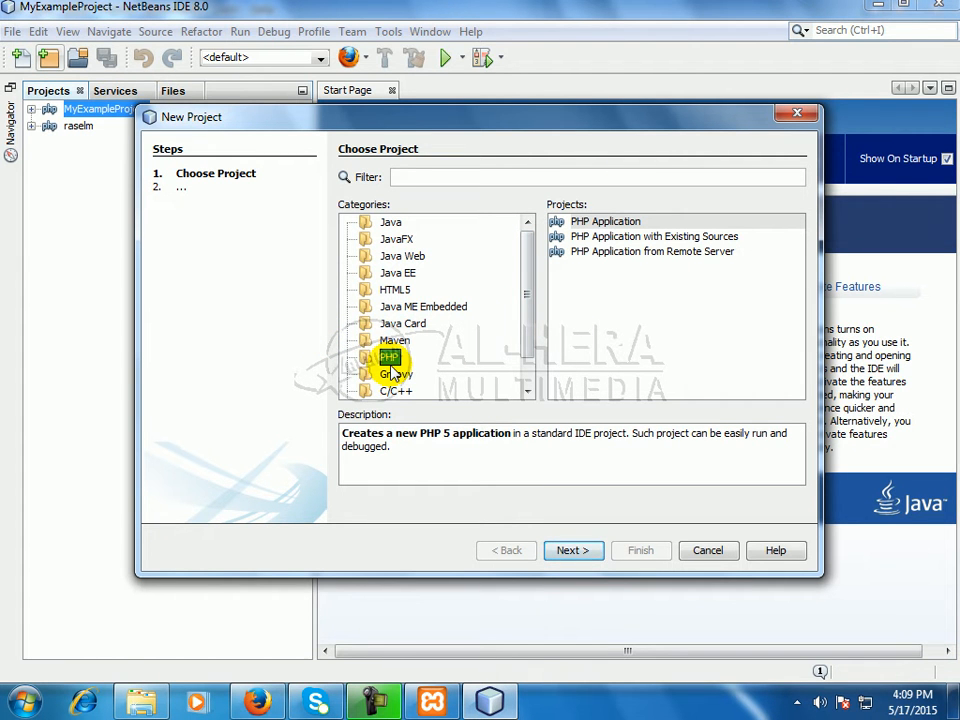
mouse_move(672, 164)
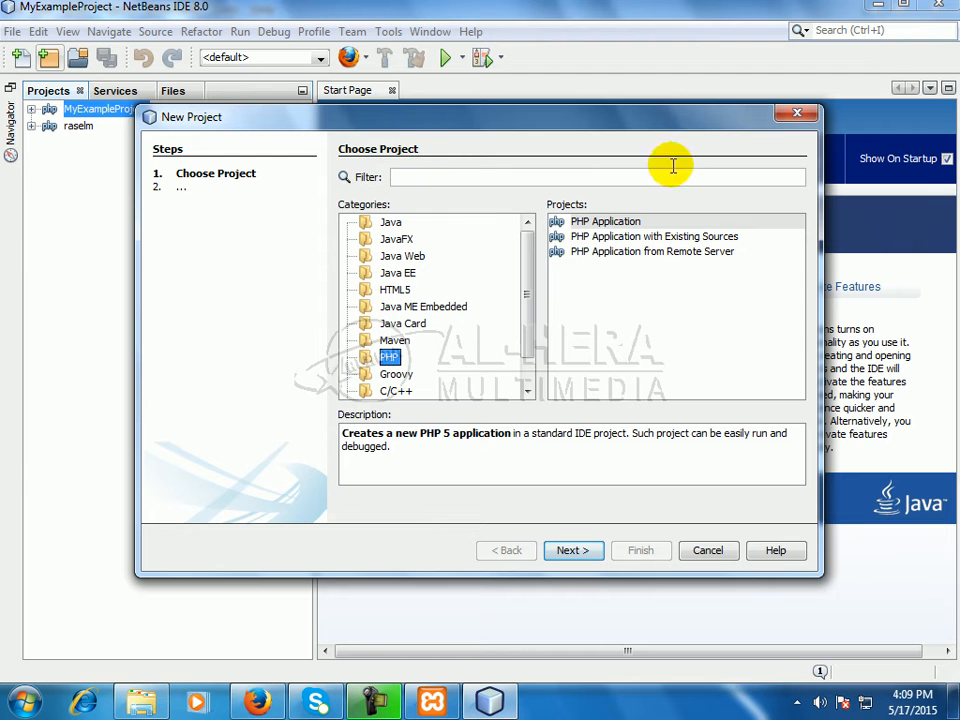
mouse_move(490, 330)
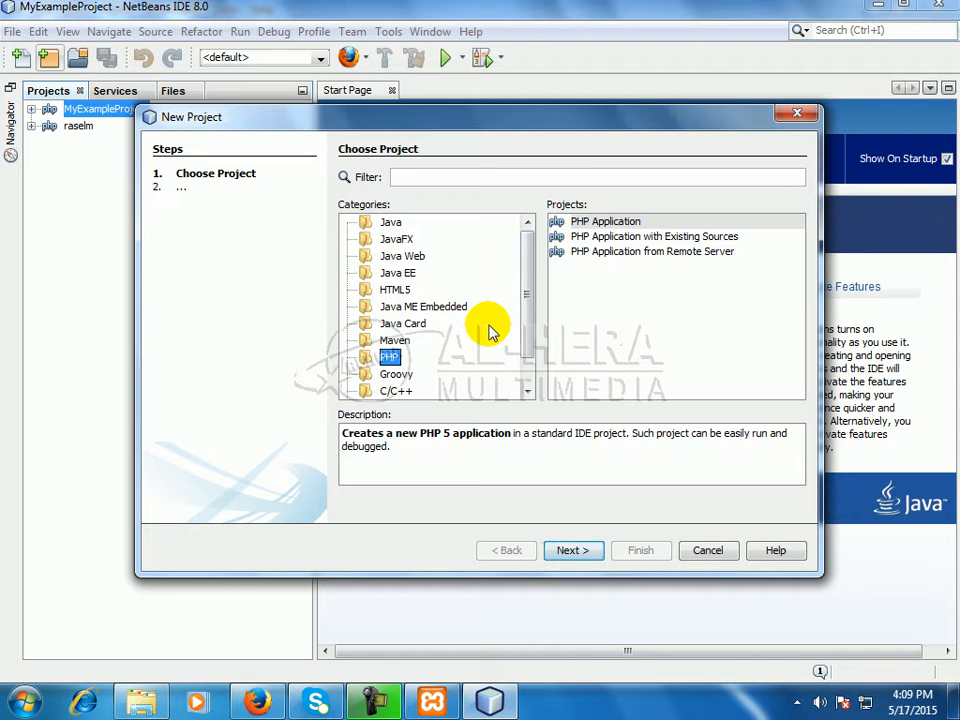
mouse_move(430, 344)
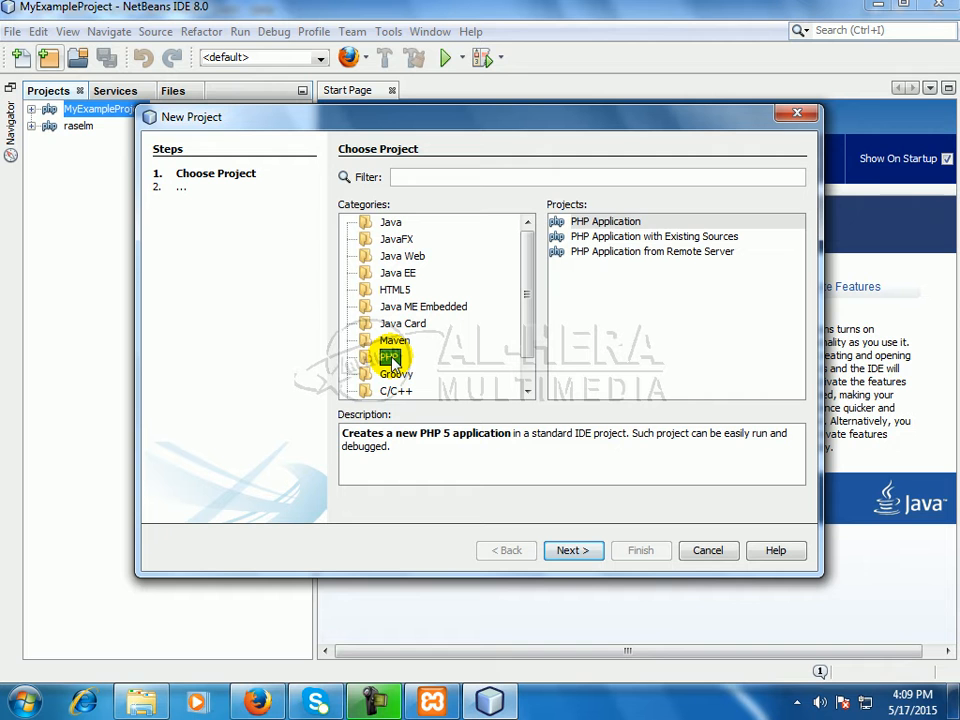
Choose PHP Application under the PHP category and advance to Name and Location.
left_click(604, 220)
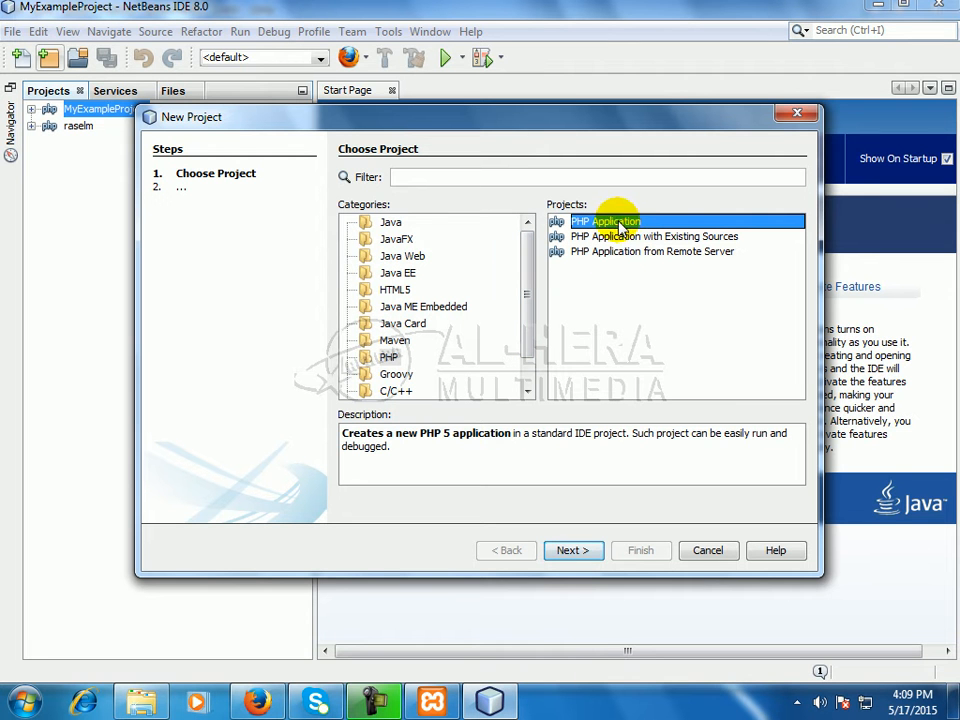
mouse_move(718, 436)
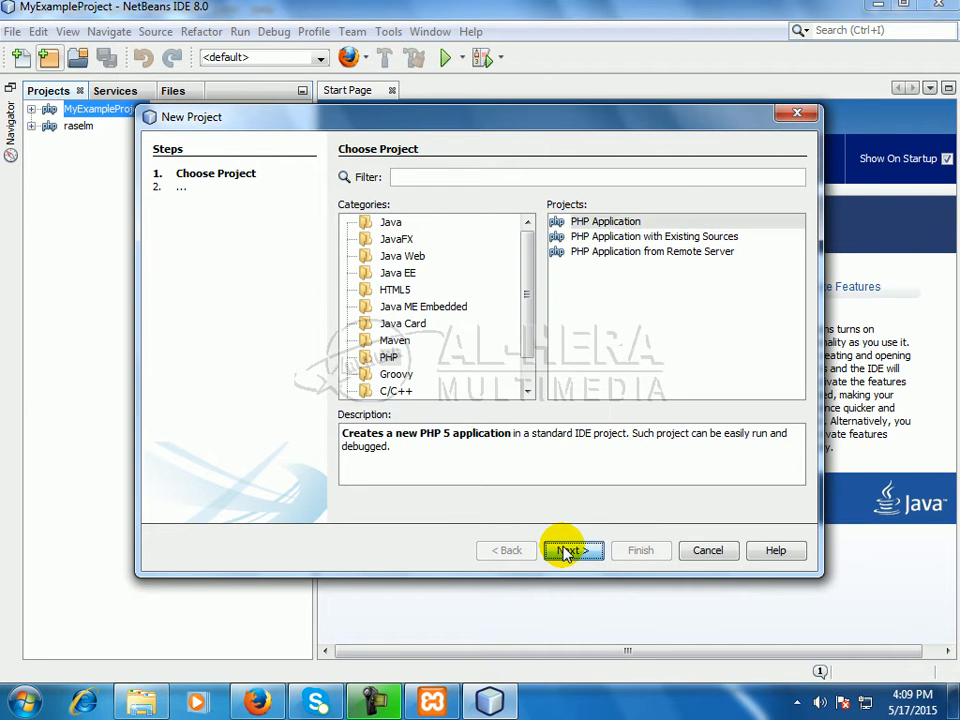
left_click(572, 550)
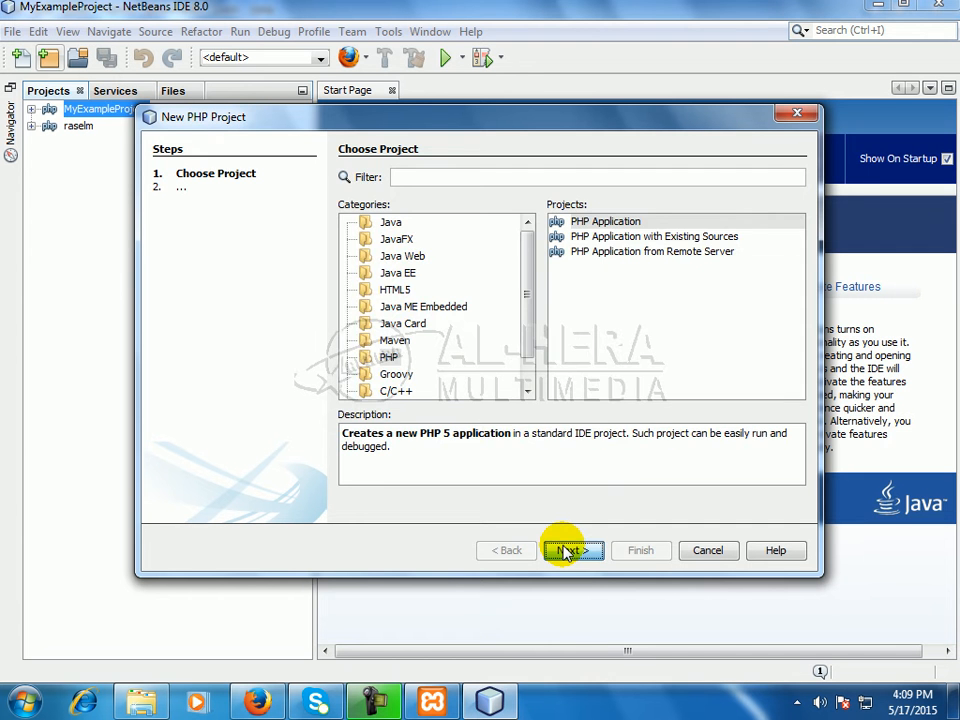
left_click(572, 550)
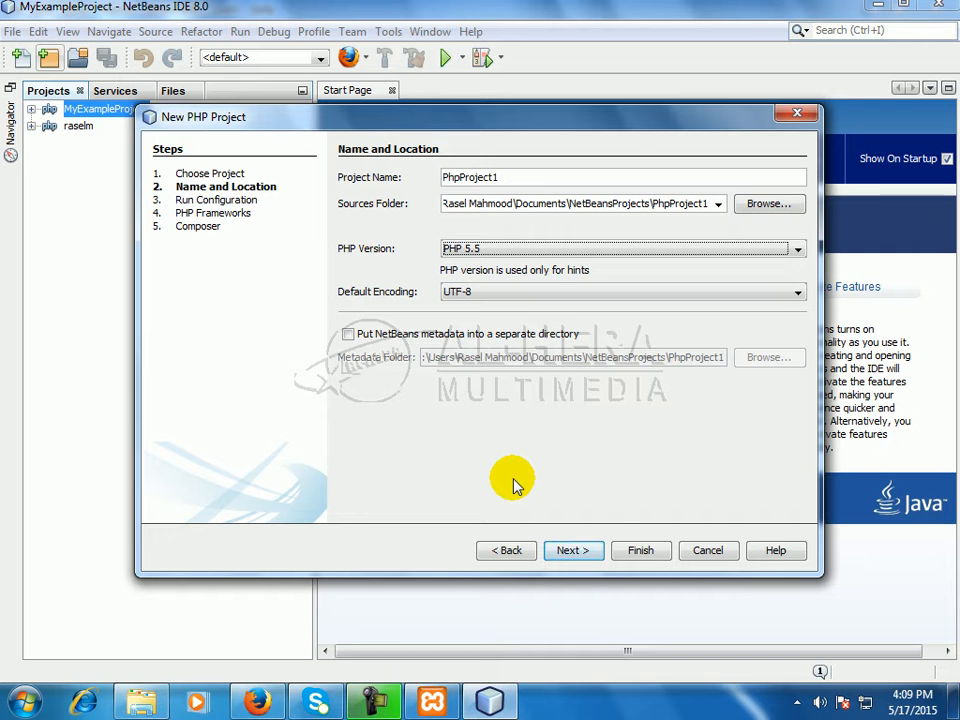
mouse_move(338, 200)
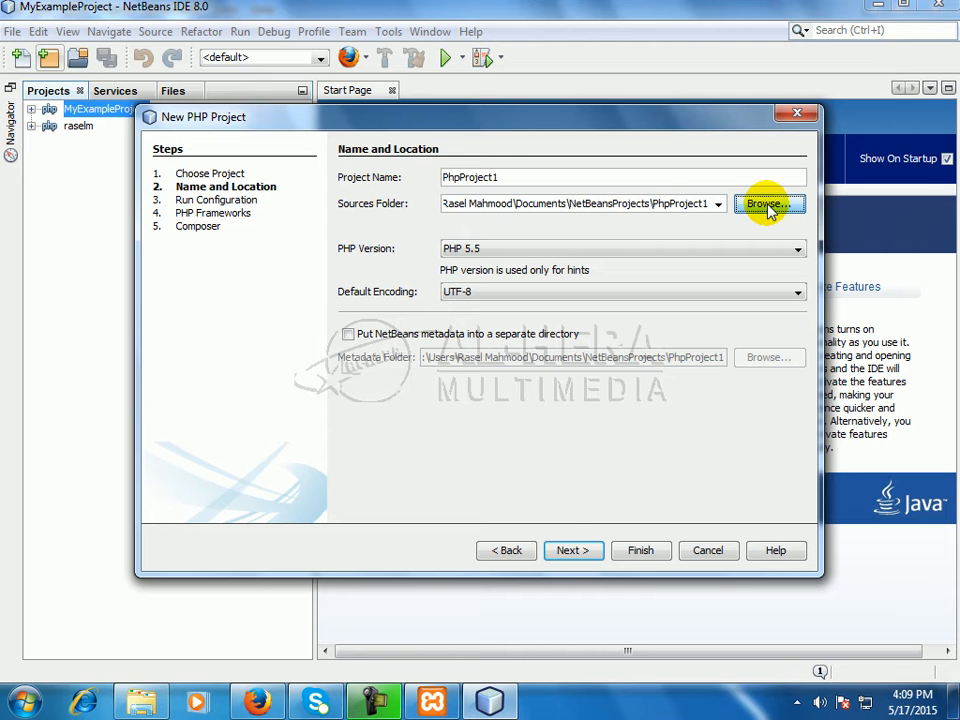
Browse for a different Sources Folder instead of the default PhpProject1 location.
left_click(768, 204)
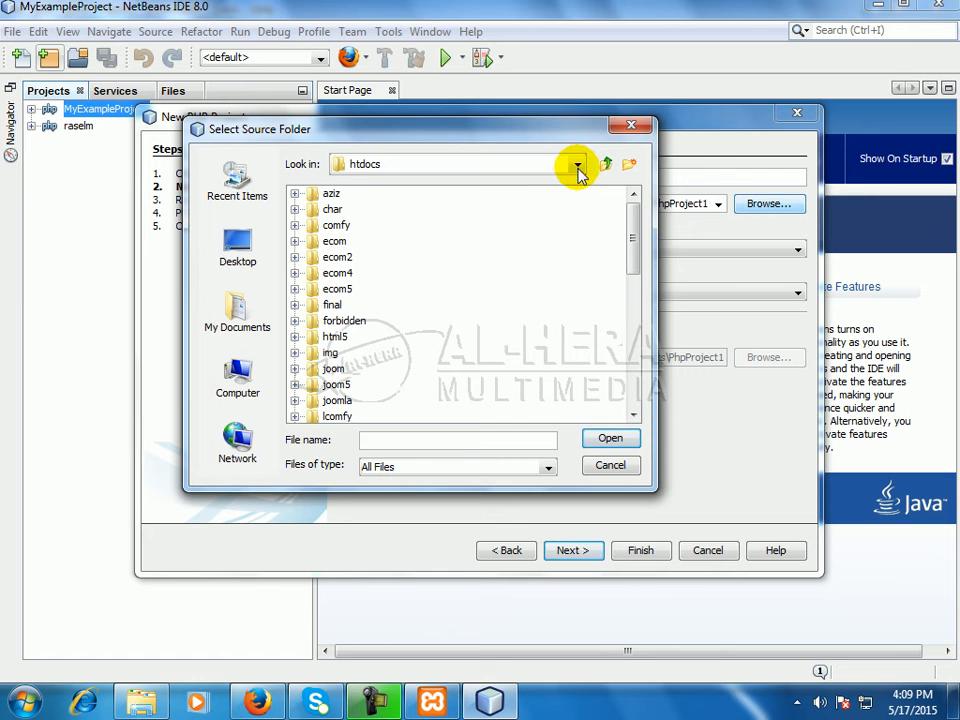
Navigate to soft (D:) > xamp > htdocs and confirm rasel_basic as the sources folder.
left_click(576, 164)
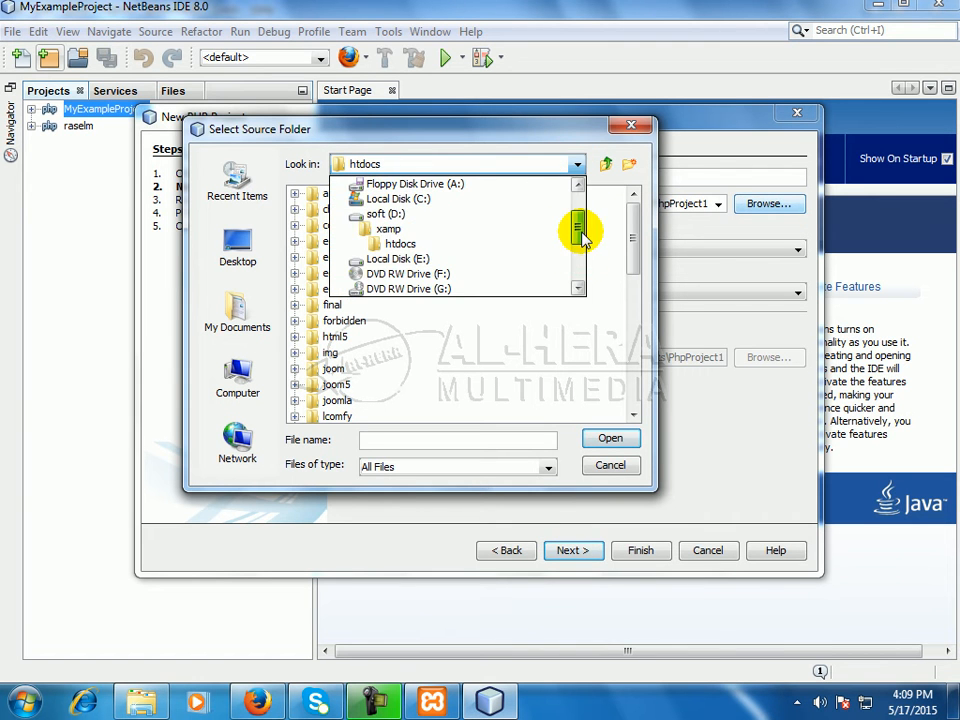
left_click(390, 214)
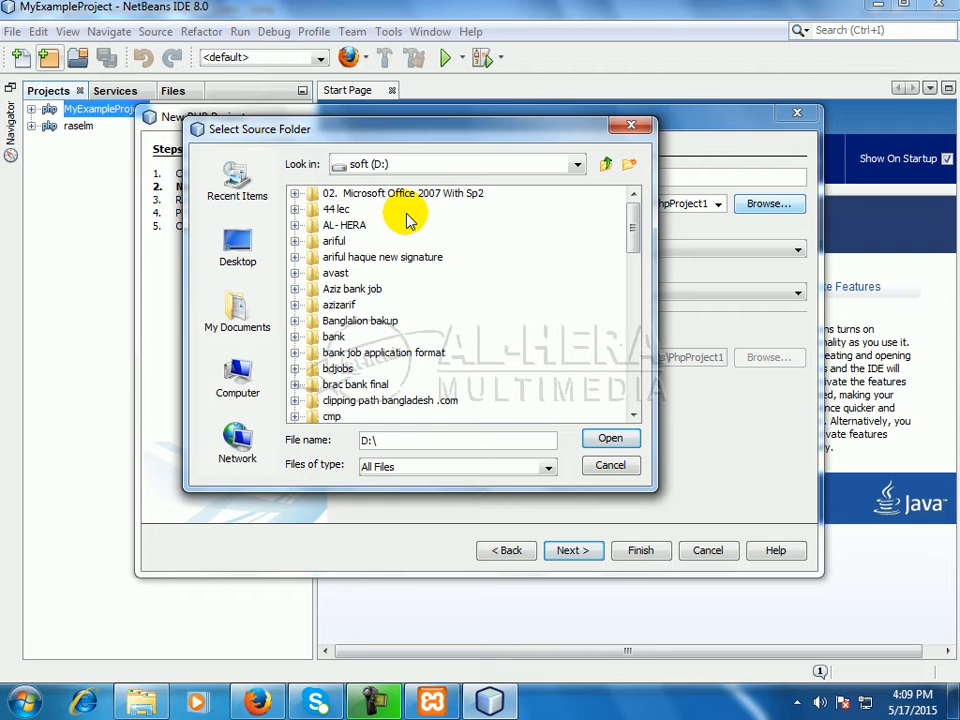
mouse_move(570, 210)
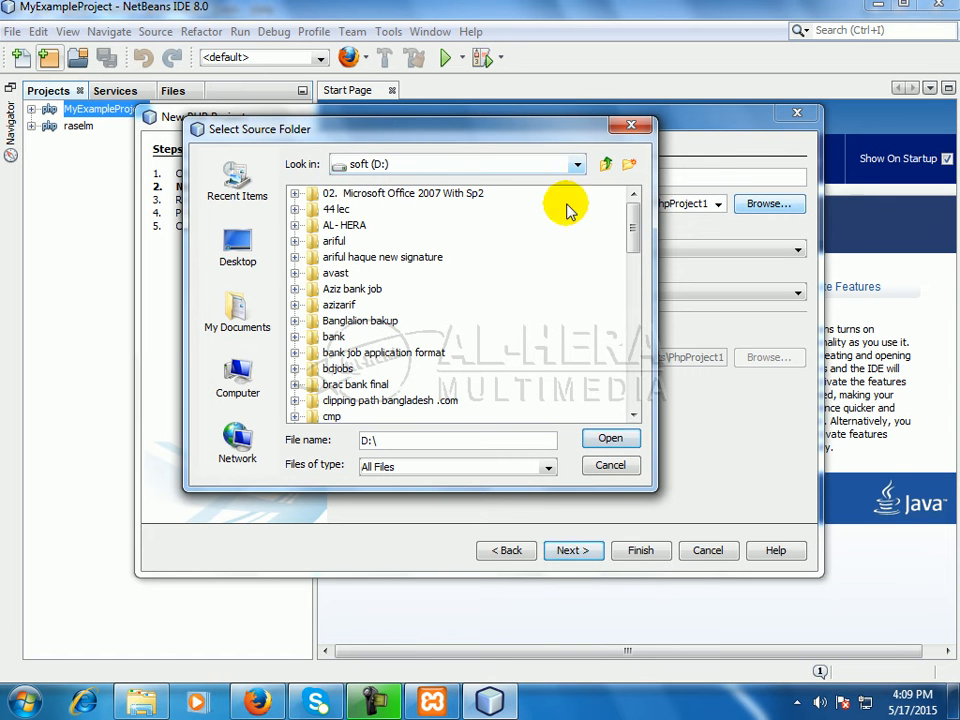
scroll("down", 3)
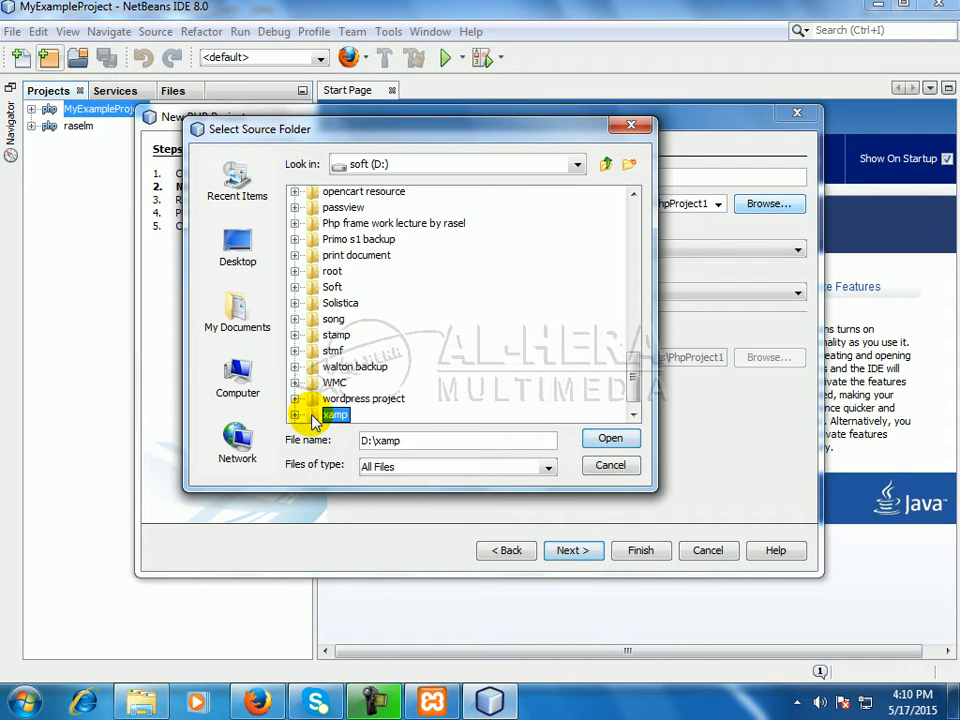
double_click(336, 414)
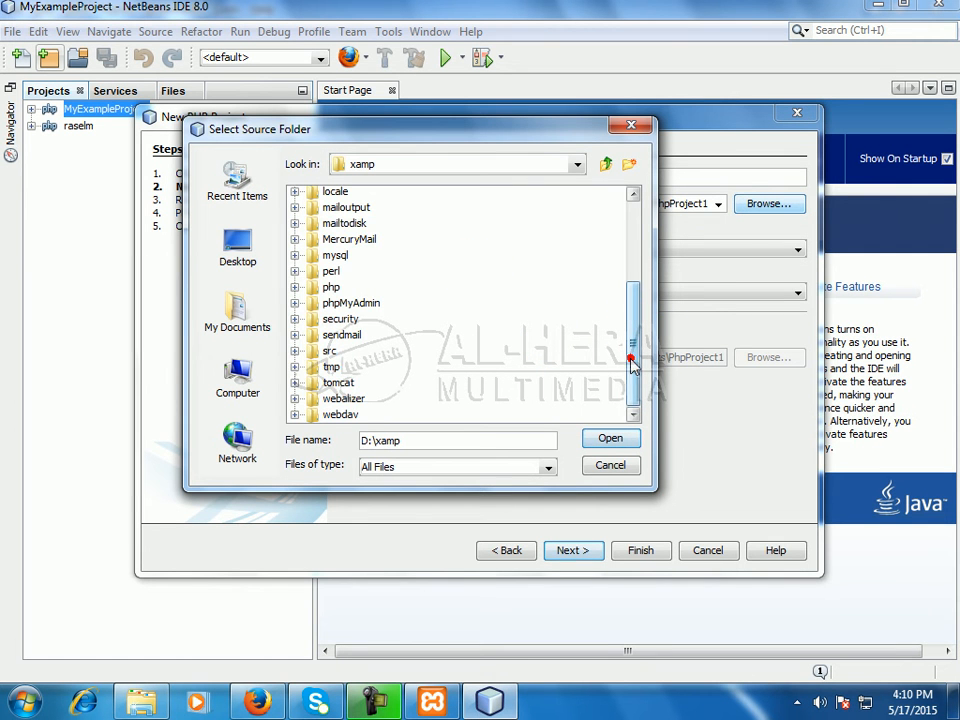
scroll("up", 3)
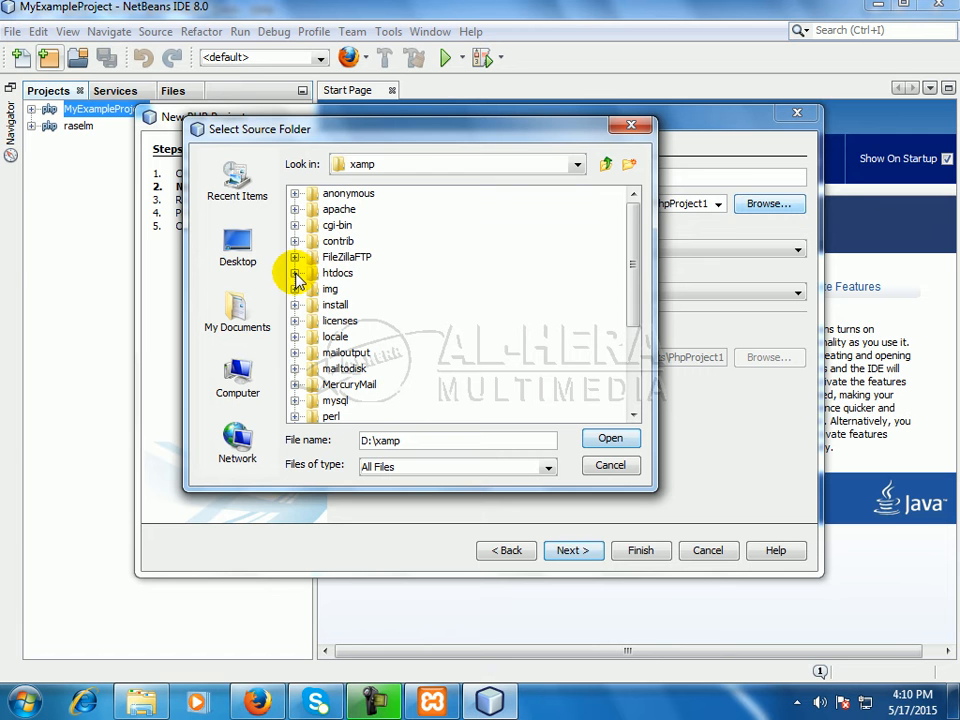
left_click(296, 272)
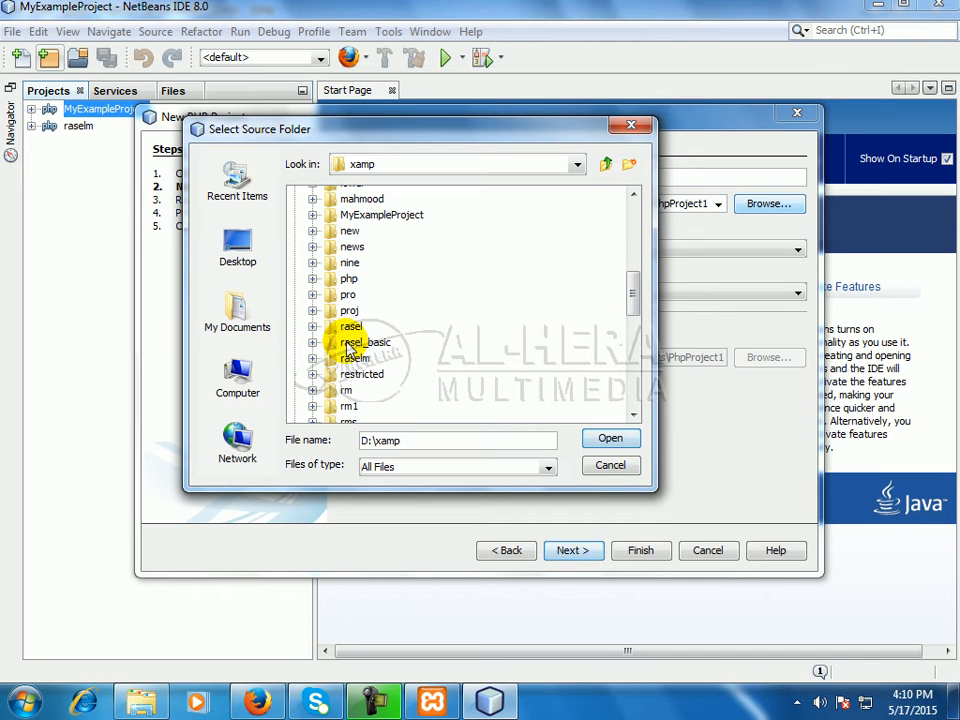
left_click(368, 342)
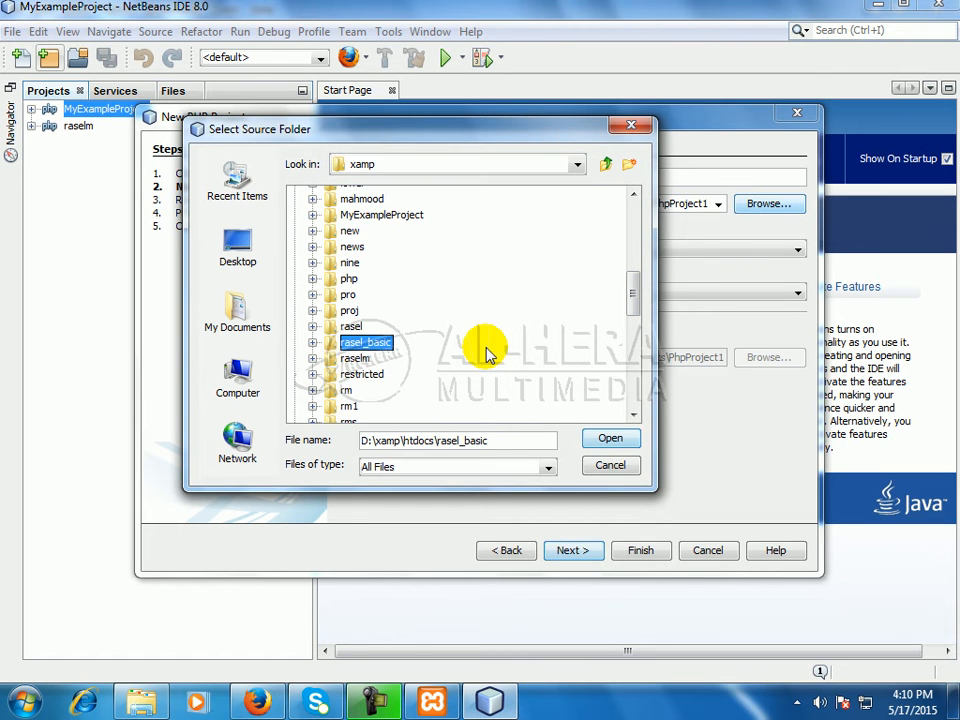
mouse_move(430, 350)
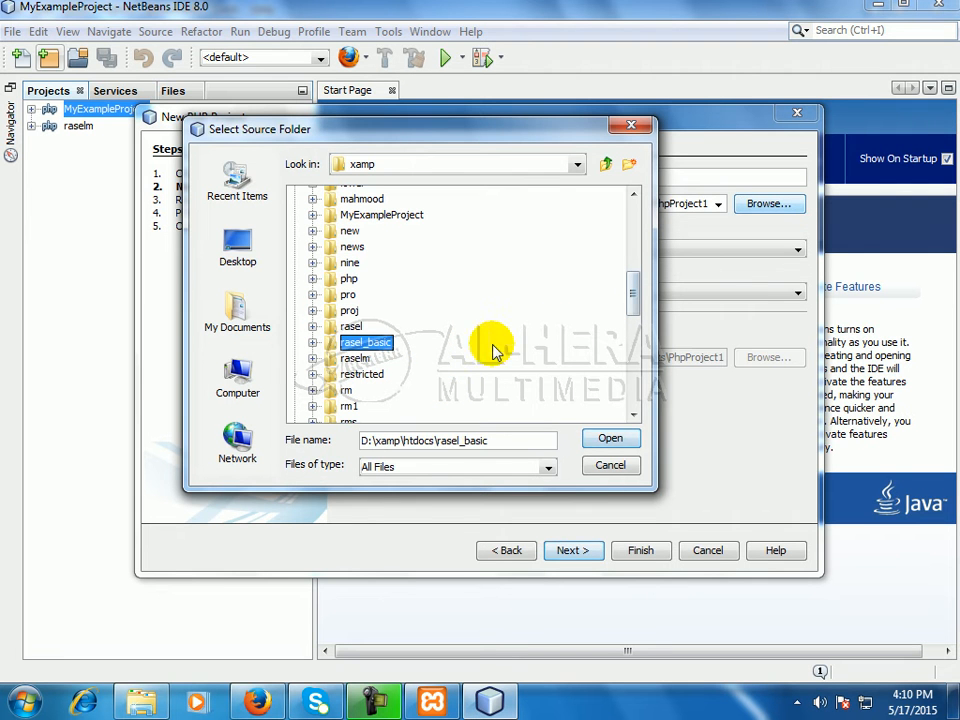
mouse_move(500, 344)
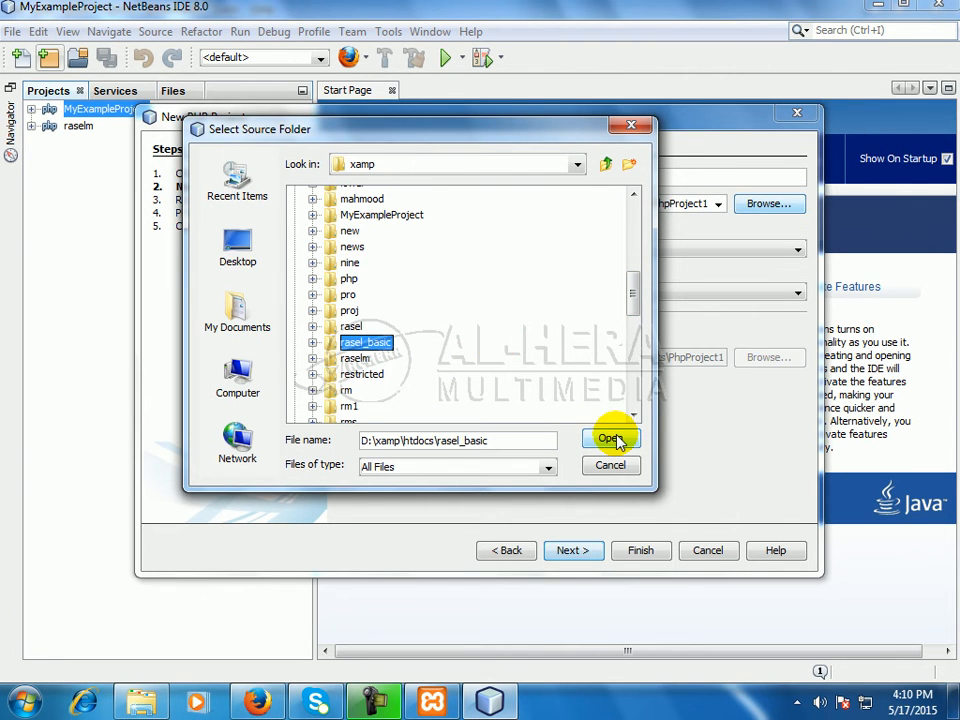
left_click(612, 438)
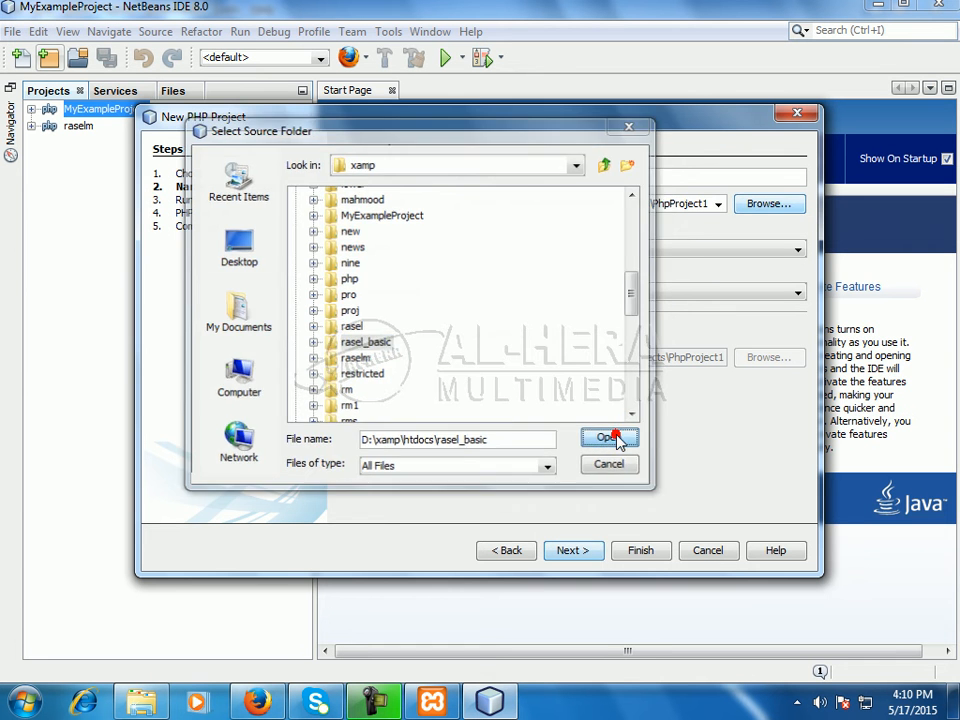
left_click(610, 438)
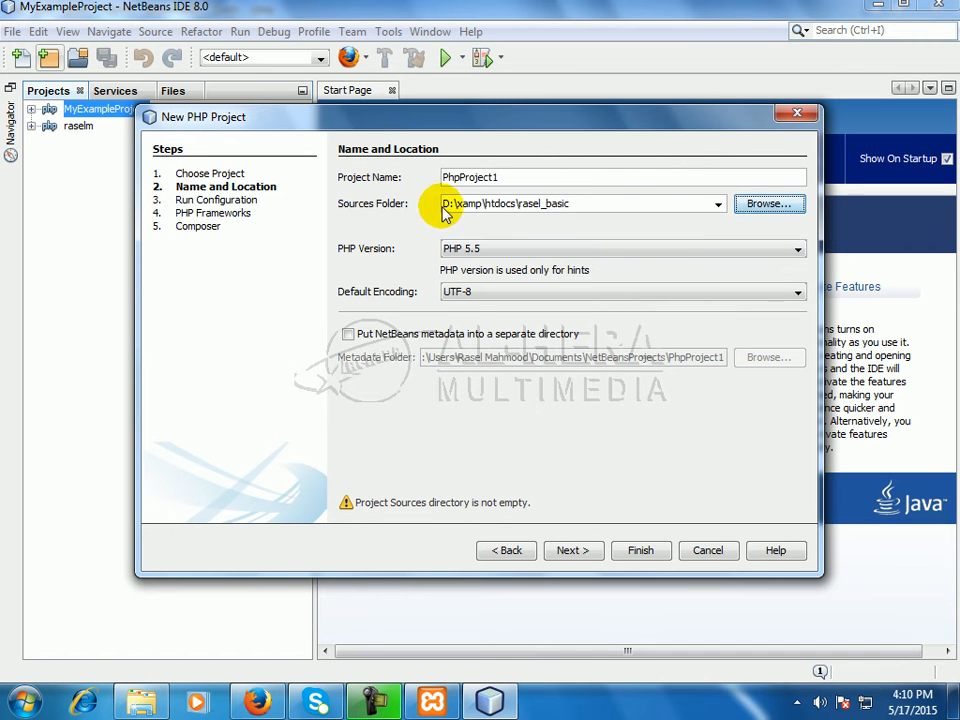
Name the project rasel_basic and finish the wizard.
double_click(544, 204)
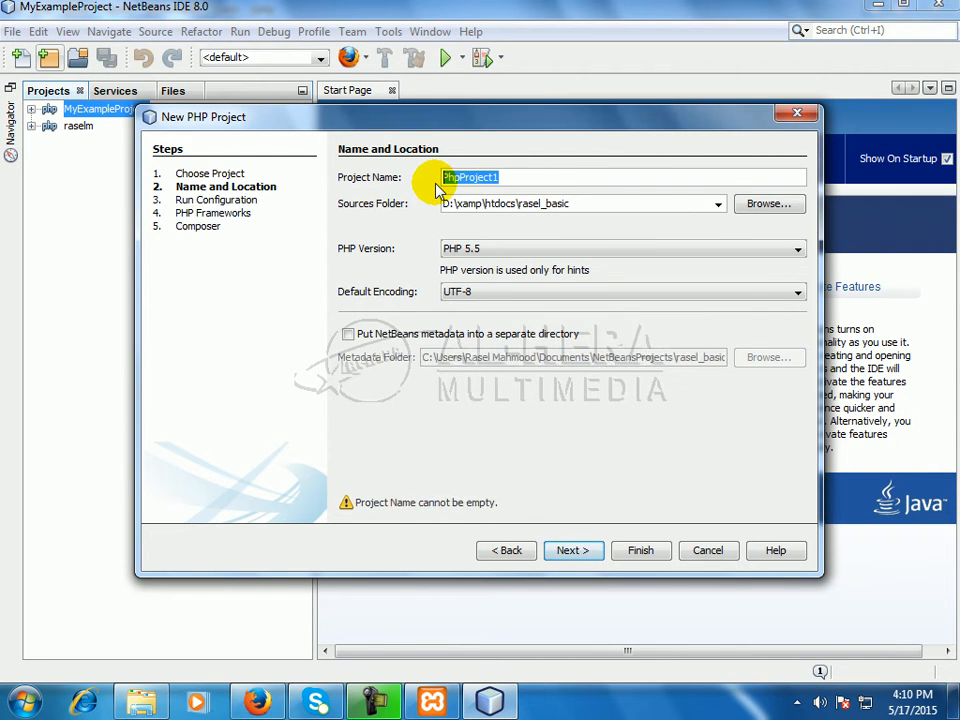
type("rasel_basic")
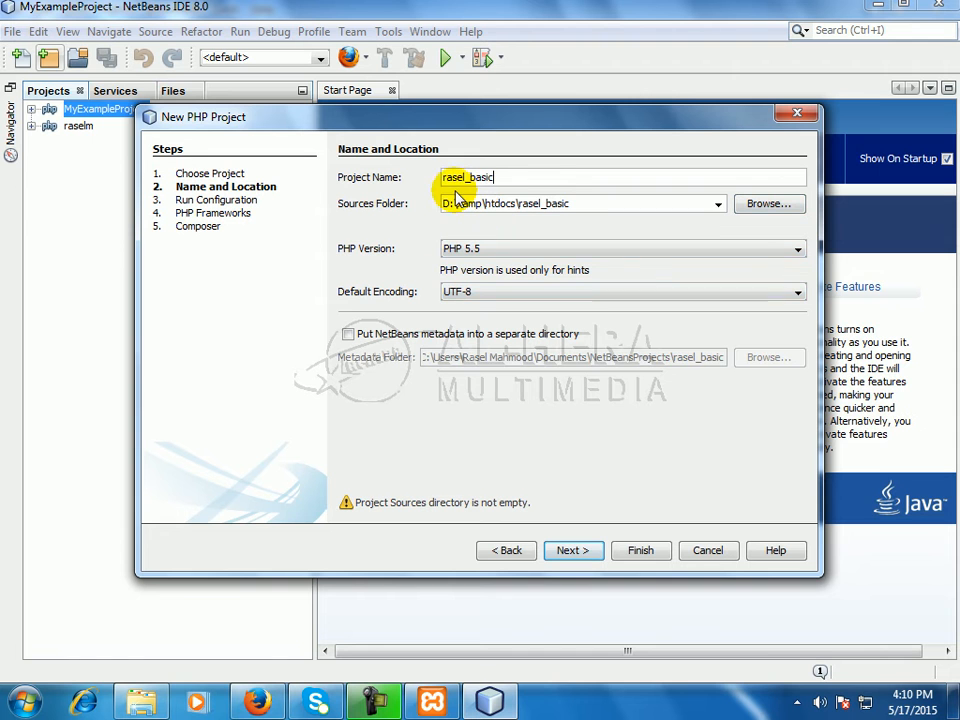
mouse_move(550, 444)
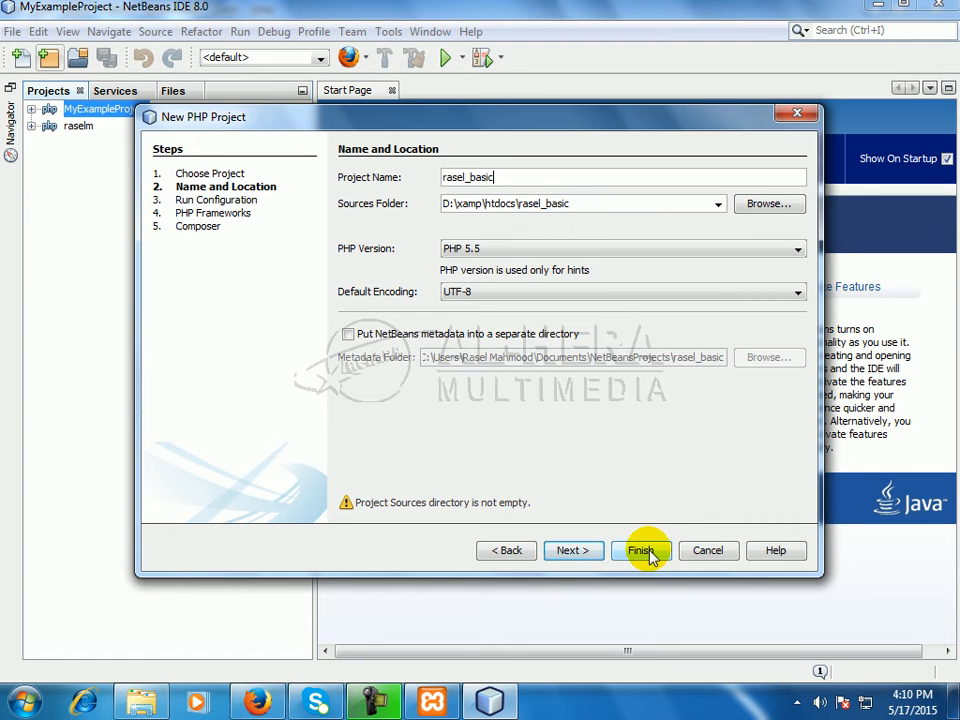
left_click(640, 550)
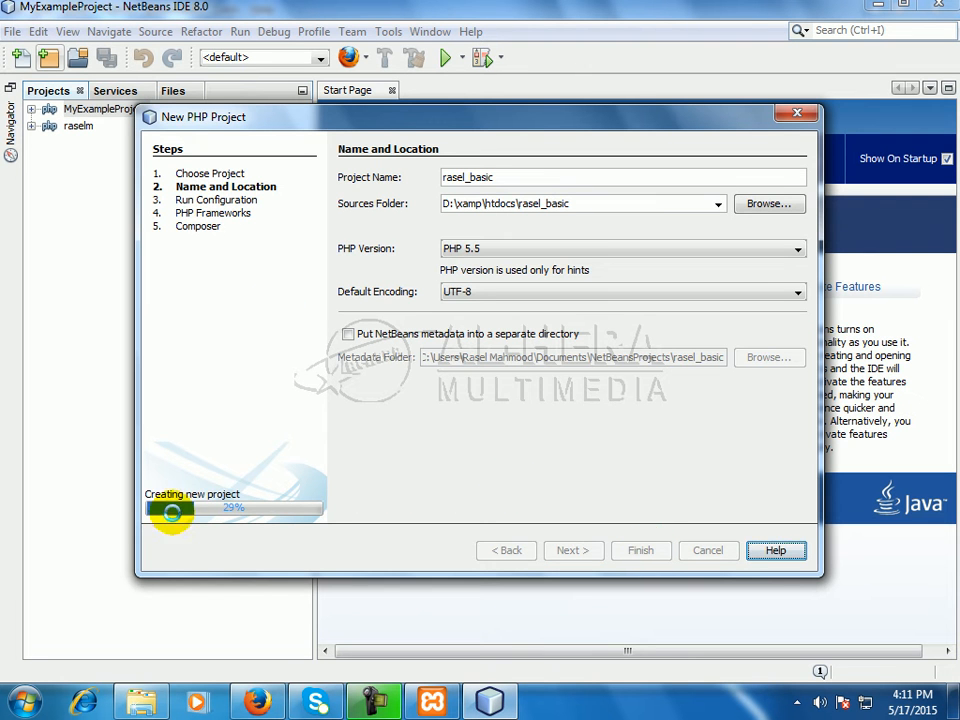
Let project creation complete and select rasel_basic in the Projects panel.
left_click(640, 550)
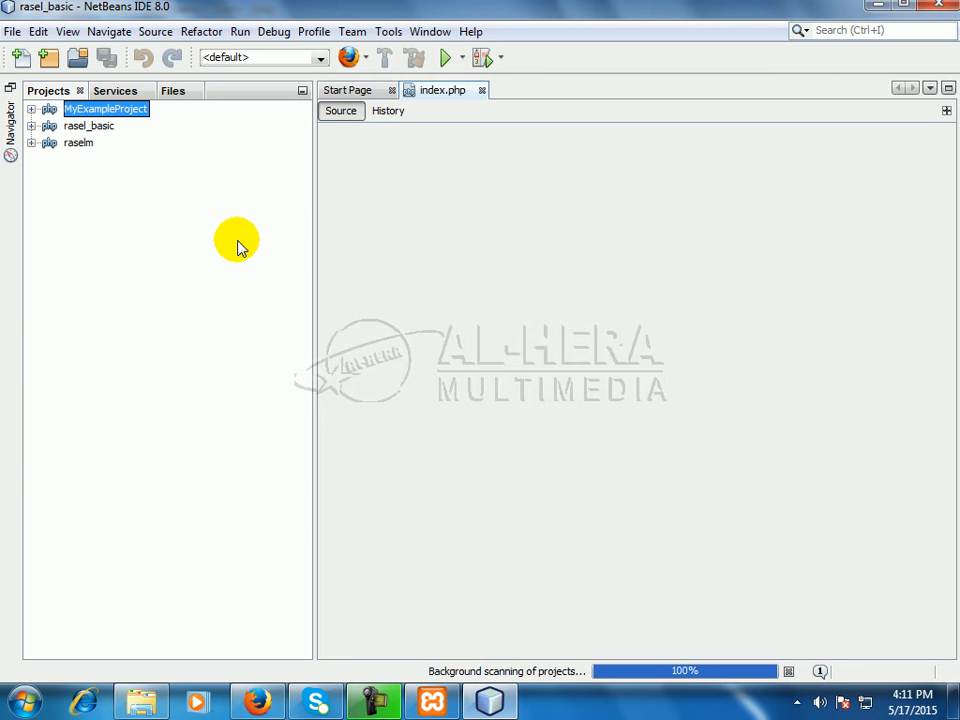
mouse_move(96, 136)
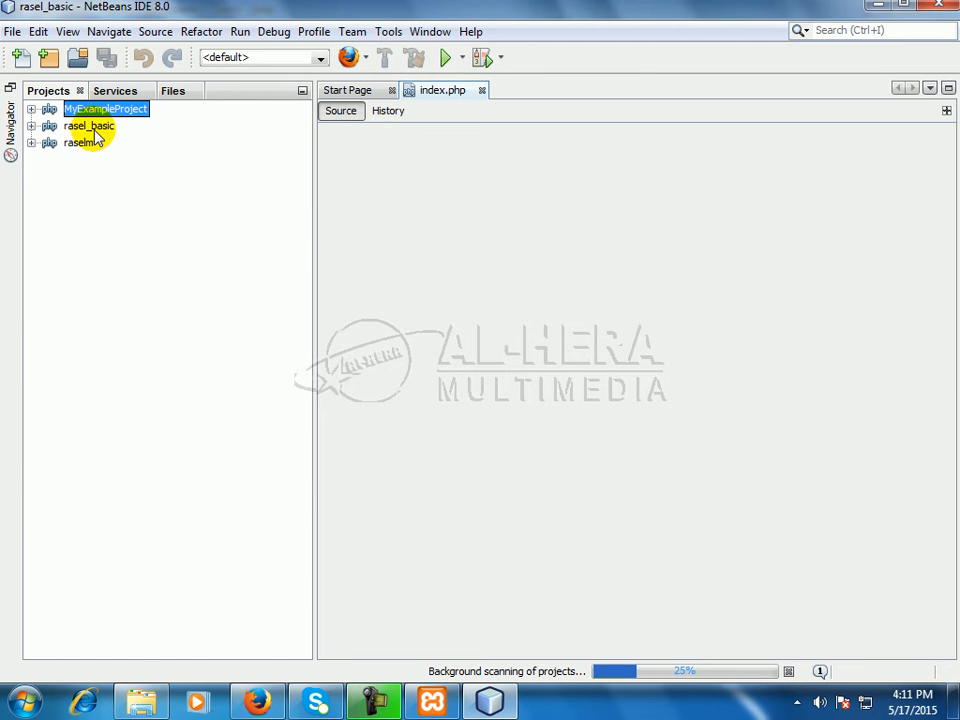
mouse_move(156, 150)
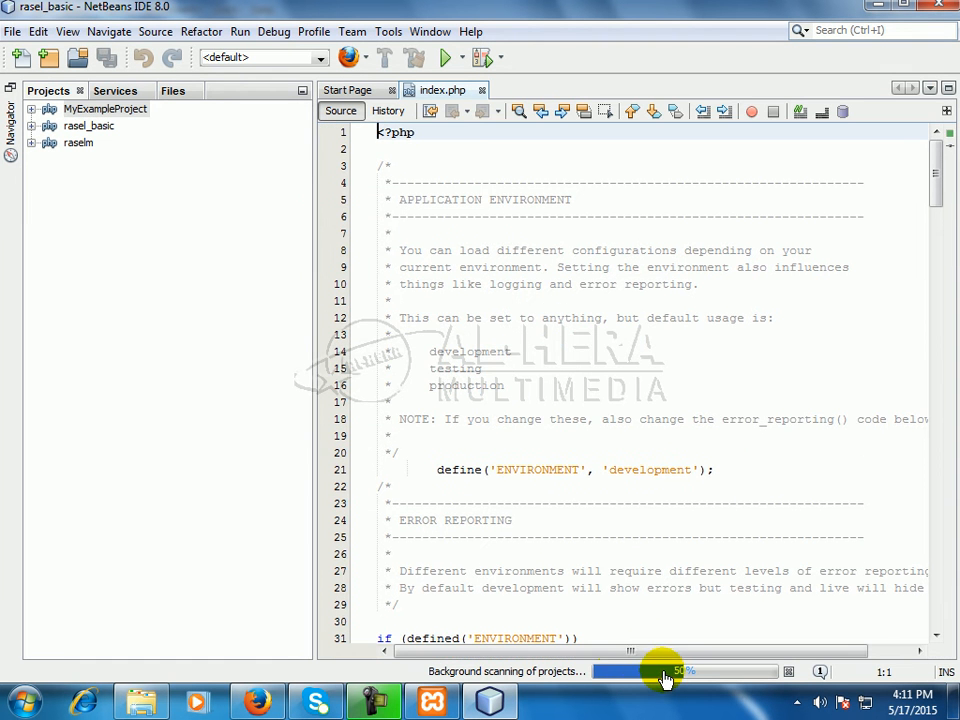
mouse_move(350, 336)
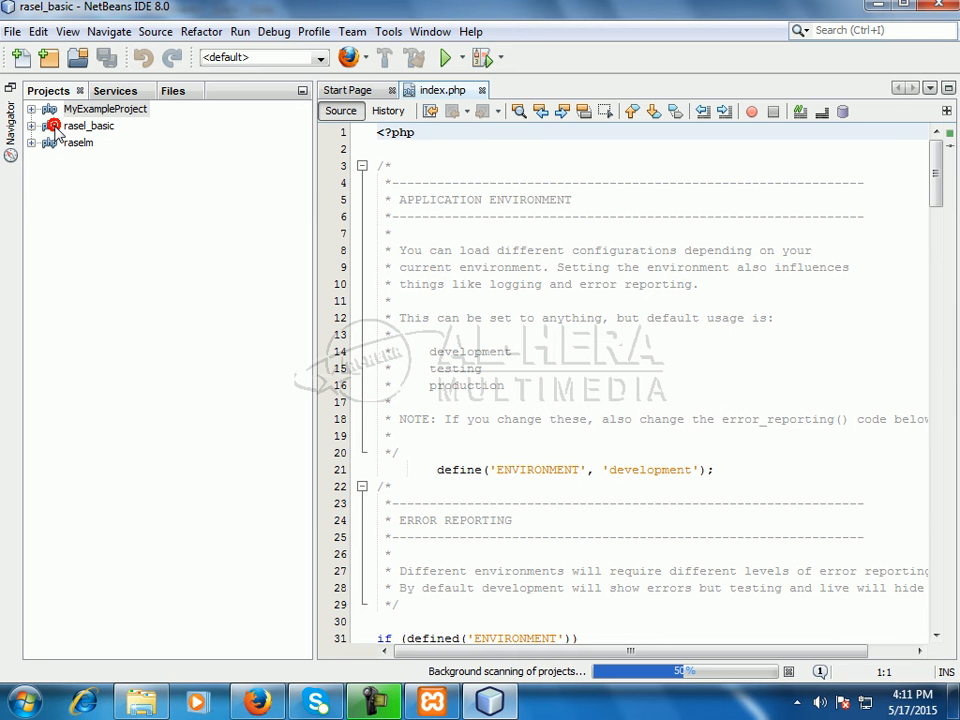
left_click(88, 124)
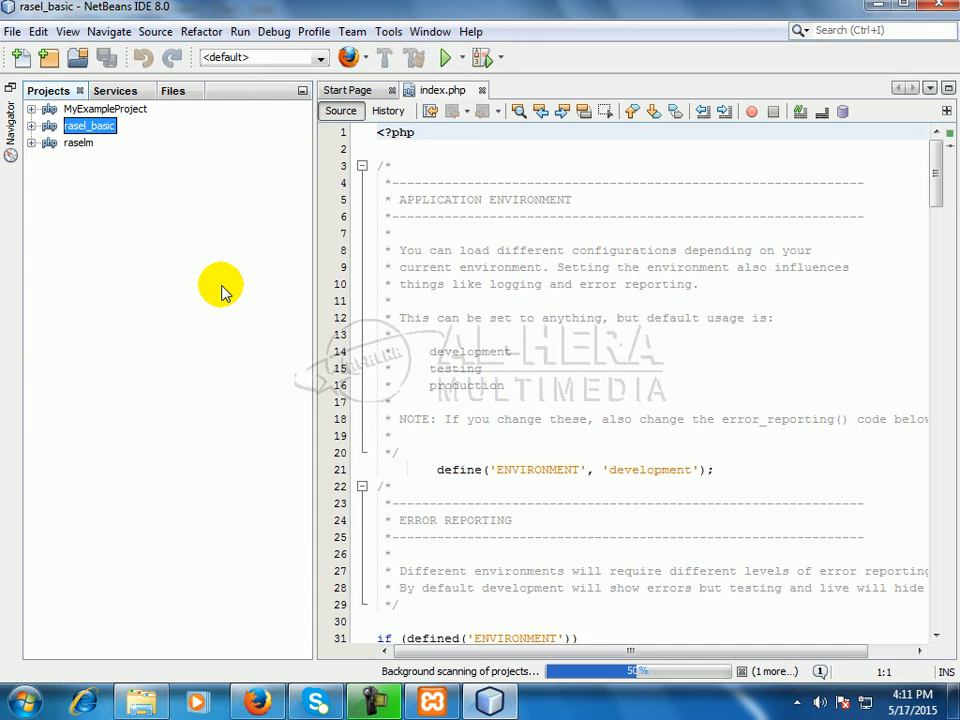
mouse_move(544, 678)
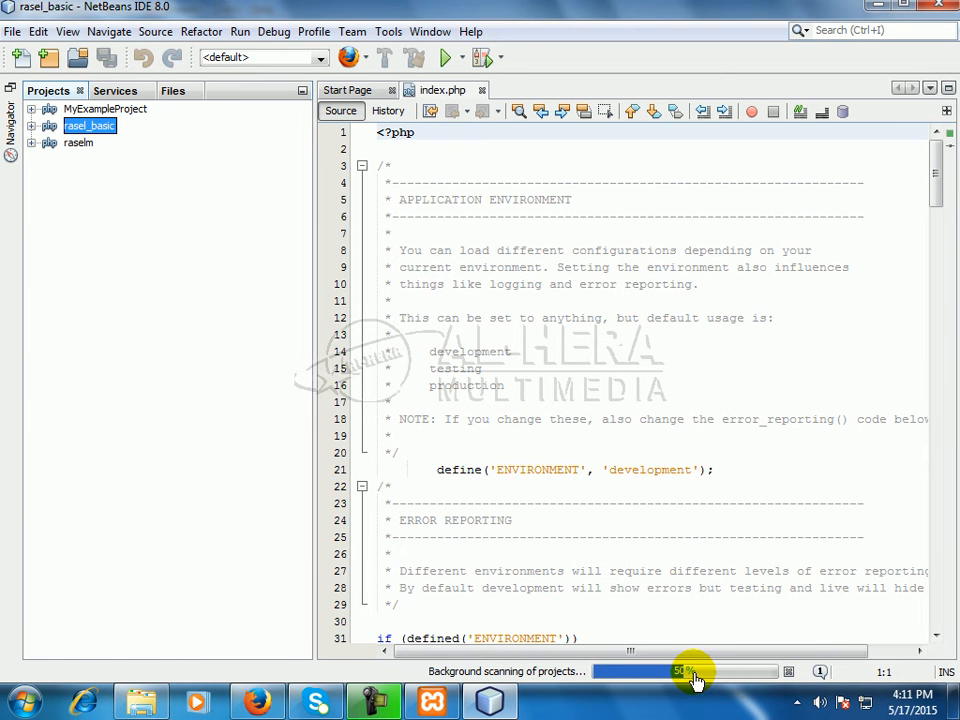
mouse_move(490, 570)
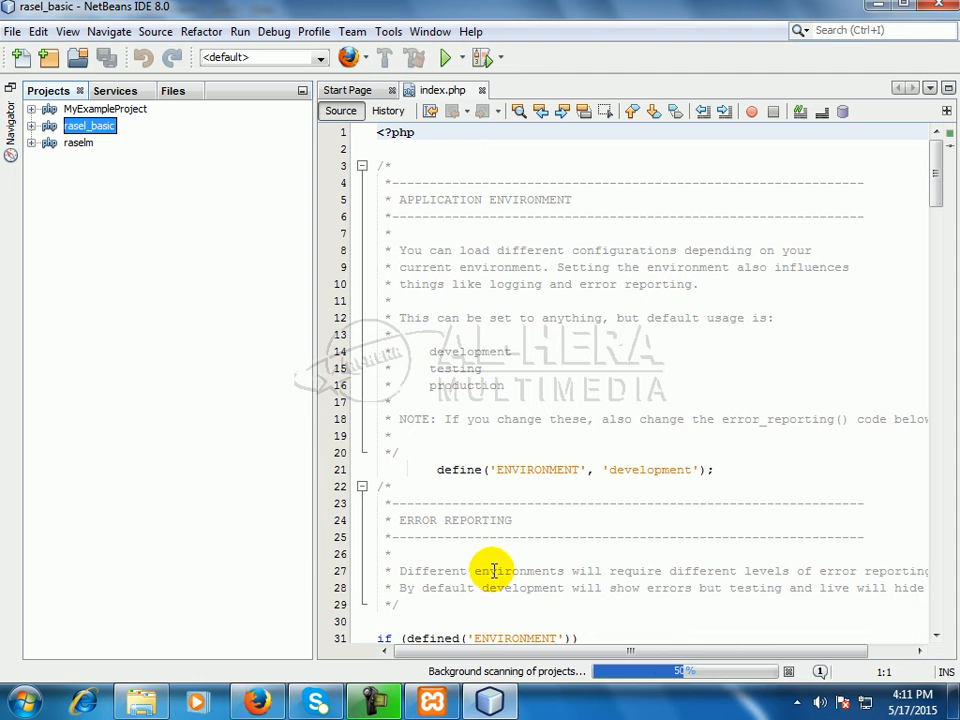
mouse_move(580, 570)
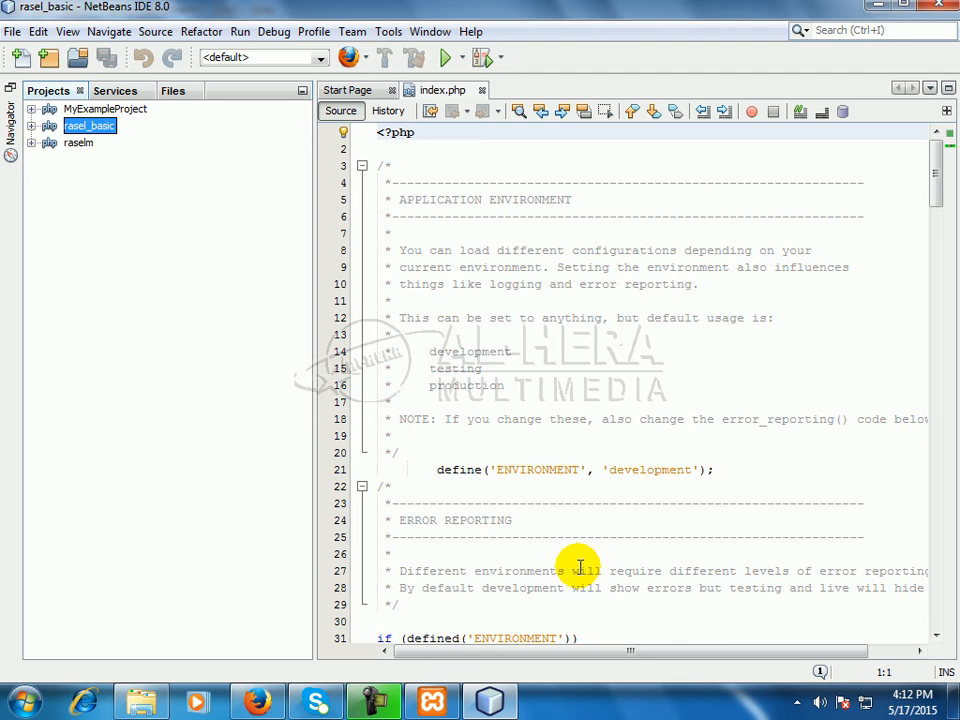
mouse_move(144, 136)
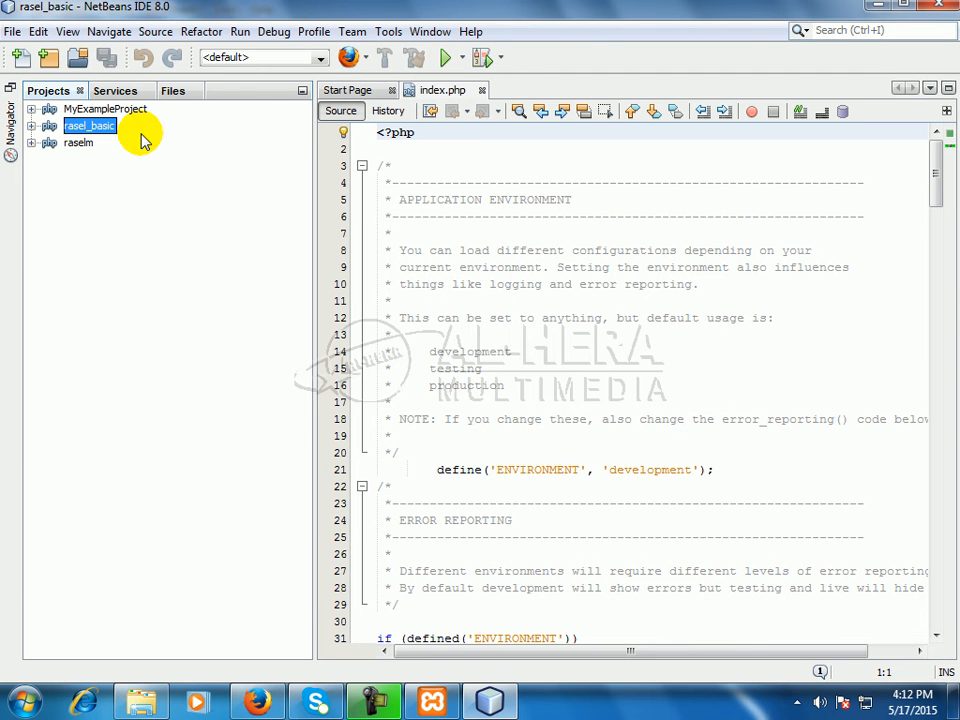
mouse_move(190, 222)
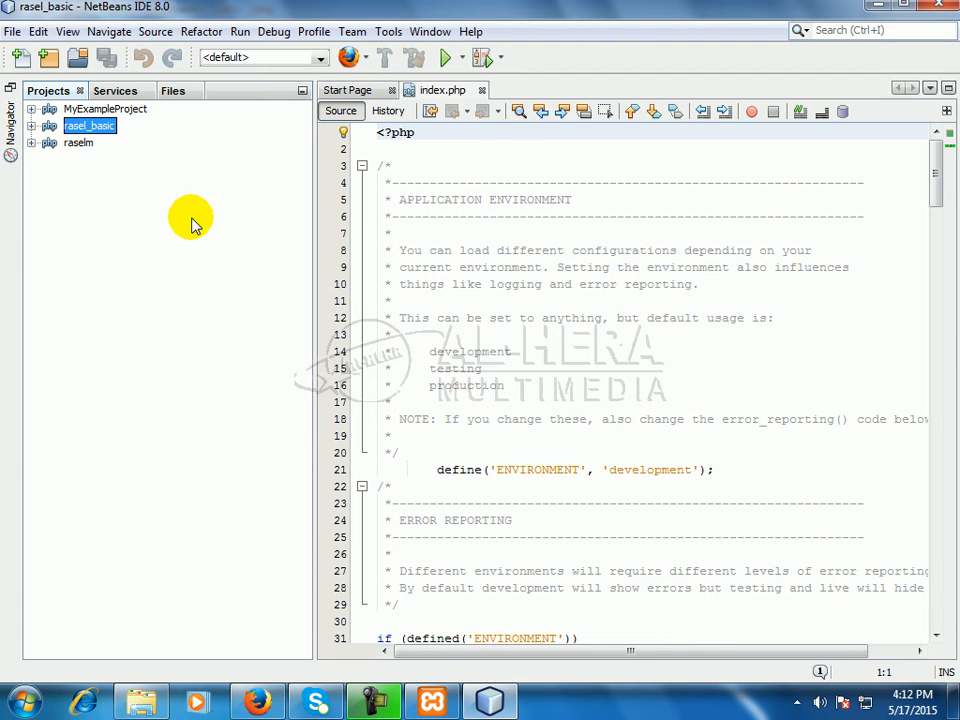
mouse_move(348, 176)
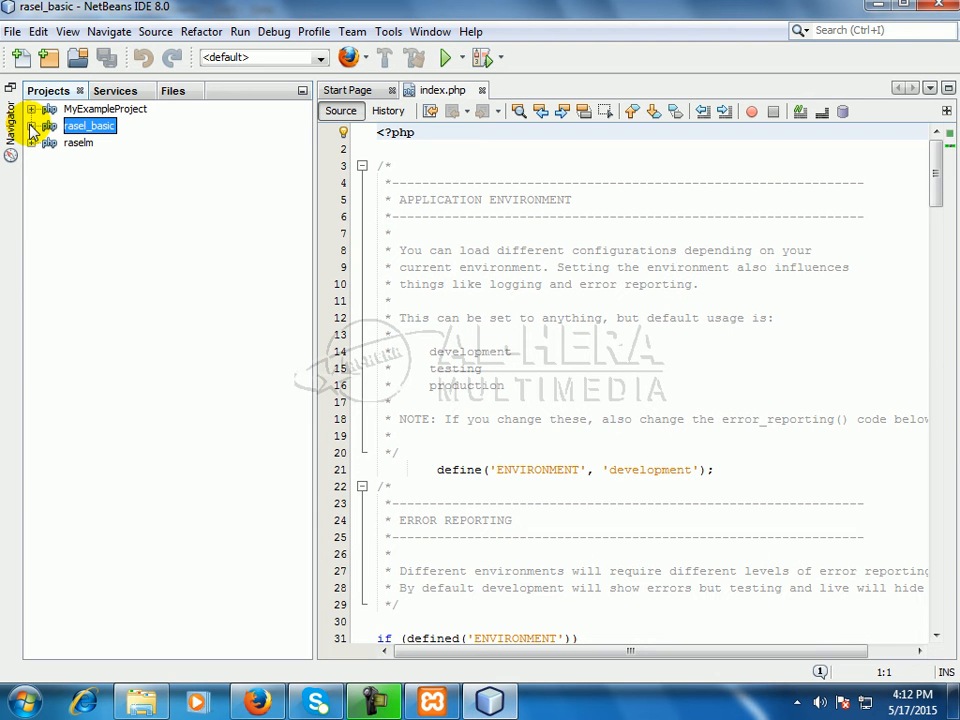
Expand rasel_basic > Source Files > application in the Projects tree.
left_click(32, 124)
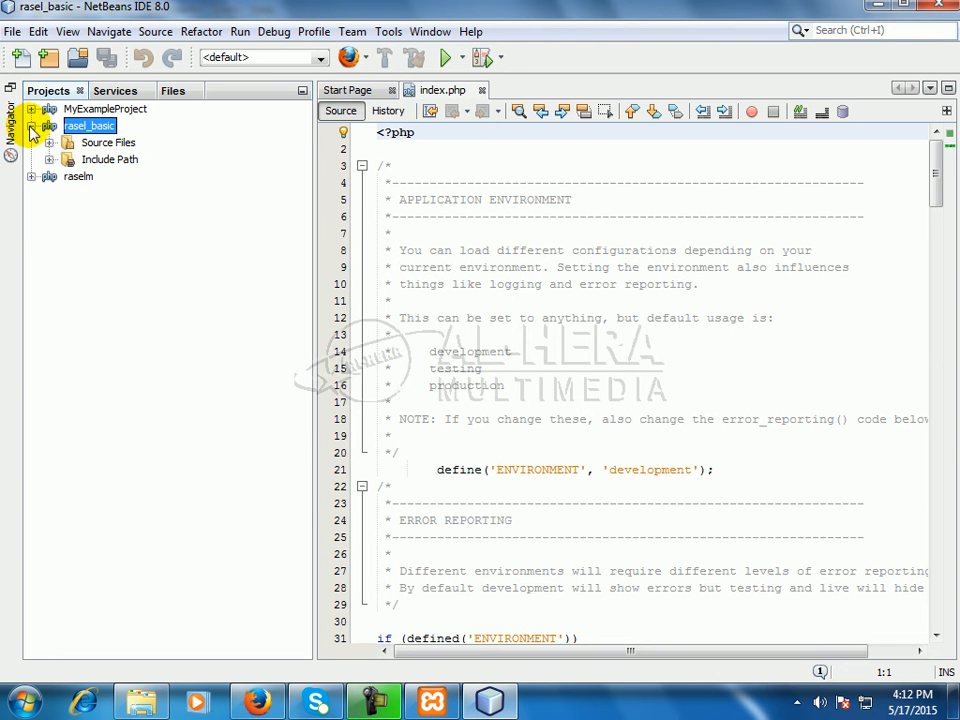
left_click(48, 142)
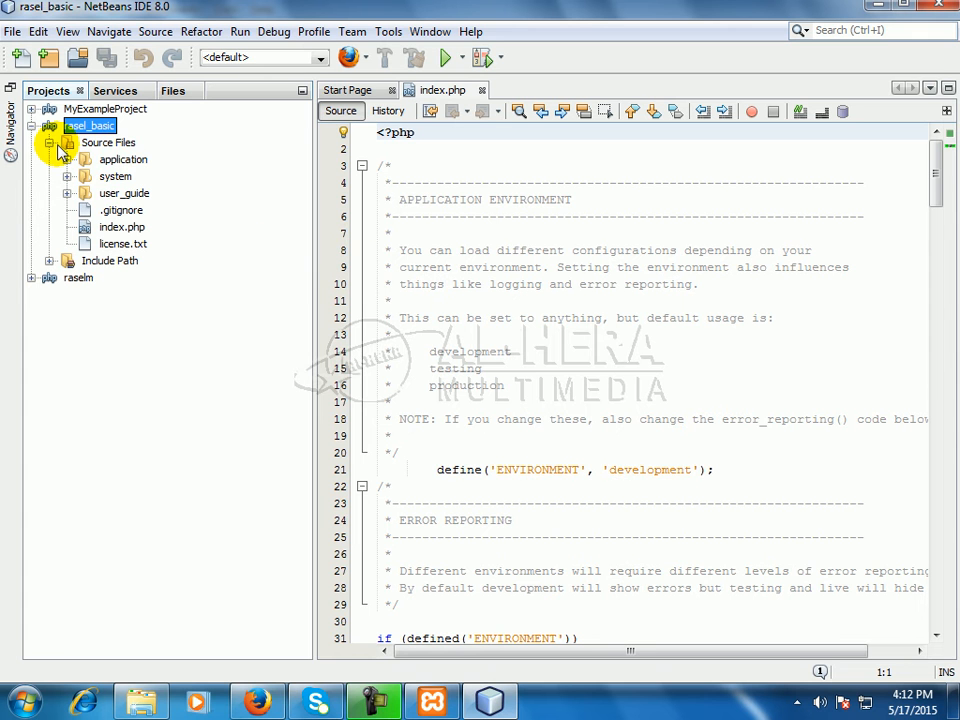
mouse_move(108, 142)
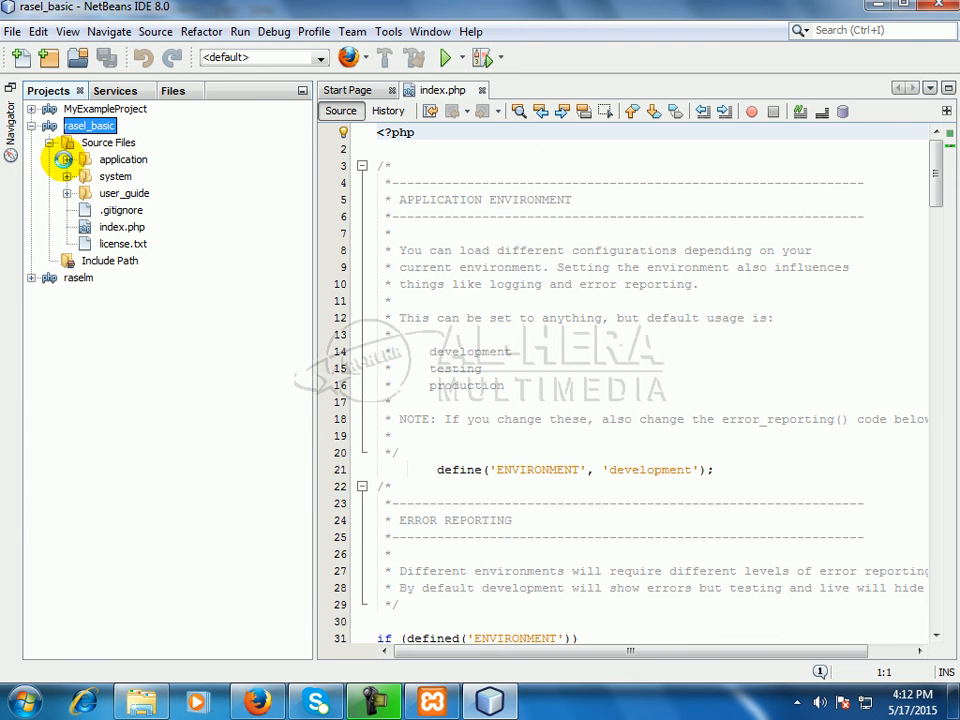
left_click(68, 160)
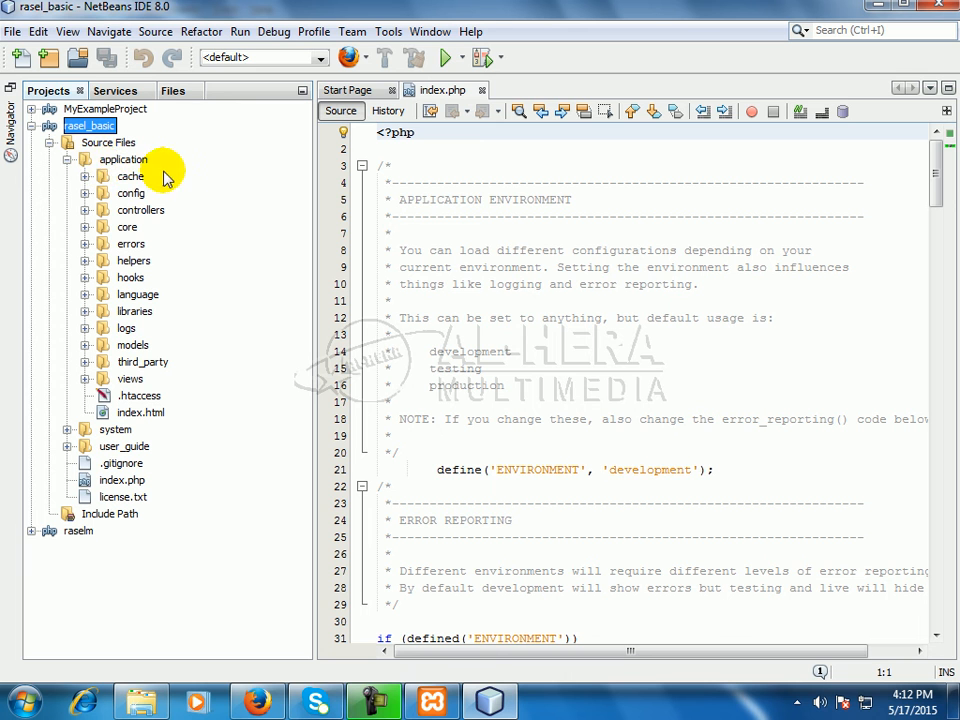
mouse_move(136, 294)
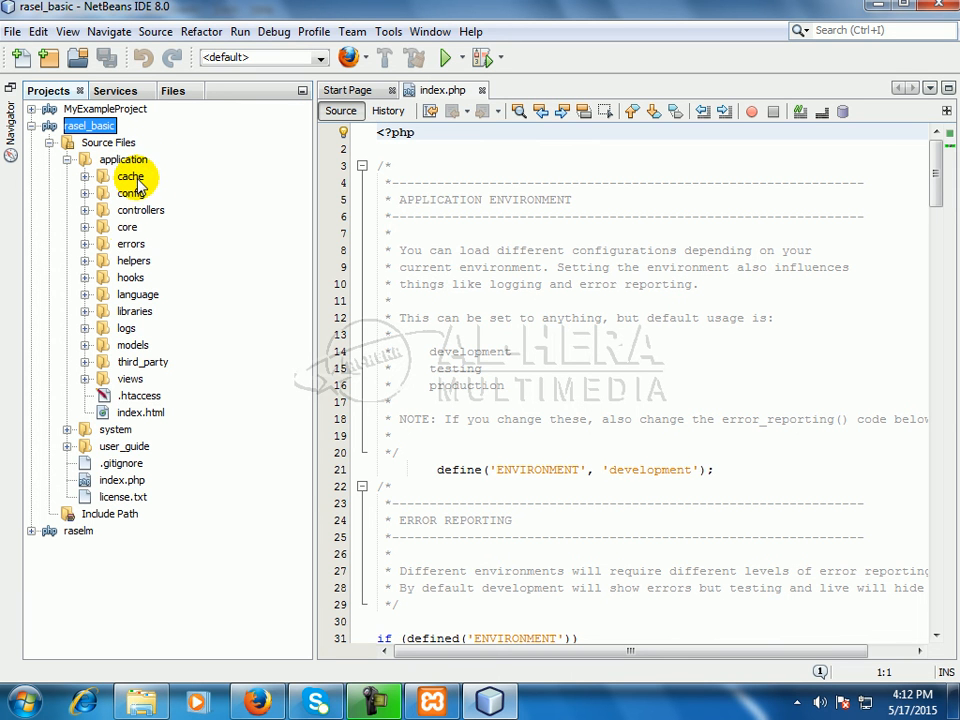
mouse_move(168, 412)
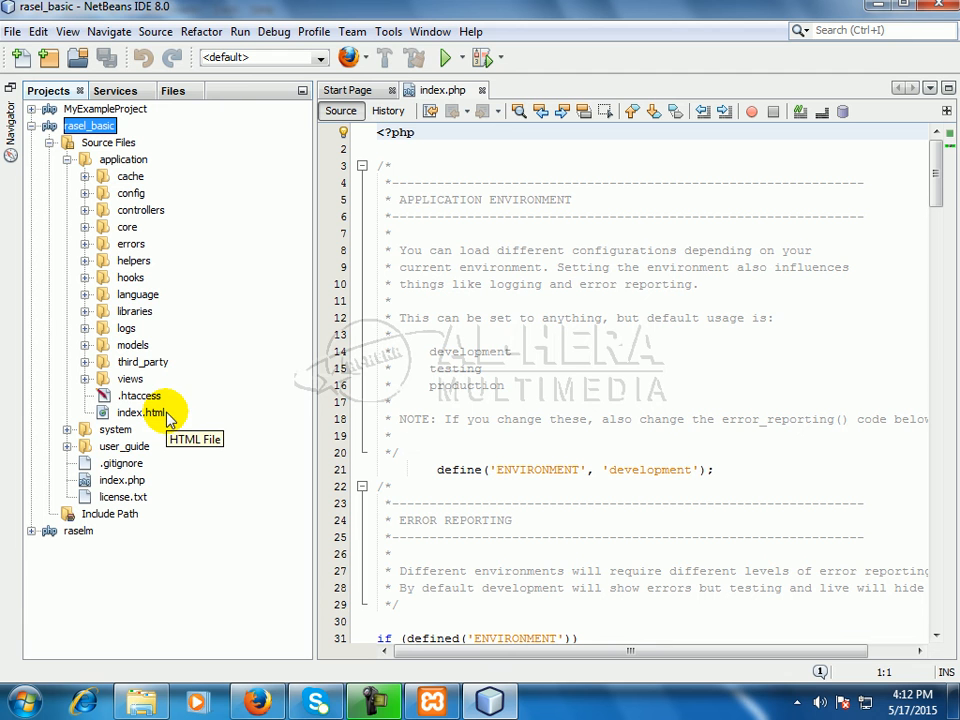
mouse_move(156, 304)
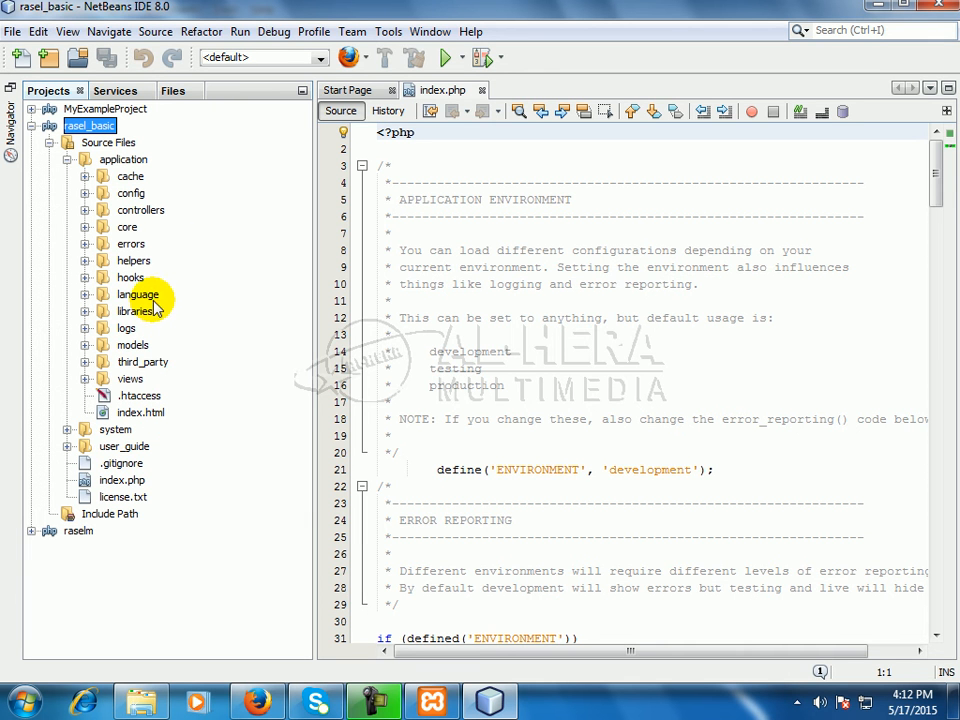
mouse_move(272, 206)
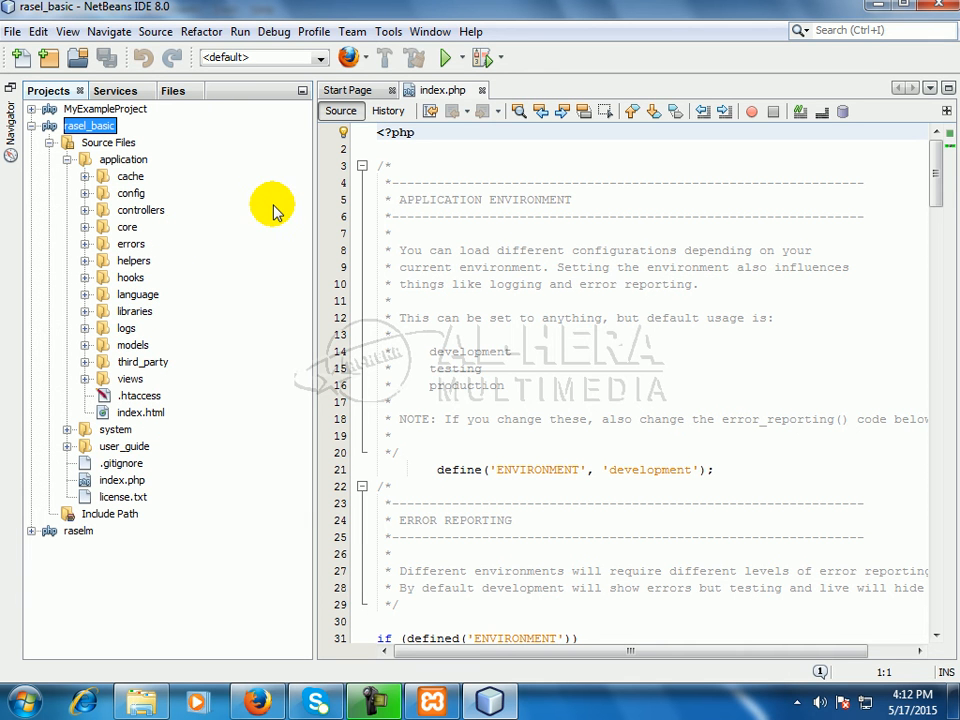
mouse_move(144, 216)
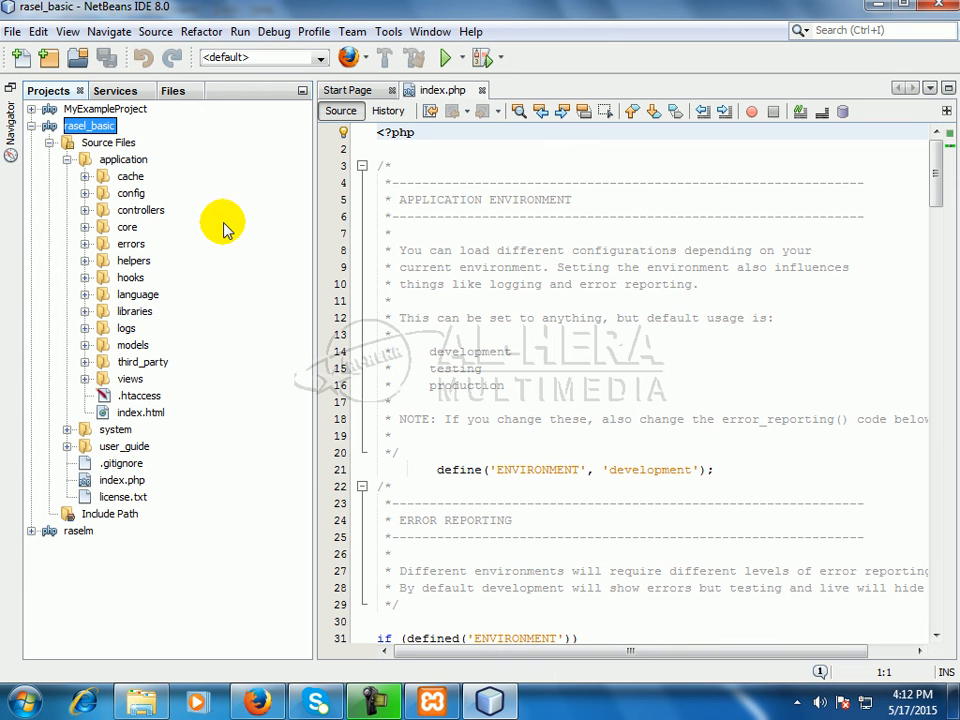
mouse_move(196, 330)
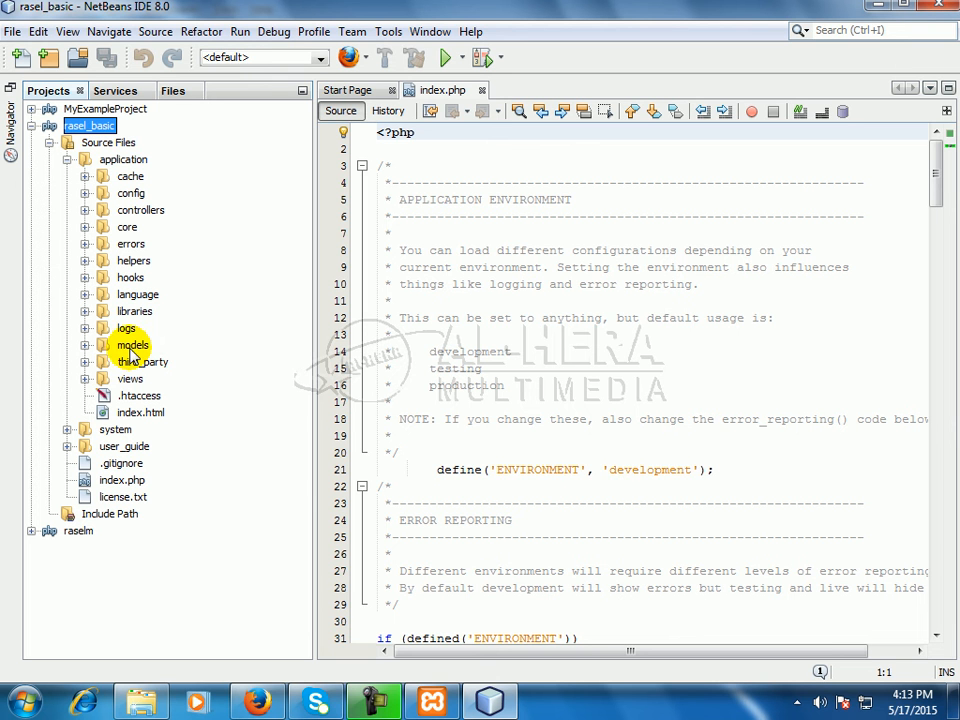
Expand the models and controllers folders to reveal their PHP files.
left_click(132, 344)
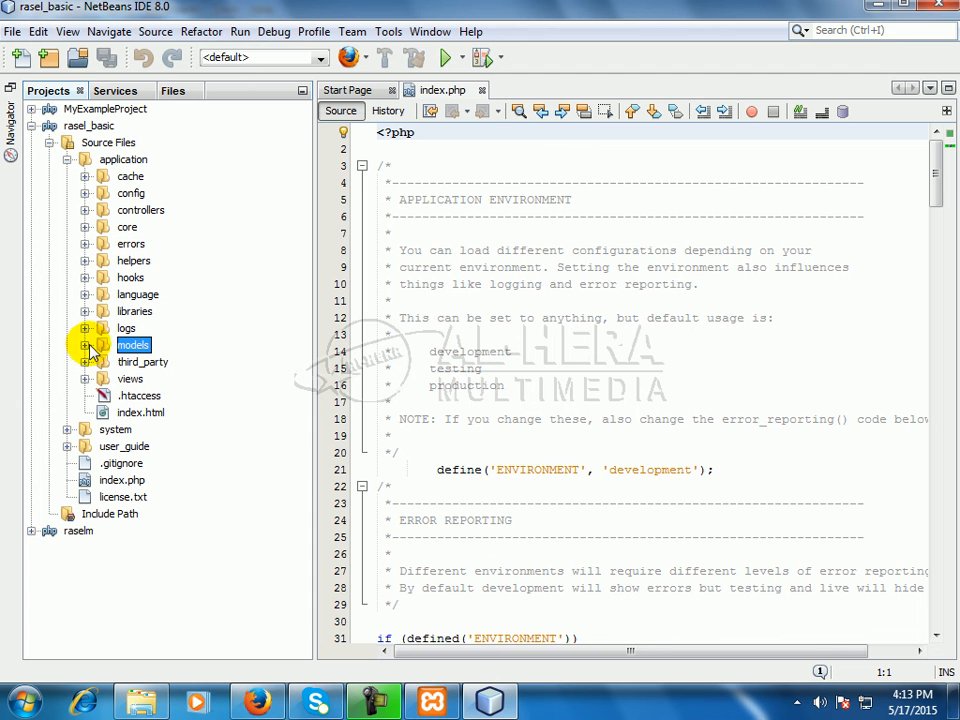
left_click(84, 344)
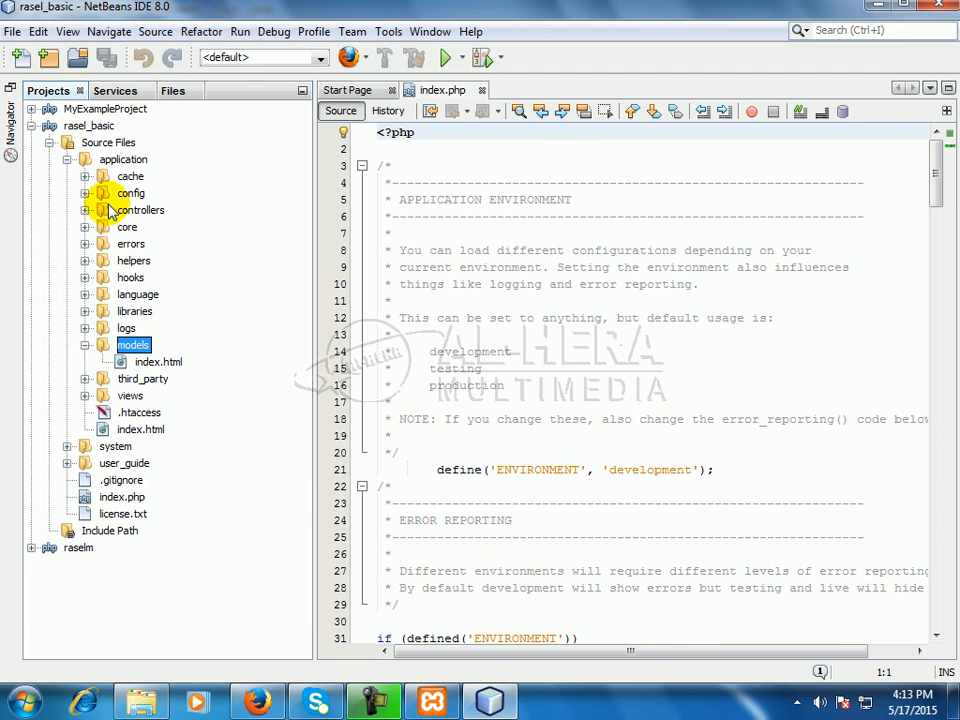
mouse_move(184, 328)
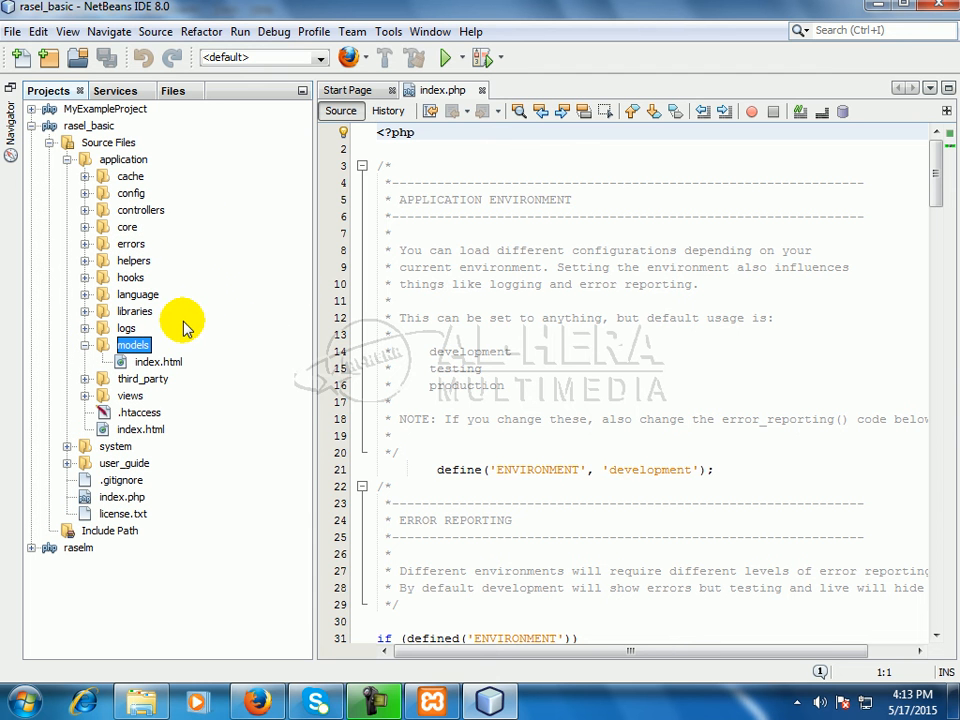
mouse_move(224, 328)
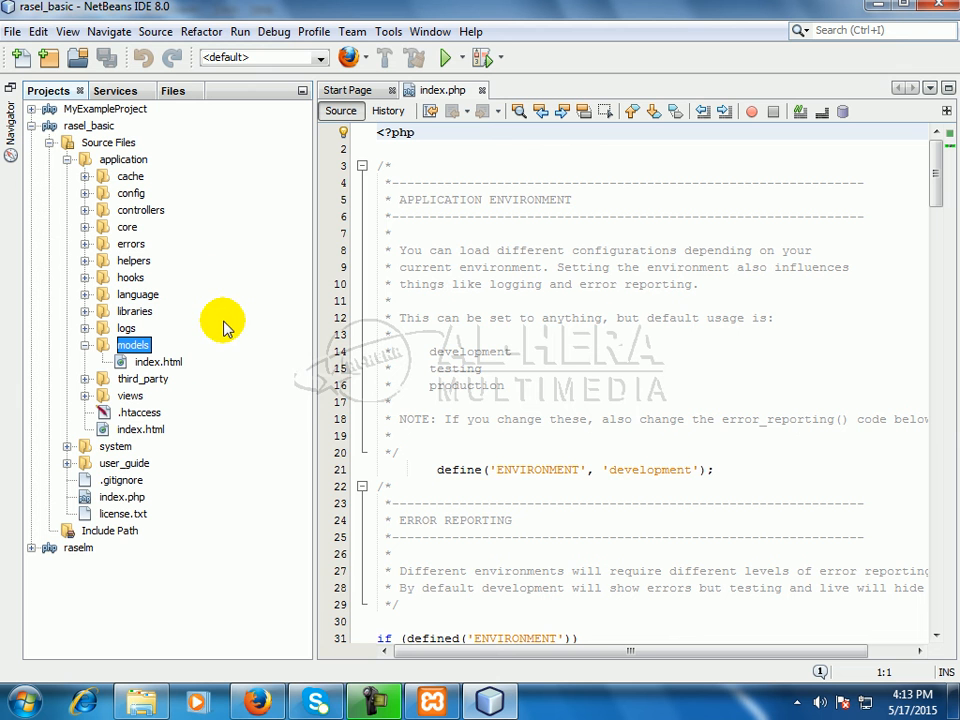
mouse_move(84, 404)
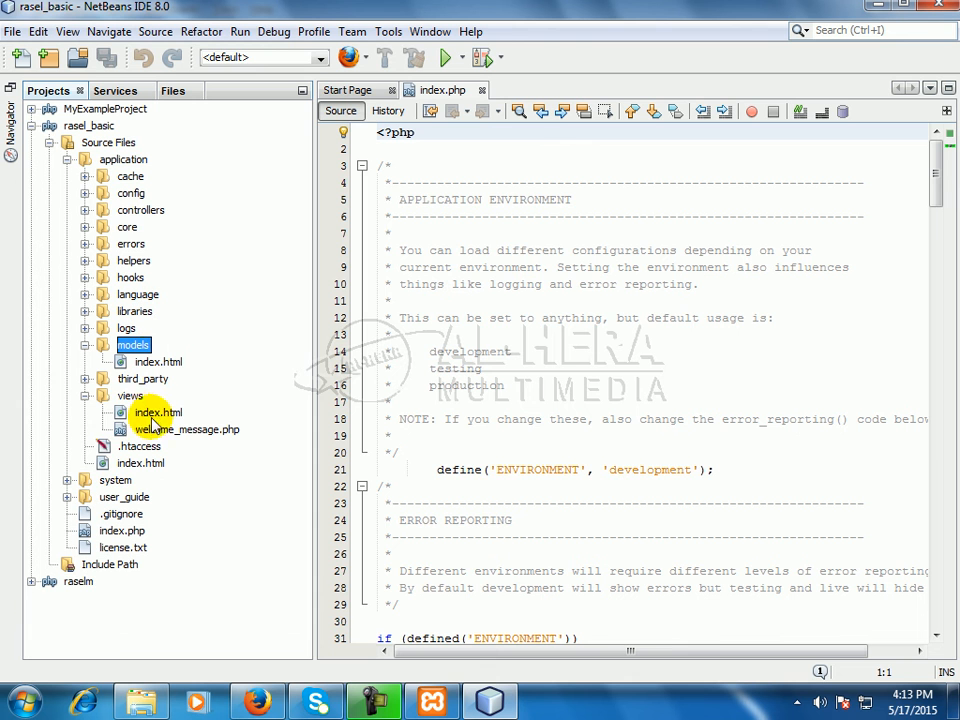
mouse_move(84, 212)
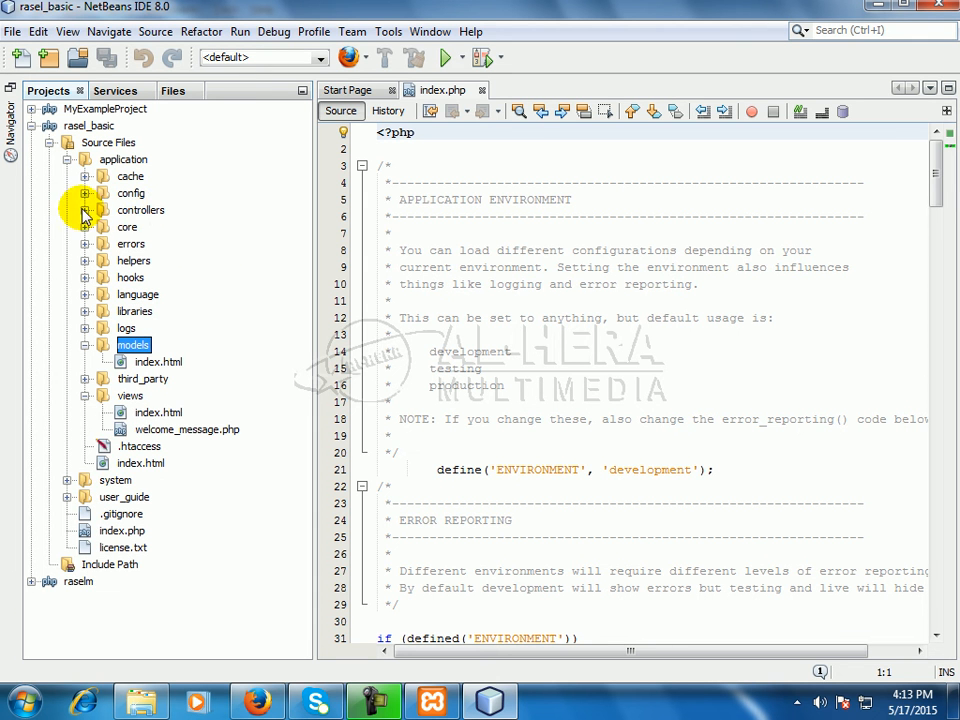
left_click(84, 210)
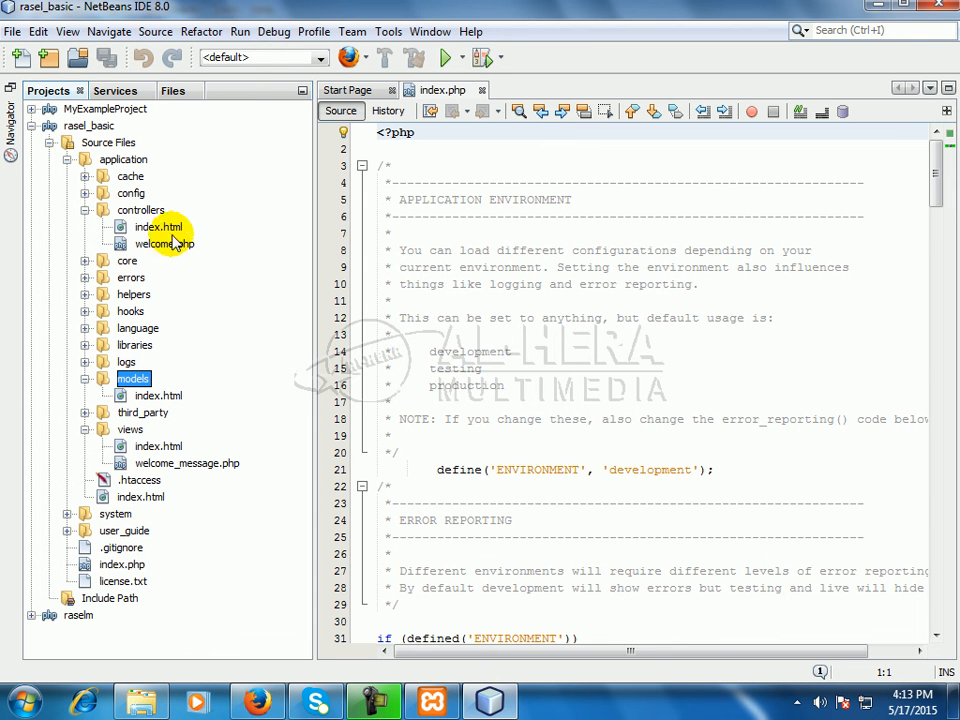